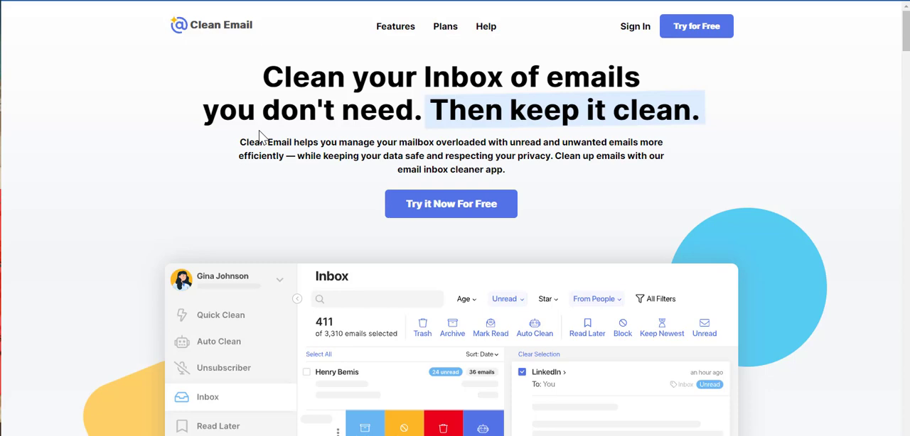
{"action": "mouse_move", "coordinate": [205, 55]}
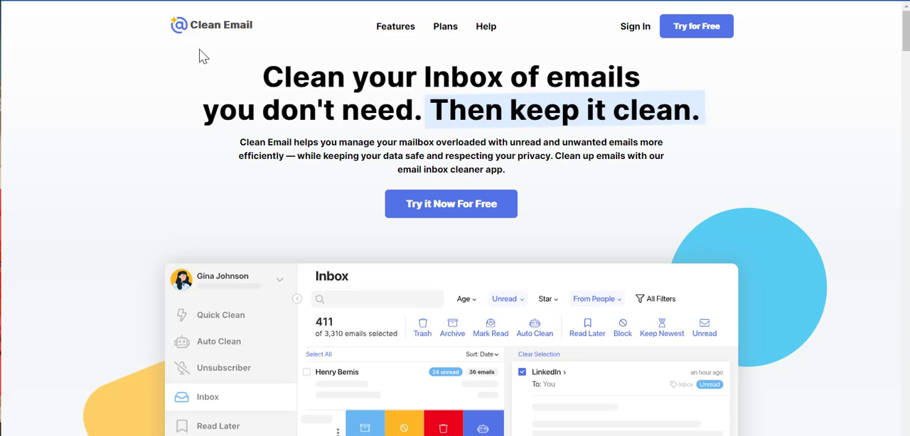
{"action": "mouse_move", "coordinate": [258, 88]}
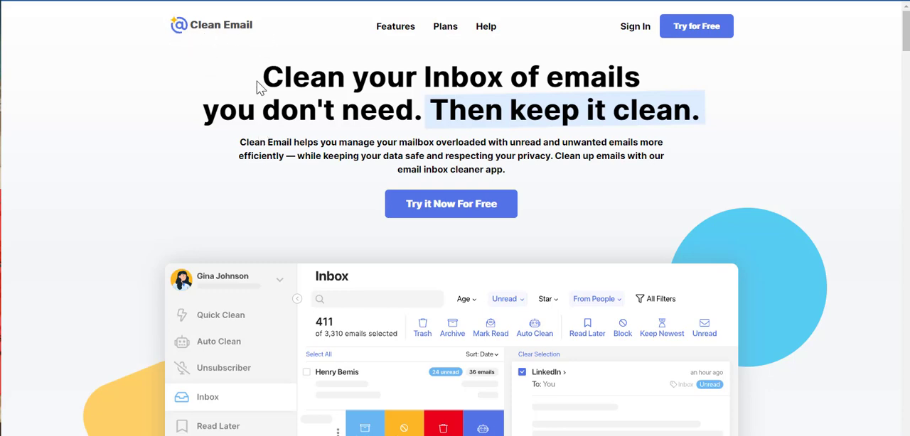
{"action": "mouse_move", "coordinate": [503, 100]}
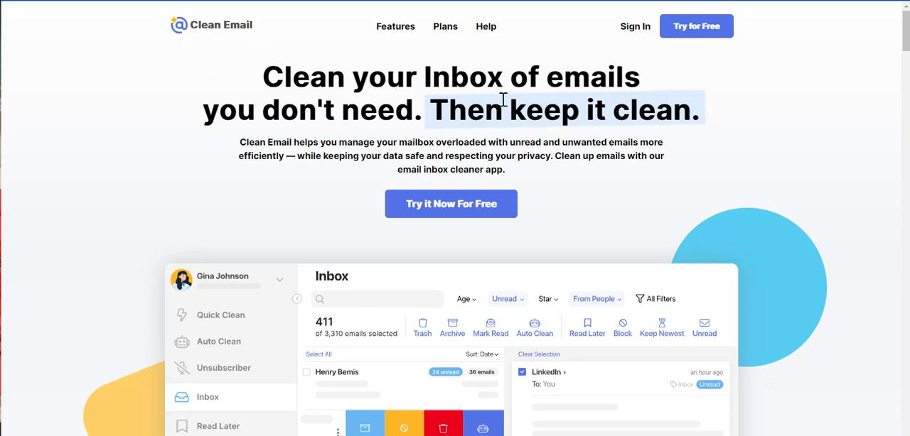
{"action": "mouse_move", "coordinate": [279, 177]}
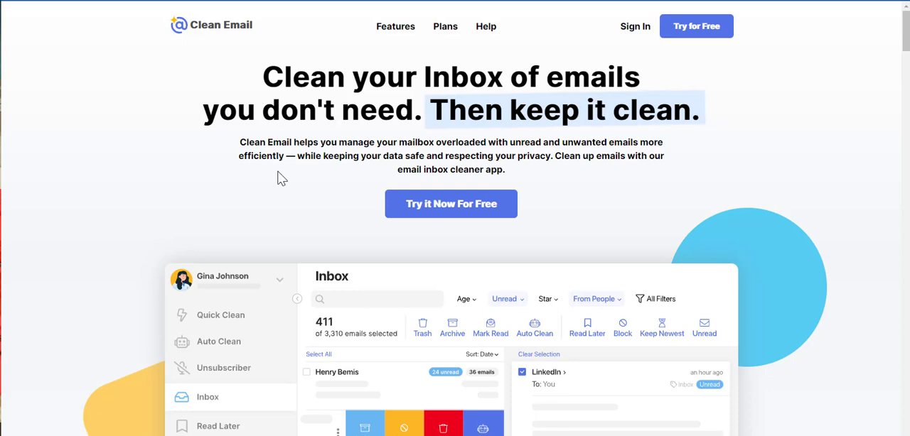
{"action": "mouse_move", "coordinate": [341, 174]}
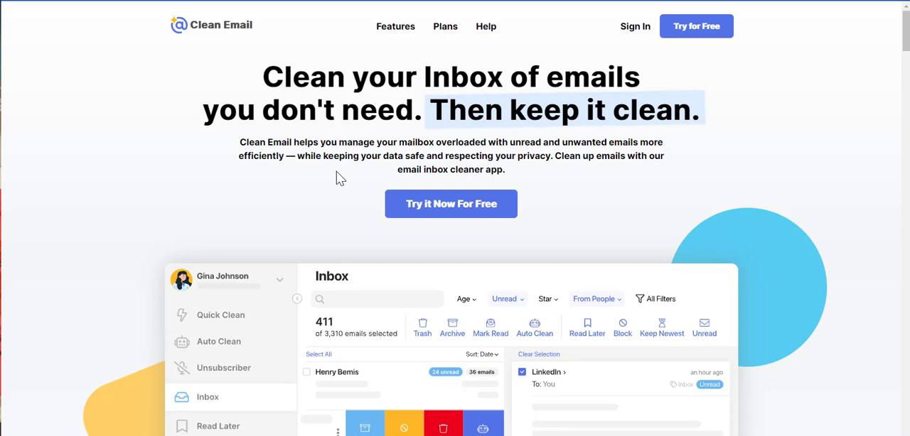
{"action": "mouse_move", "coordinate": [588, 156]}
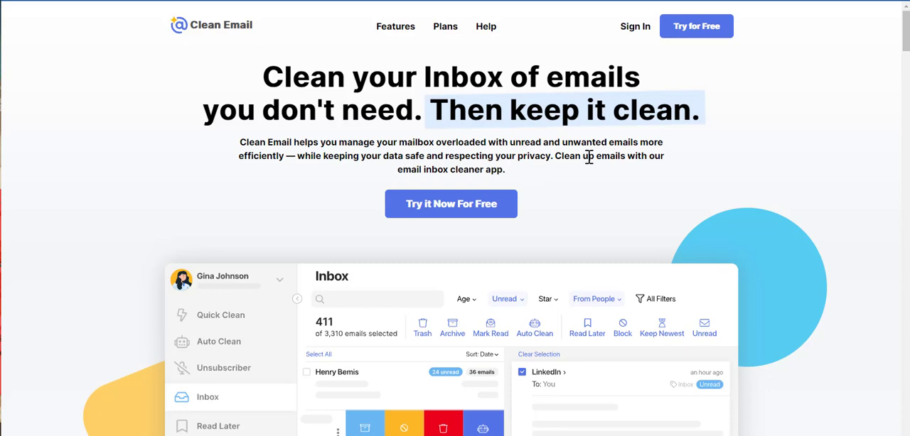
{"action": "mouse_move", "coordinate": [640, 171]}
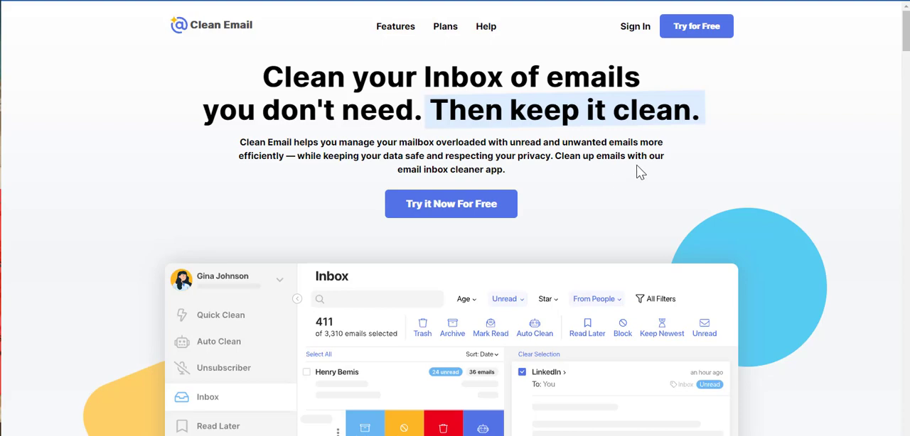
{"action": "mouse_move", "coordinate": [519, 176]}
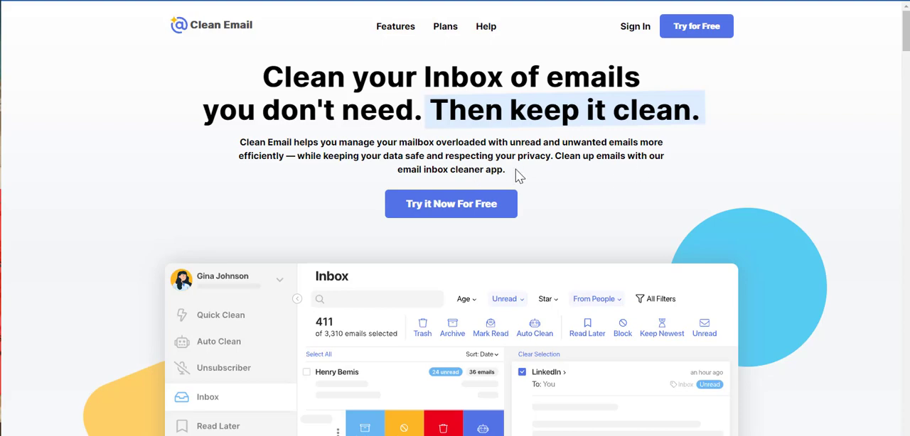
{"action": "mouse_move", "coordinate": [450, 205]}
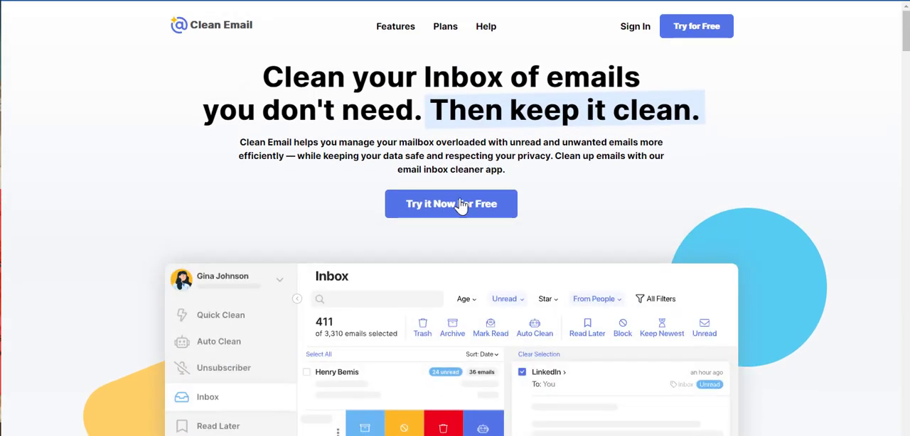
{"action": "mouse_move", "coordinate": [571, 202]}
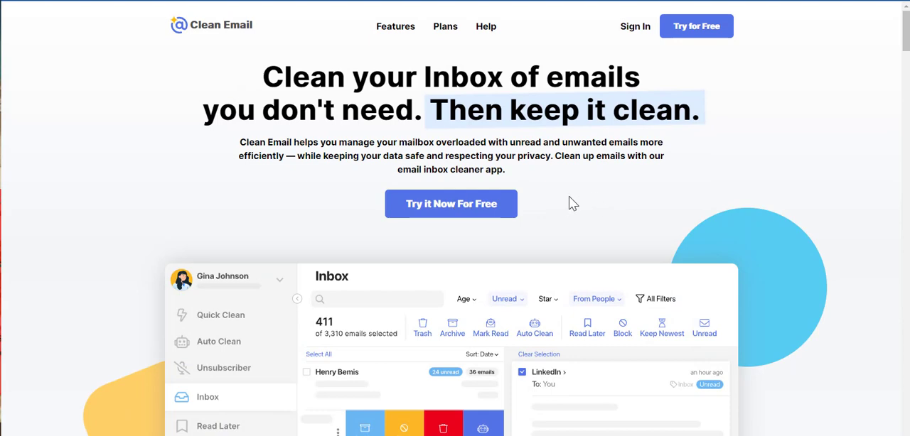
{"action": "mouse_move", "coordinate": [563, 208]}
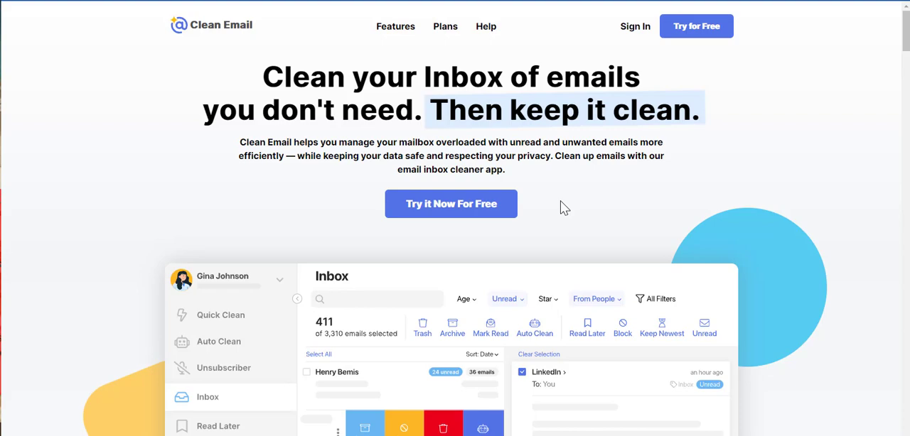
Step: Scroll down to the feature illustration with the inbox filter bar and Auto Clean rules
{"action": "scroll", "scroll_direction": "down", "scroll_amount": 3}
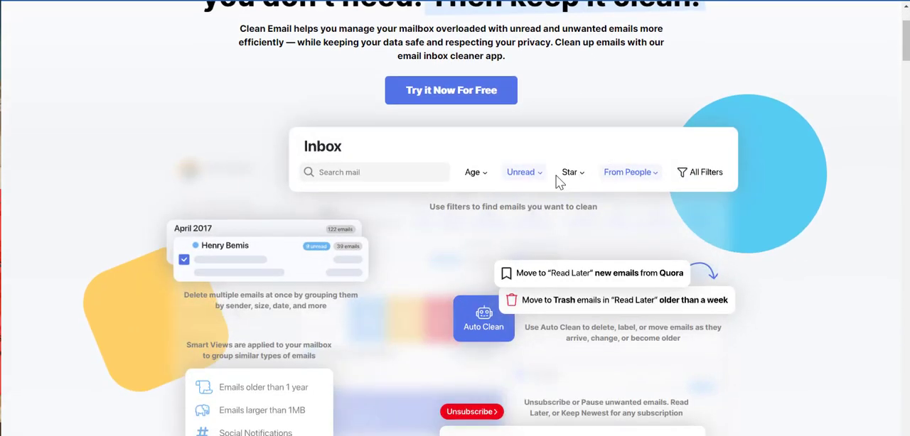
{"action": "mouse_move", "coordinate": [521, 172]}
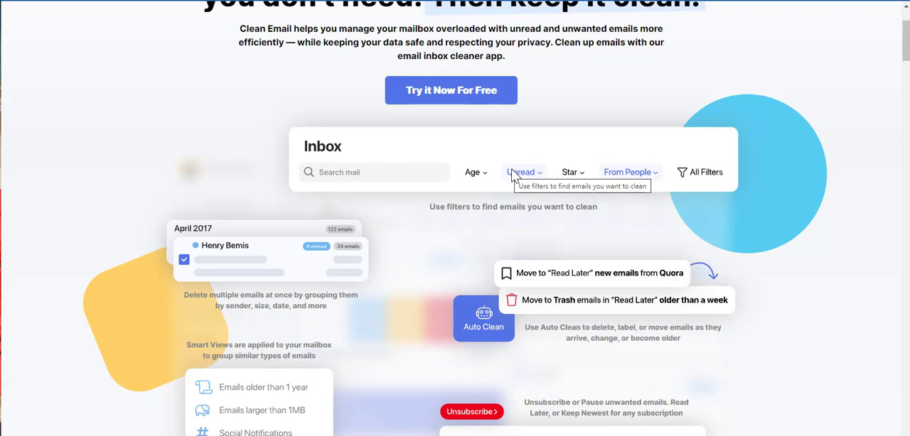
{"action": "mouse_move", "coordinate": [482, 170]}
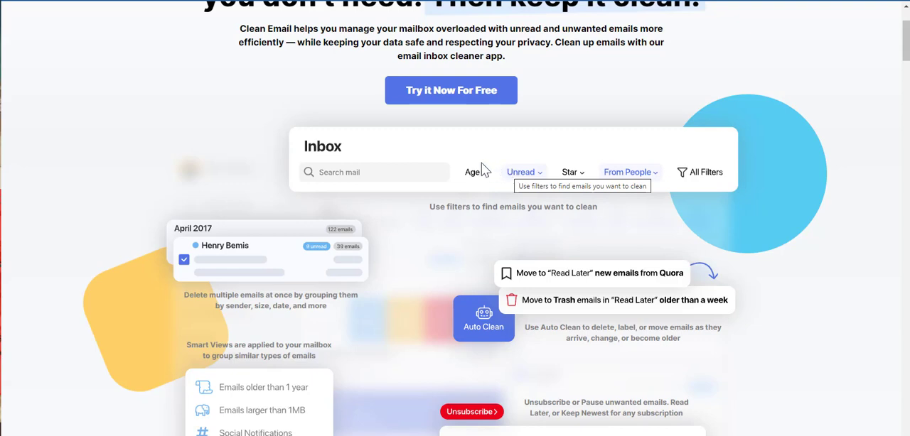
{"action": "mouse_move", "coordinate": [367, 165]}
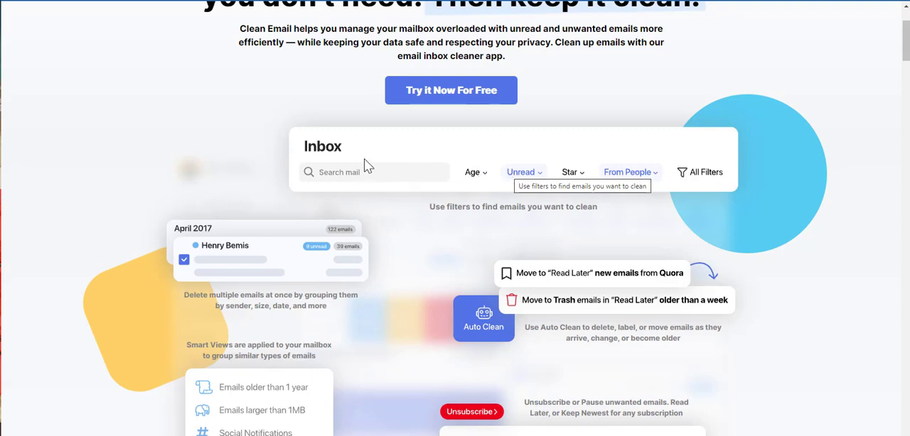
{"action": "mouse_move", "coordinate": [526, 182]}
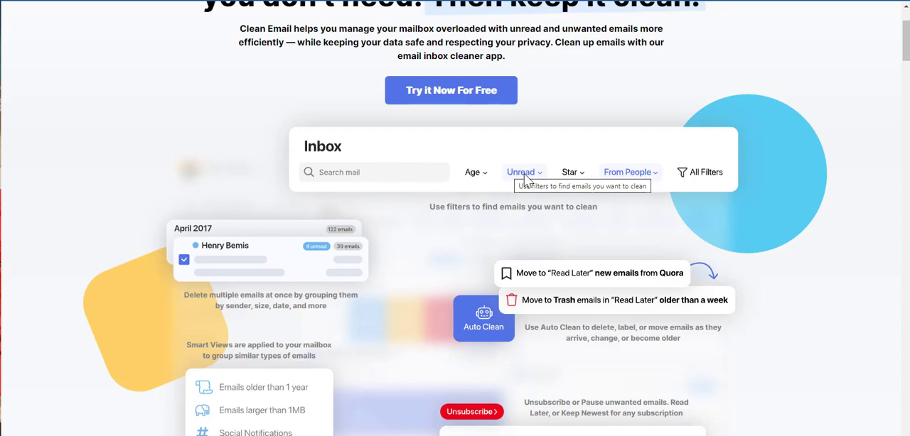
{"action": "mouse_move", "coordinate": [477, 185]}
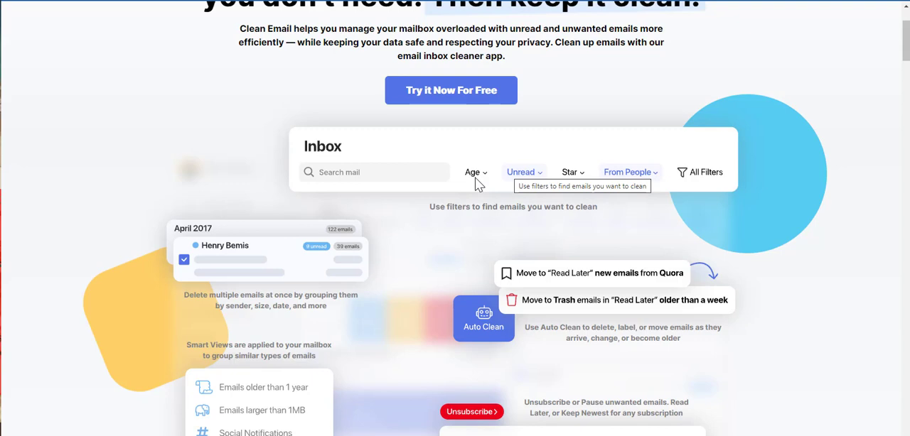
{"action": "mouse_move", "coordinate": [582, 177]}
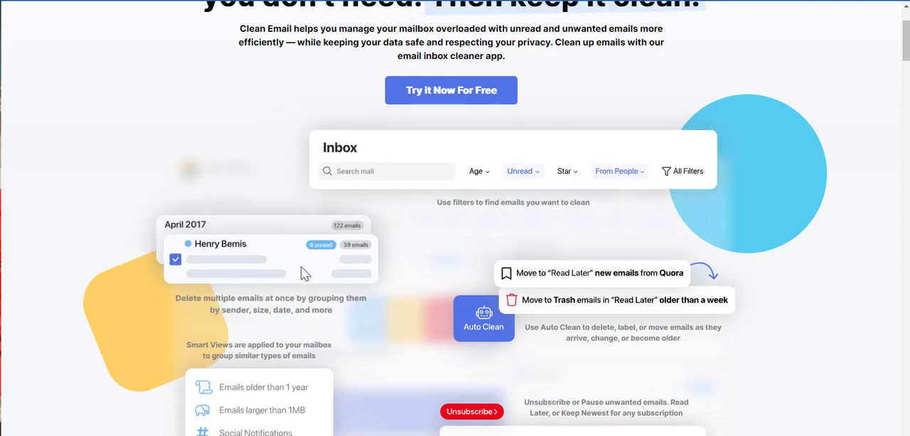
Step: Scroll further to the Smart Views list and the LinkedIn Unsubscriber card
{"action": "scroll", "scroll_direction": "down", "scroll_amount": 3}
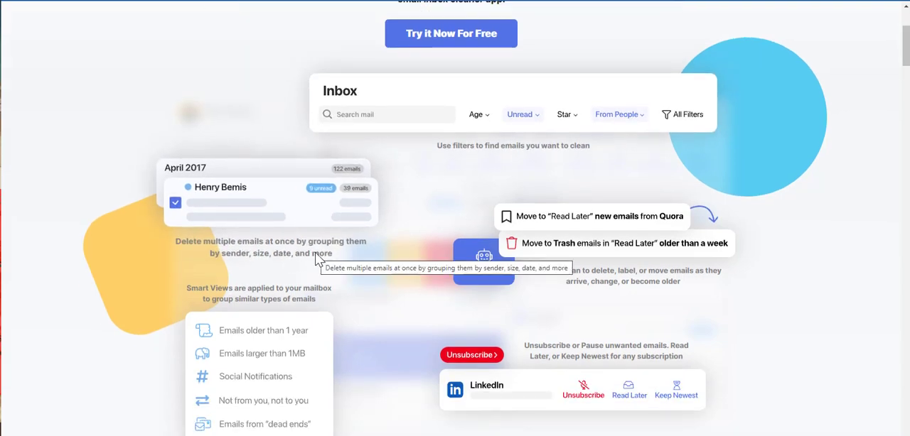
{"action": "mouse_move", "coordinate": [334, 253]}
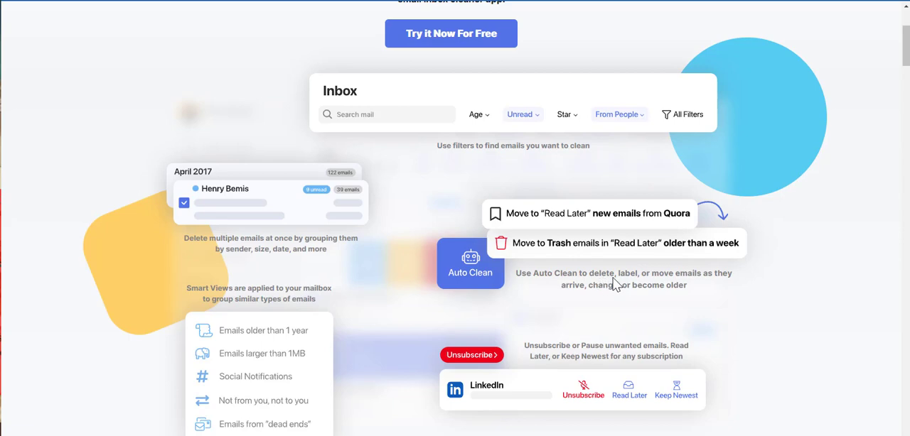
{"action": "mouse_move", "coordinate": [679, 293]}
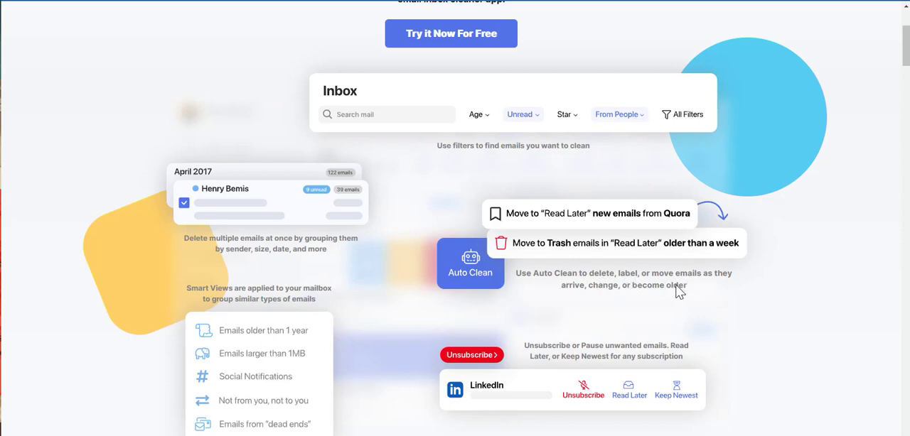
{"action": "mouse_move", "coordinate": [596, 295]}
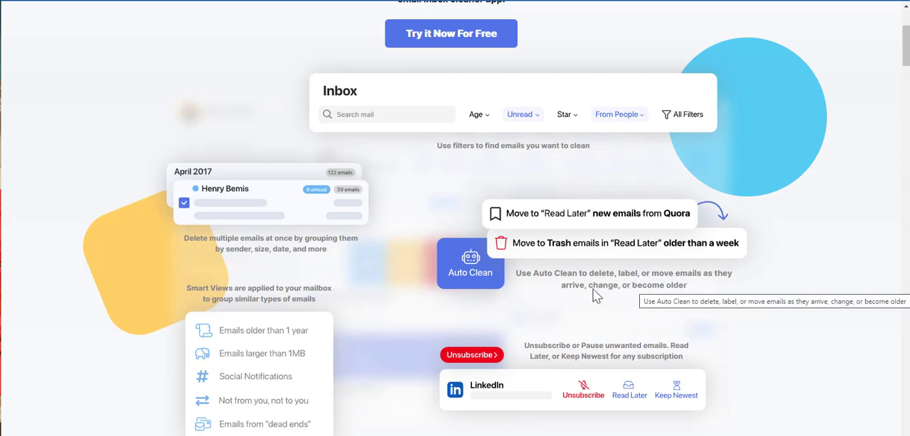
{"action": "mouse_move", "coordinate": [489, 278]}
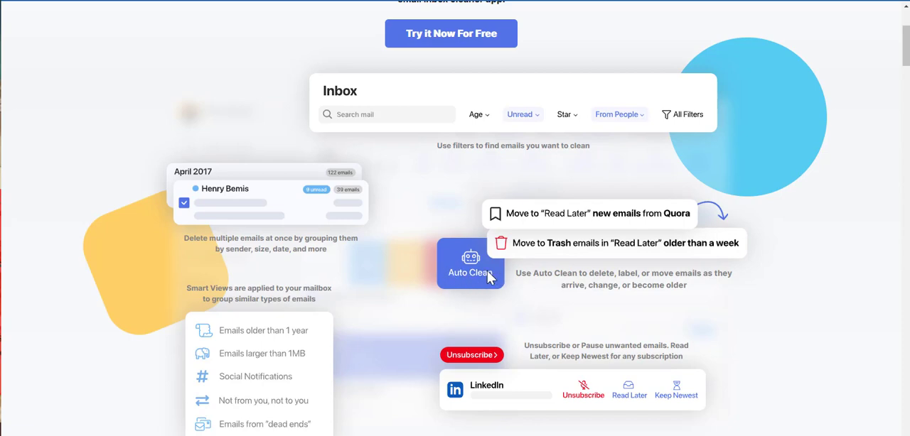
{"action": "mouse_move", "coordinate": [507, 277]}
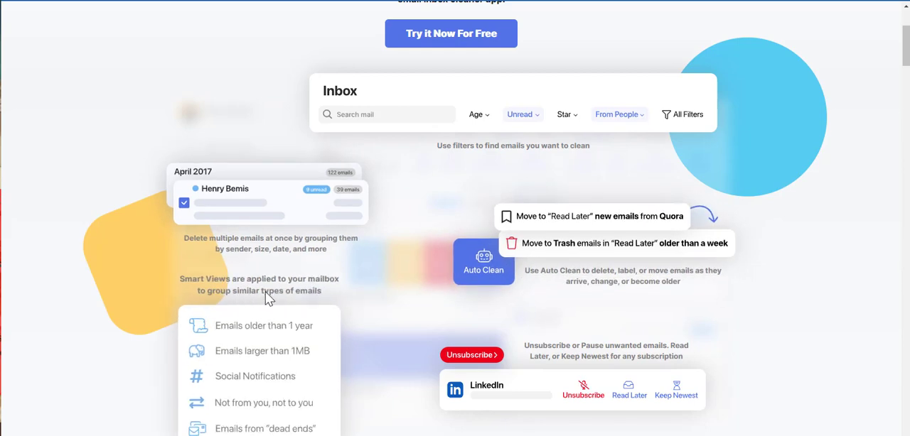
Step: Scroll down to the Smart Views panel and the TNW, Mashable and Daring Fireball press quotes
{"action": "scroll", "scroll_direction": "down", "scroll_amount": 3}
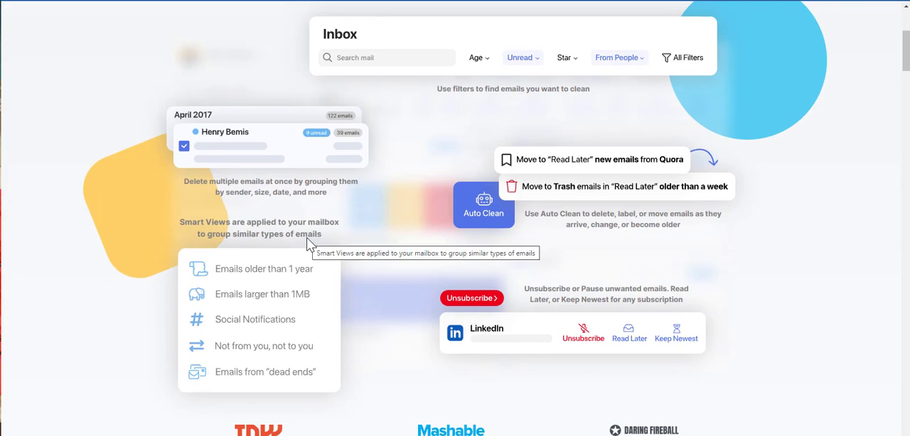
{"action": "mouse_move", "coordinate": [290, 287]}
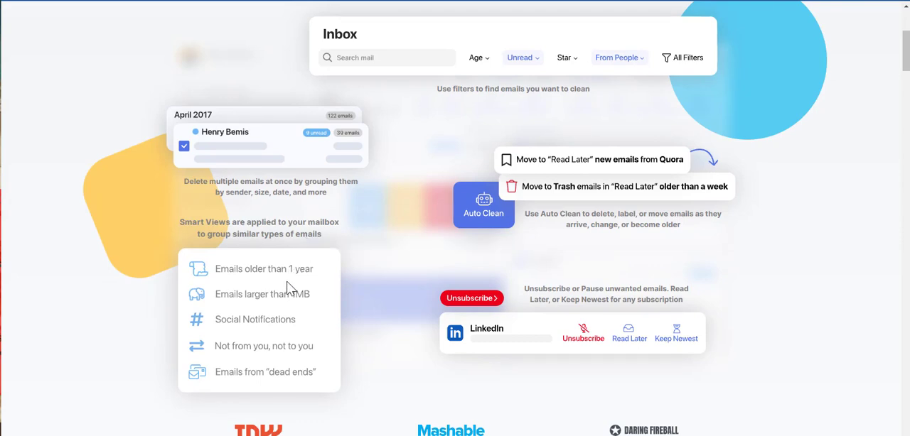
{"action": "mouse_move", "coordinate": [276, 329]}
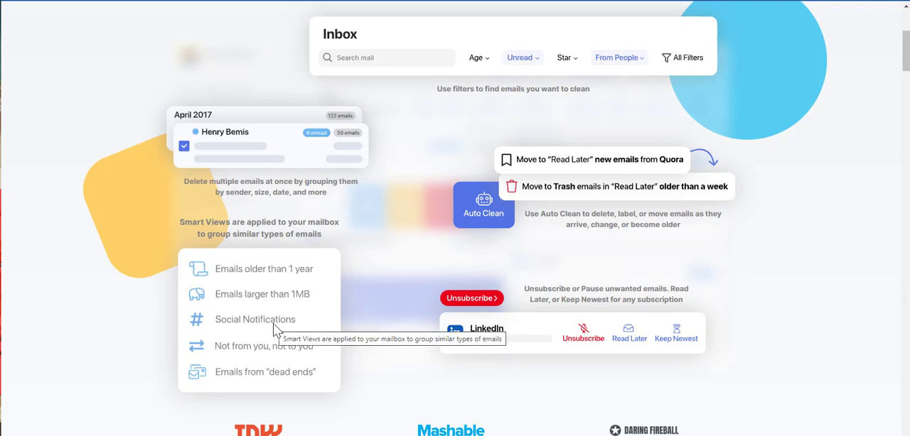
{"action": "mouse_move", "coordinate": [285, 359]}
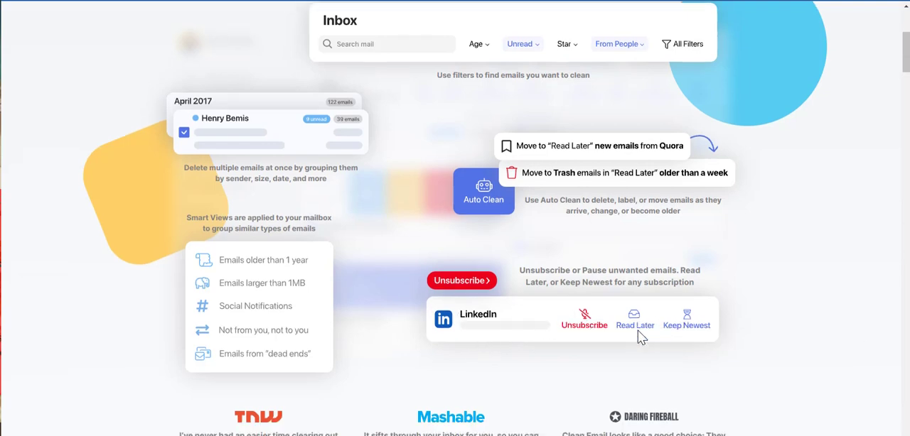
{"action": "scroll", "scroll_direction": "down", "scroll_amount": 3}
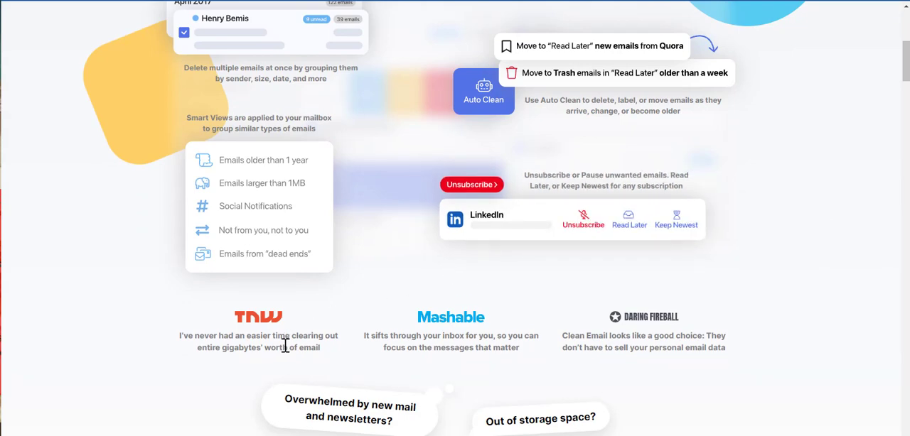
Step: Scroll past the press quotes to the 'Take control of your mailbox' heading
{"action": "scroll", "scroll_direction": "down", "scroll_amount": 3}
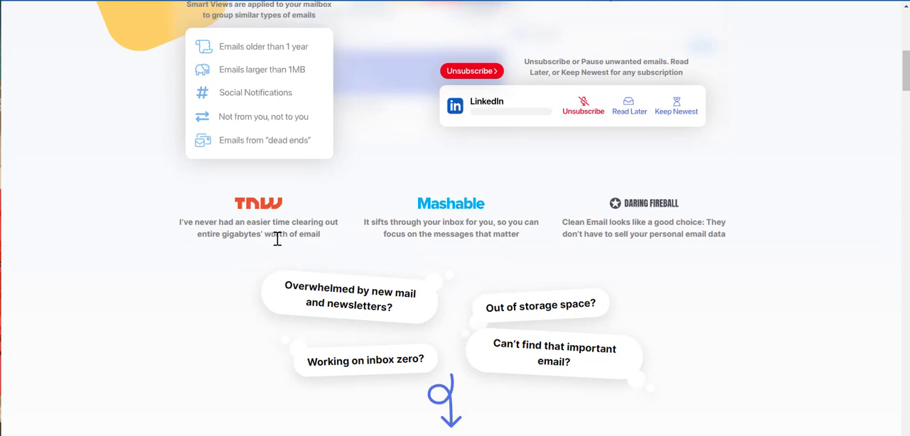
{"action": "mouse_move", "coordinate": [310, 253]}
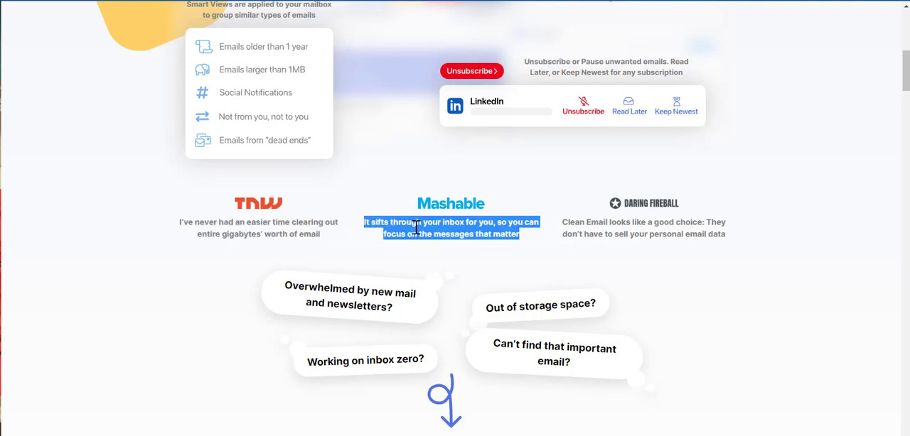
{"action": "mouse_move", "coordinate": [505, 236]}
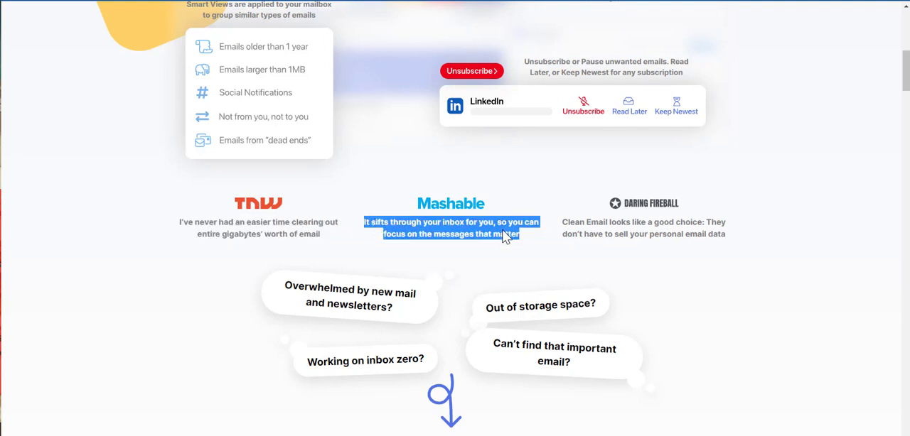
{"action": "mouse_move", "coordinate": [476, 249]}
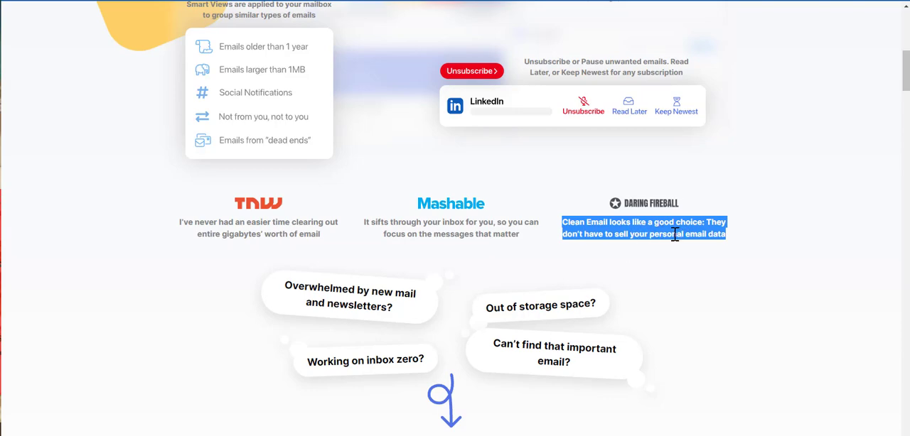
{"action": "scroll", "scroll_direction": "down", "scroll_amount": 3}
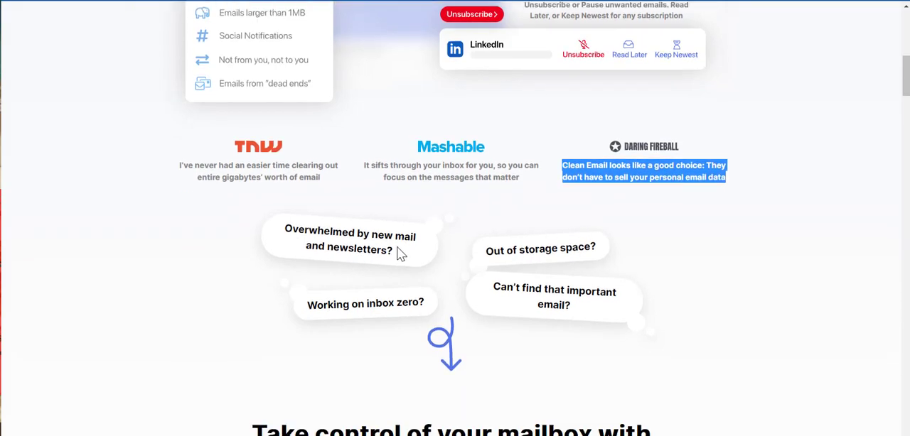
{"action": "scroll", "scroll_direction": "down", "scroll_amount": 3}
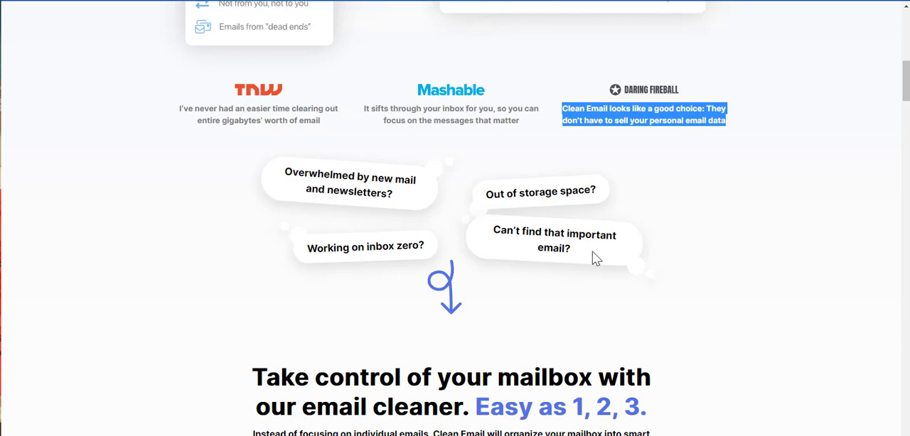
Step: Scroll down to step 1 'Email clean up' and the start of the Unsubscriber step
{"action": "scroll", "scroll_direction": "down", "scroll_amount": 3}
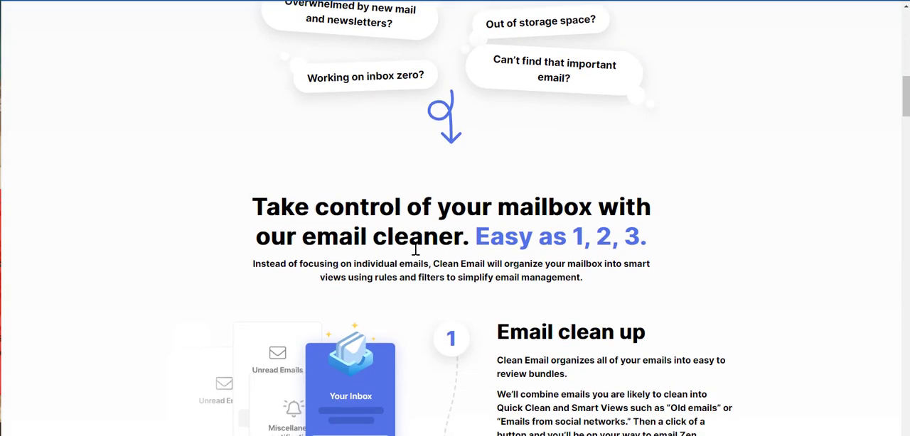
{"action": "mouse_move", "coordinate": [576, 240]}
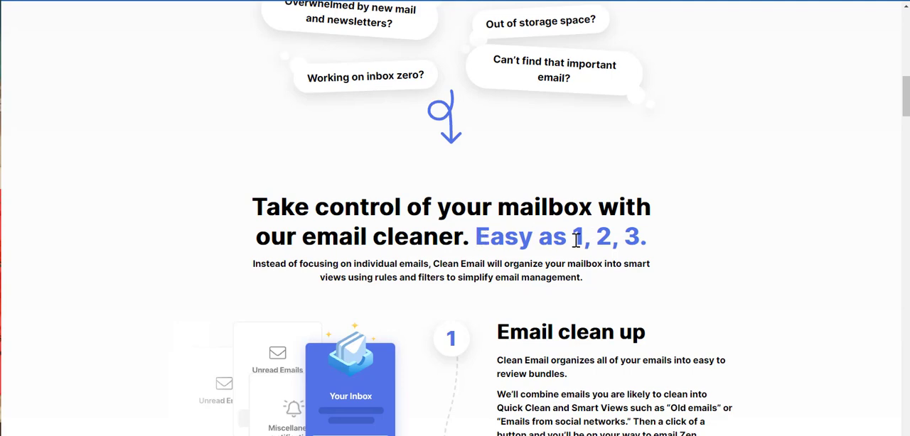
{"action": "scroll", "scroll_direction": "down", "scroll_amount": 3}
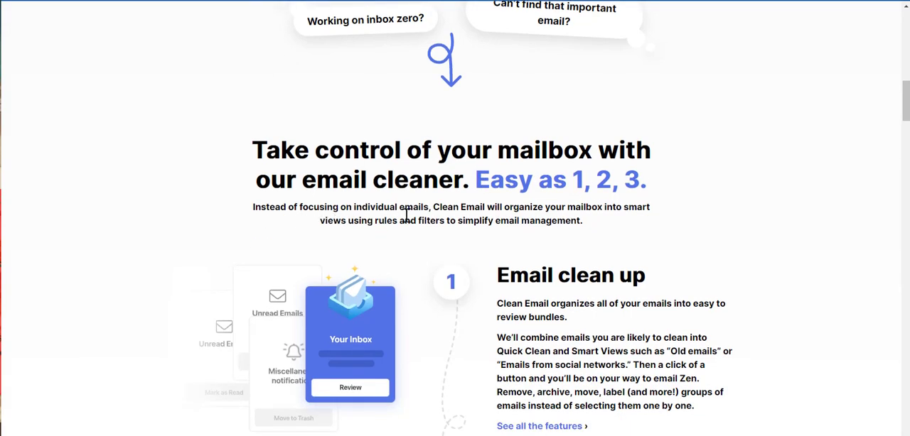
{"action": "mouse_move", "coordinate": [548, 206]}
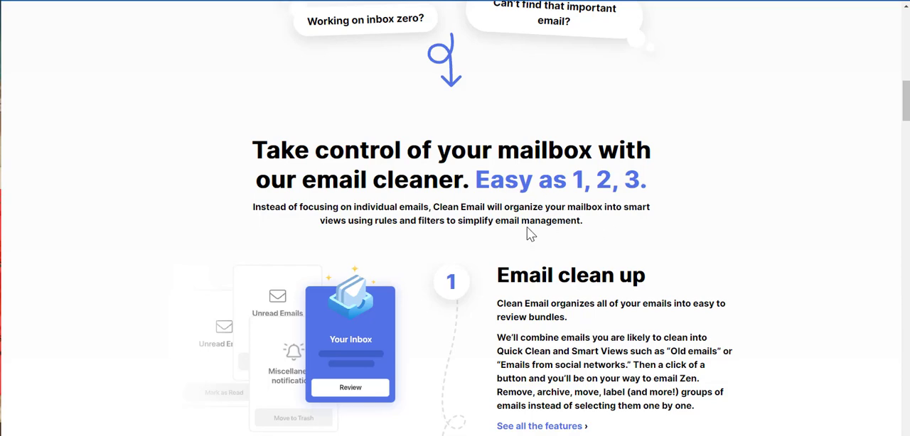
{"action": "scroll", "scroll_direction": "down", "scroll_amount": 3}
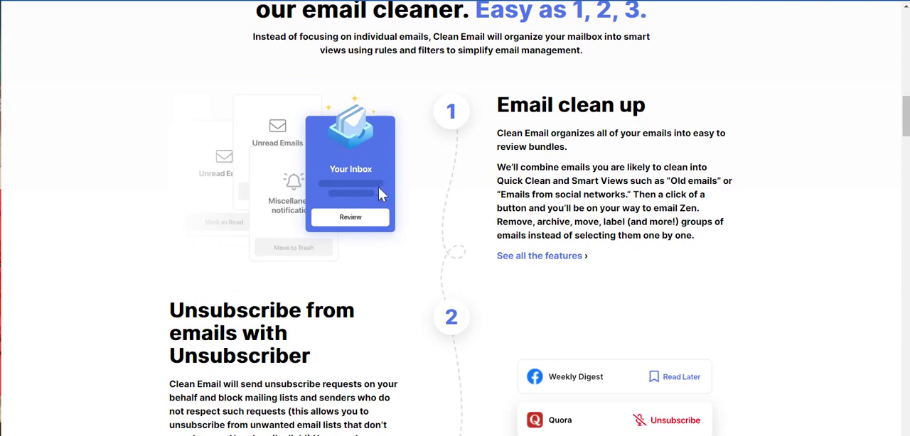
{"action": "mouse_move", "coordinate": [486, 120]}
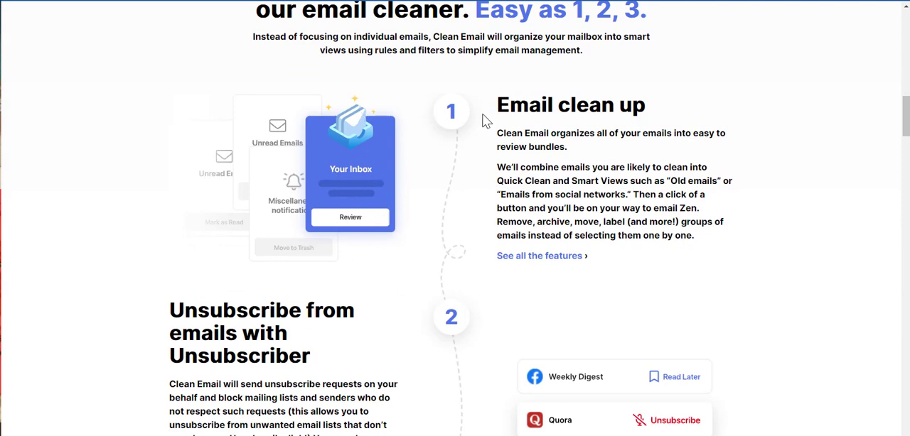
{"action": "mouse_move", "coordinate": [472, 153]}
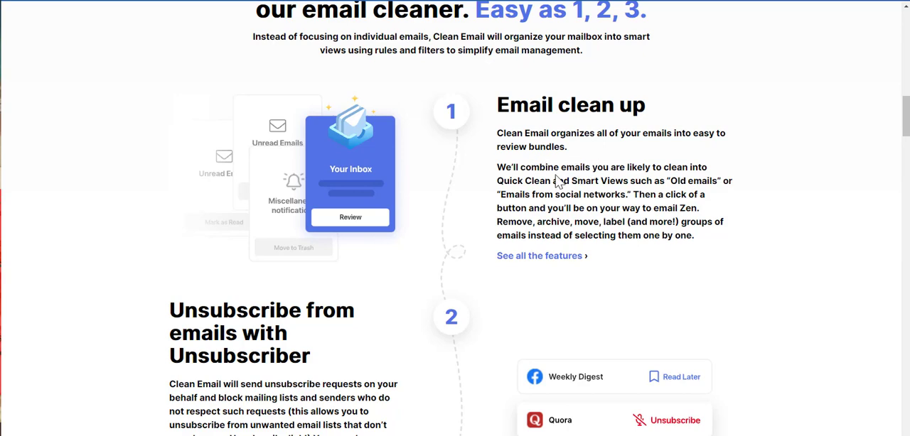
{"action": "mouse_move", "coordinate": [596, 158]}
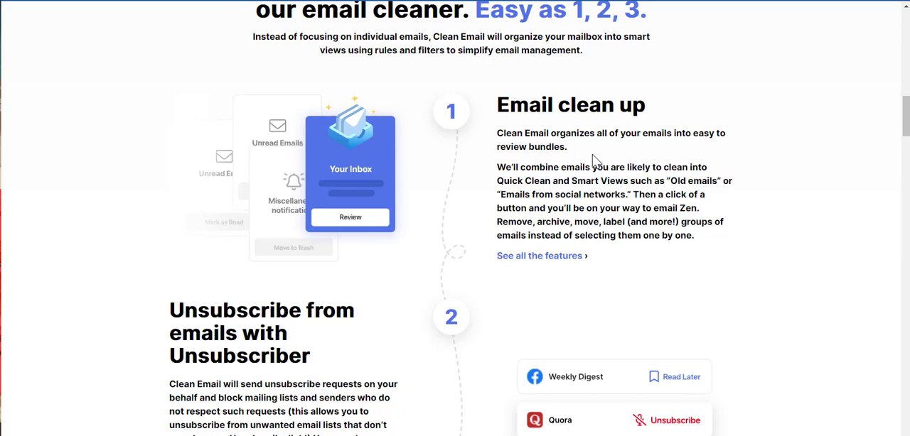
{"action": "mouse_move", "coordinate": [546, 187]}
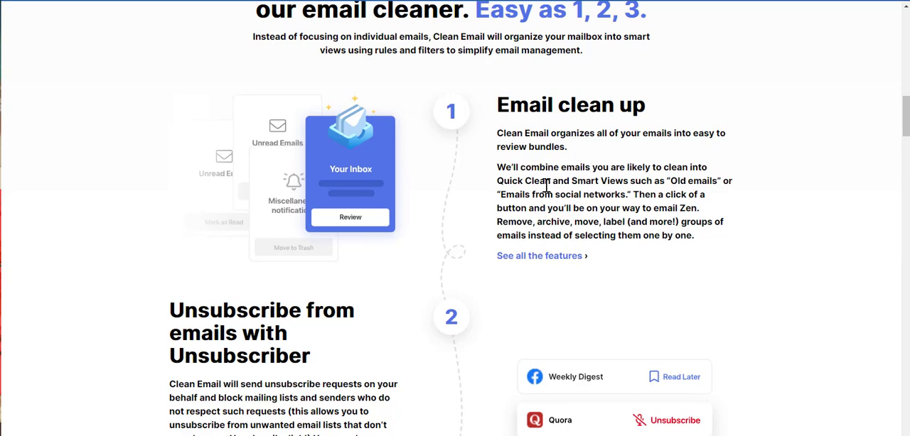
{"action": "mouse_move", "coordinate": [549, 193]}
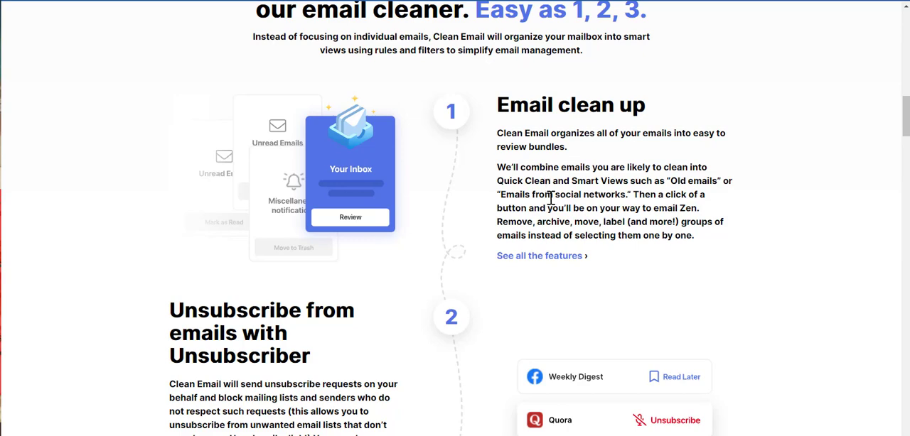
{"action": "mouse_move", "coordinate": [558, 199]}
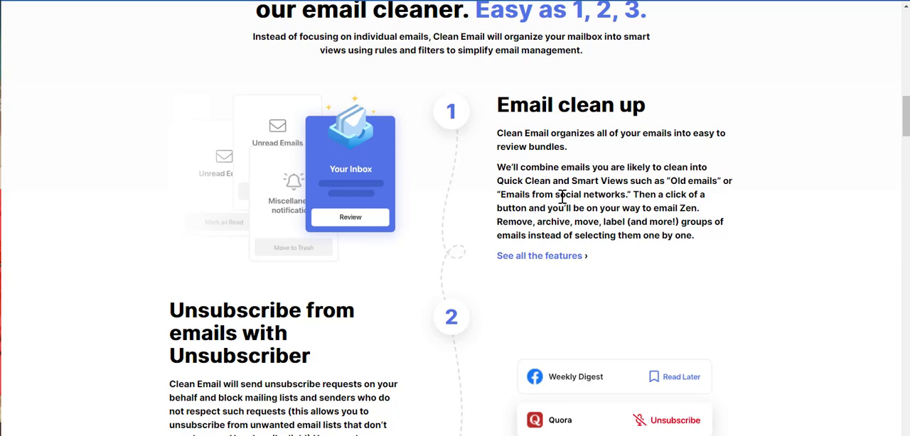
{"action": "mouse_move", "coordinate": [586, 202]}
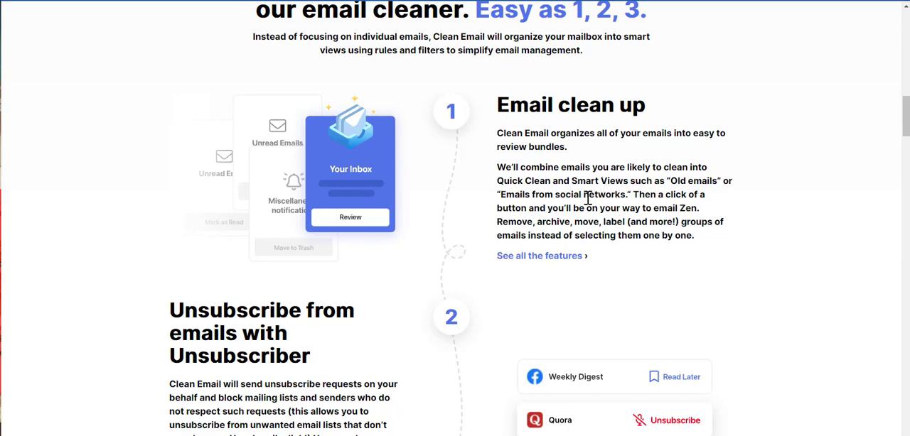
{"action": "mouse_move", "coordinate": [583, 239]}
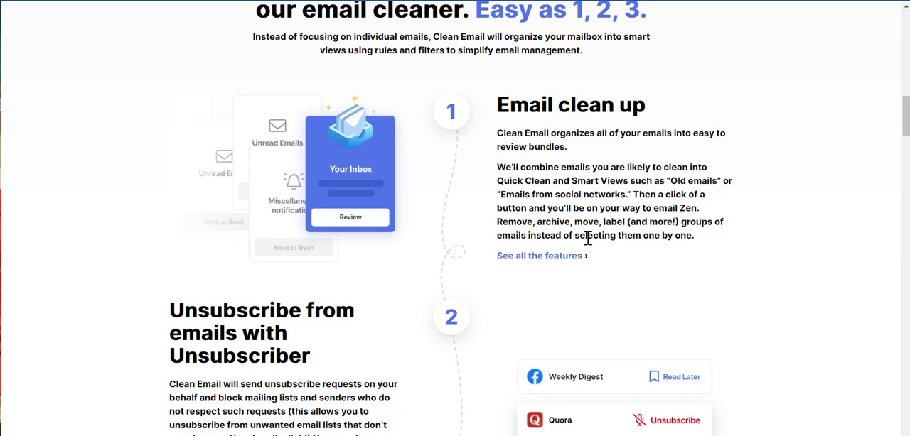
{"action": "mouse_move", "coordinate": [560, 270]}
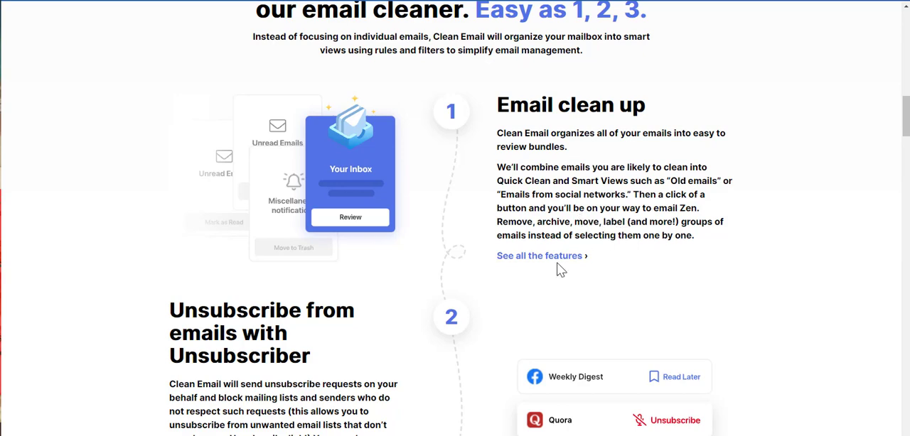
Step: Scroll to step 2 'Unsubscribe from emails with Unsubscriber', briefly highlighting its heading
{"action": "scroll", "scroll_direction": "down", "scroll_amount": 3}
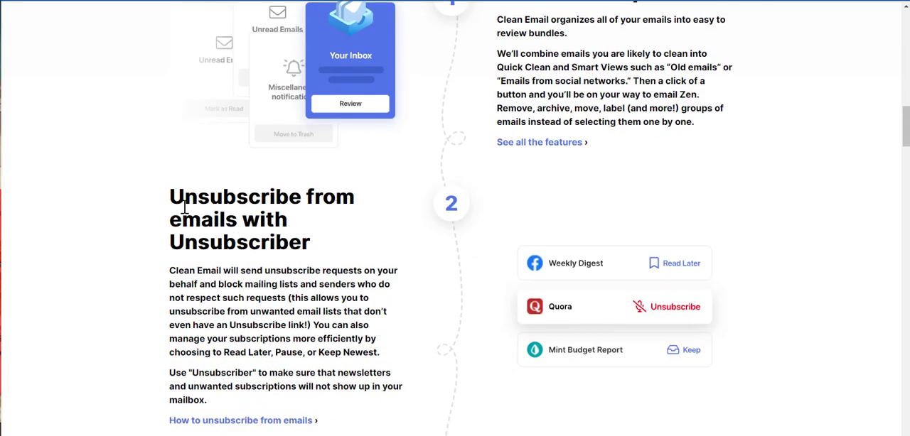
{"action": "triple_click", "coordinate": [261, 219]}
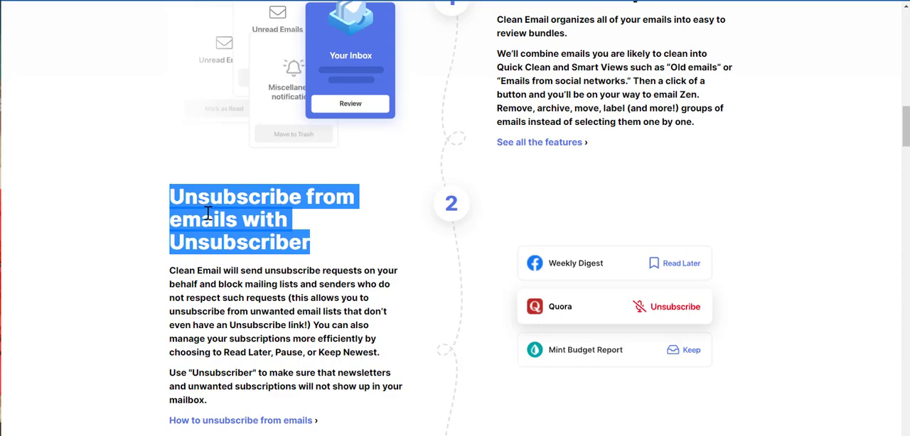
{"action": "mouse_move", "coordinate": [207, 213]}
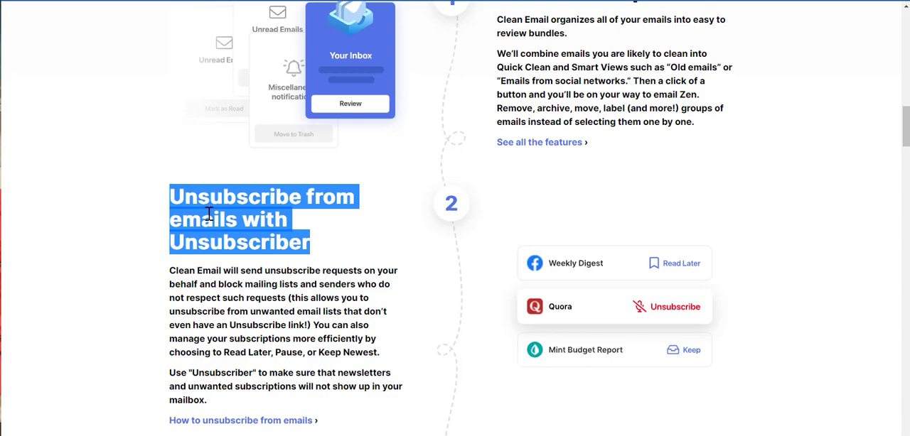
{"action": "double_click", "coordinate": [292, 271]}
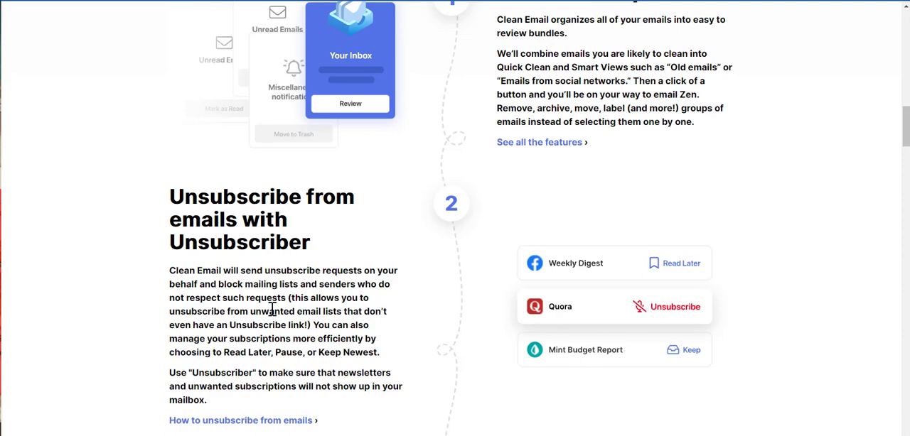
{"action": "mouse_move", "coordinate": [266, 328]}
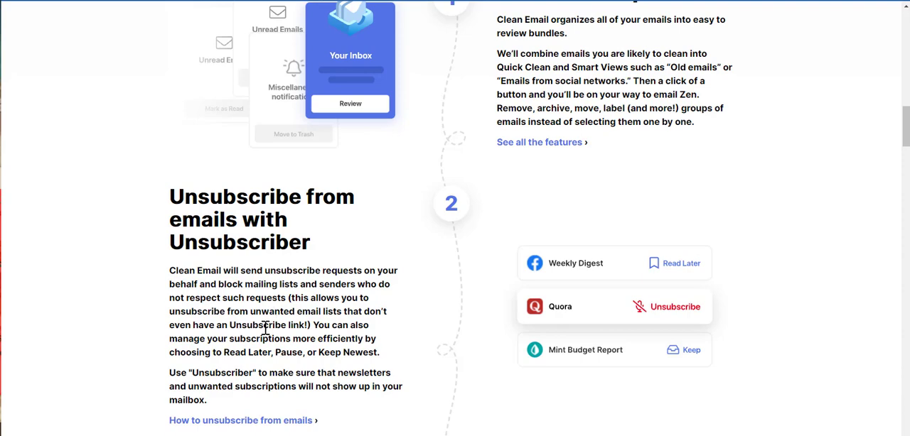
{"action": "scroll", "scroll_direction": "down", "scroll_amount": 3}
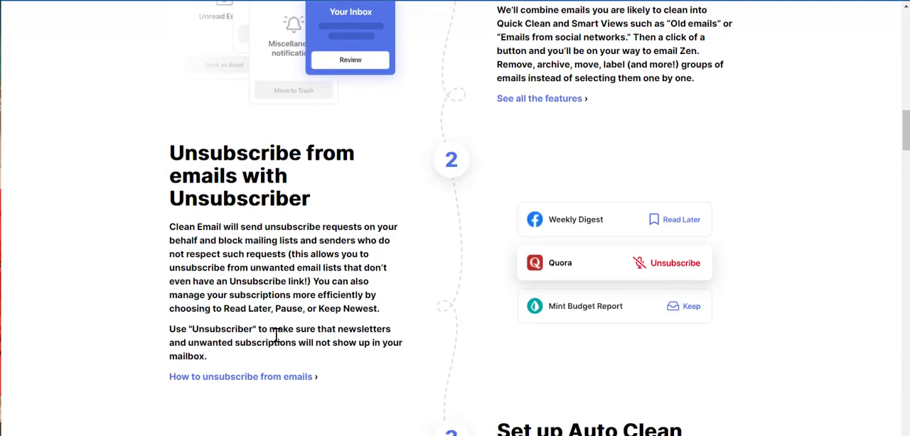
{"action": "scroll", "scroll_direction": "down", "scroll_amount": 3}
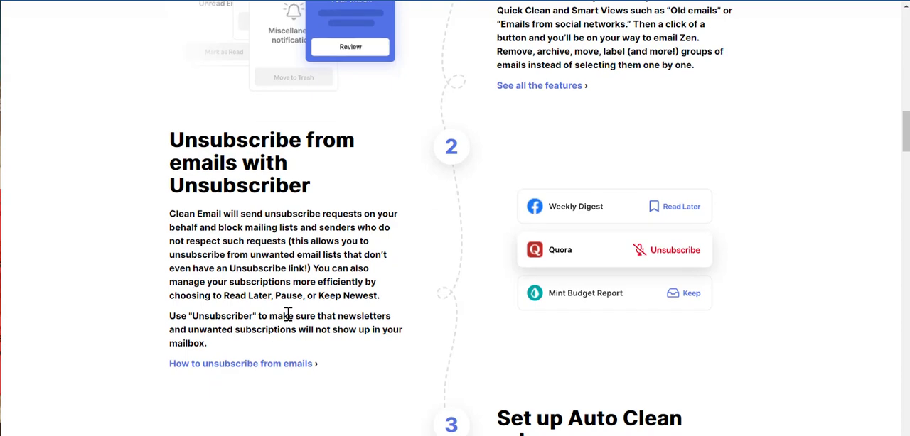
{"action": "mouse_move", "coordinate": [305, 316]}
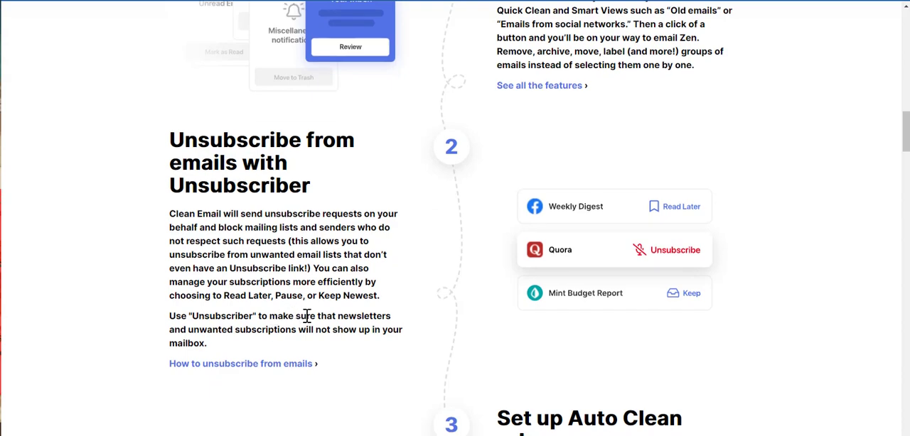
{"action": "mouse_move", "coordinate": [322, 327]}
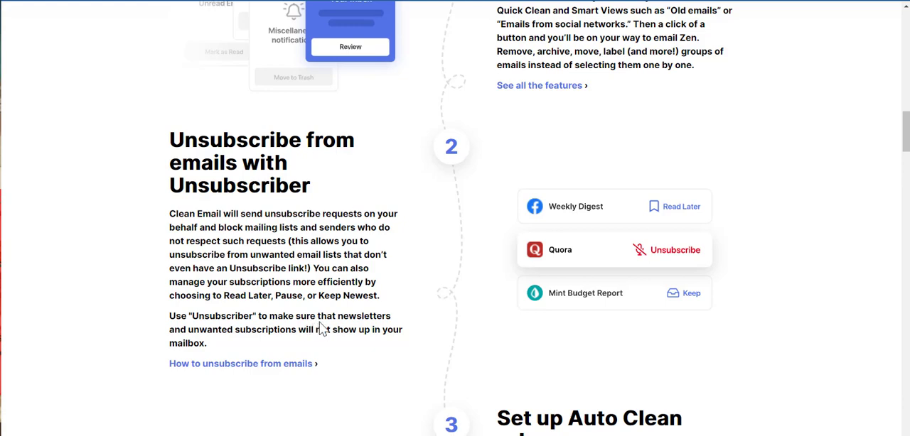
{"action": "mouse_move", "coordinate": [222, 347]}
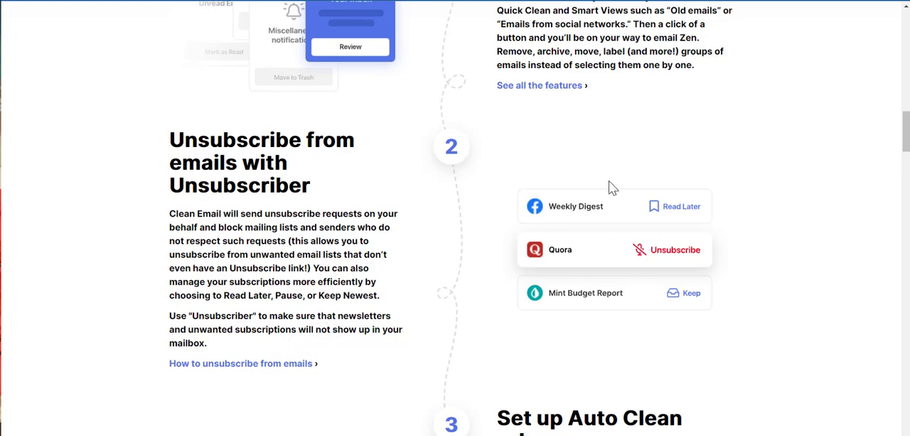
{"action": "mouse_move", "coordinate": [674, 262]}
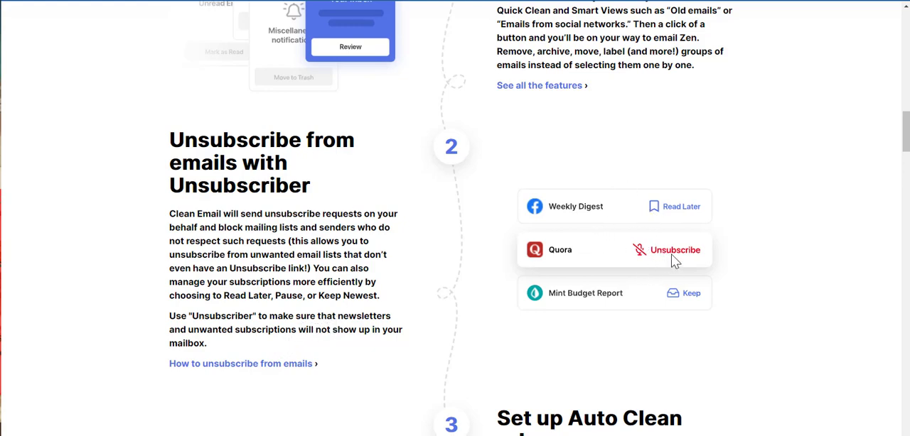
{"action": "mouse_move", "coordinate": [557, 233]}
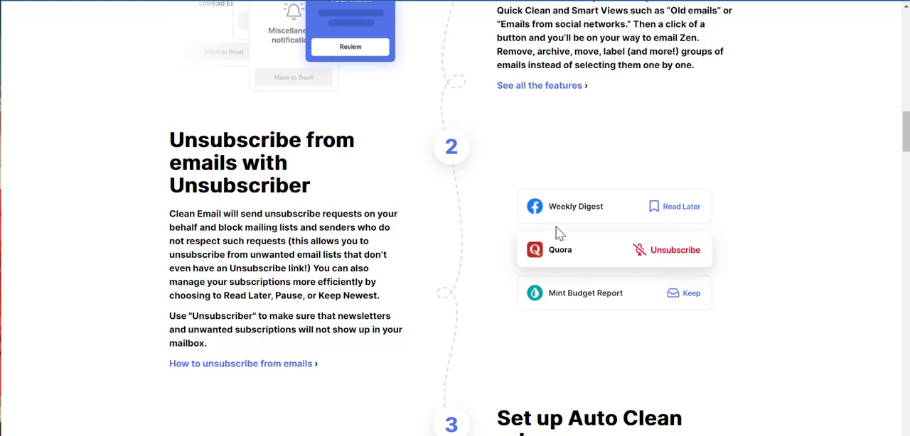
{"action": "mouse_move", "coordinate": [641, 295]}
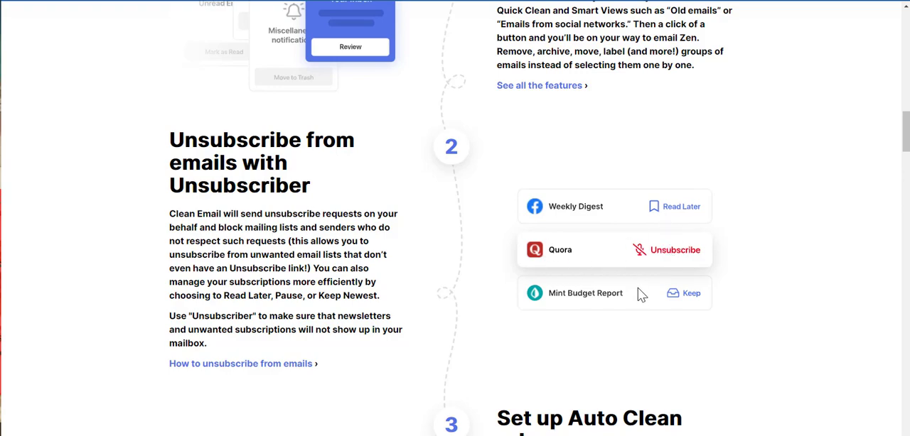
Step: Scroll to step 3 'Set up Auto Clean rules' with the Facebook, Newsletter and Twitter examples
{"action": "scroll", "scroll_direction": "down", "scroll_amount": 3}
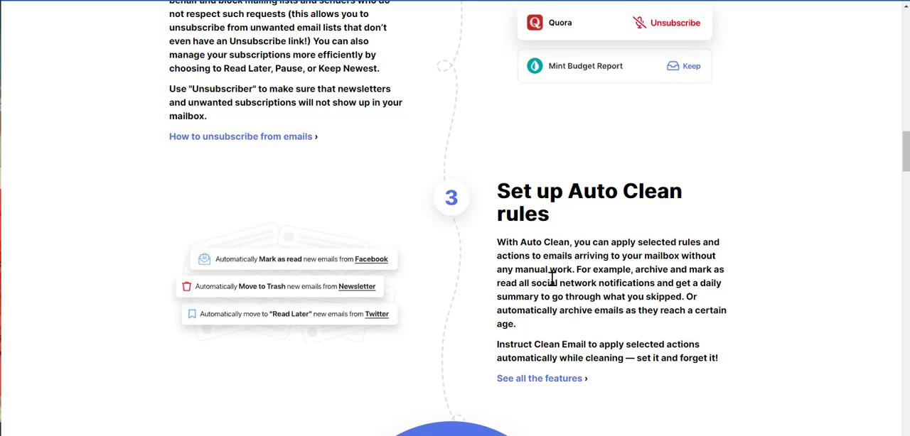
{"action": "mouse_move", "coordinate": [557, 296]}
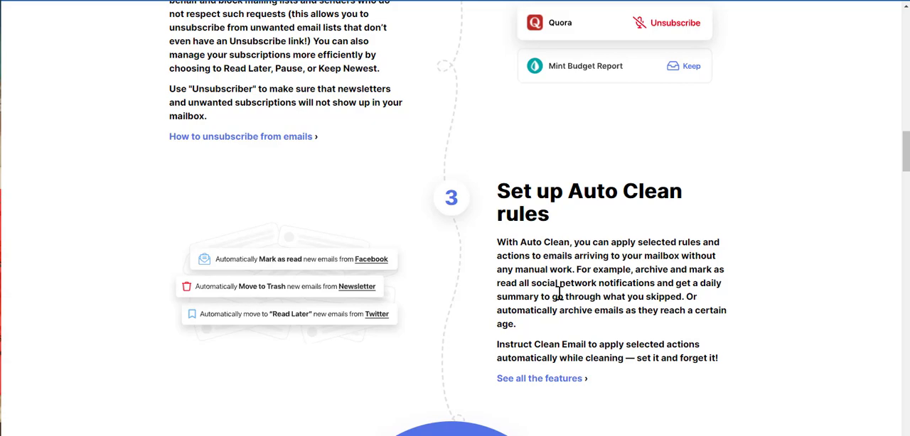
{"action": "mouse_move", "coordinate": [605, 314]}
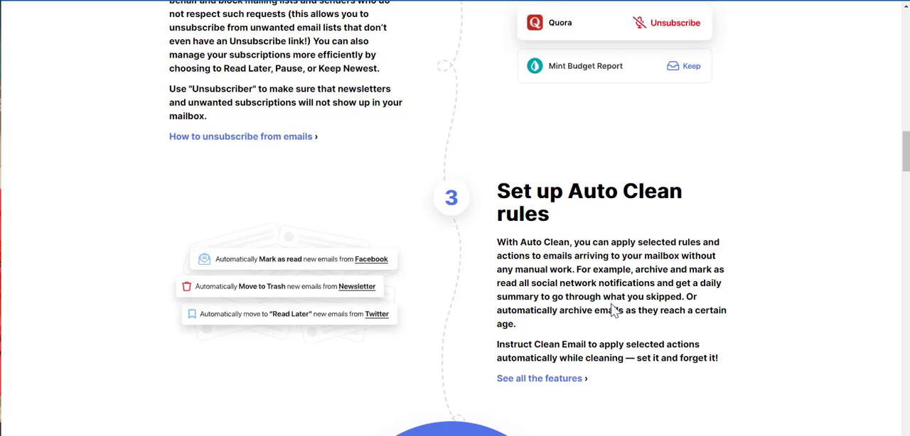
{"action": "mouse_move", "coordinate": [557, 305]}
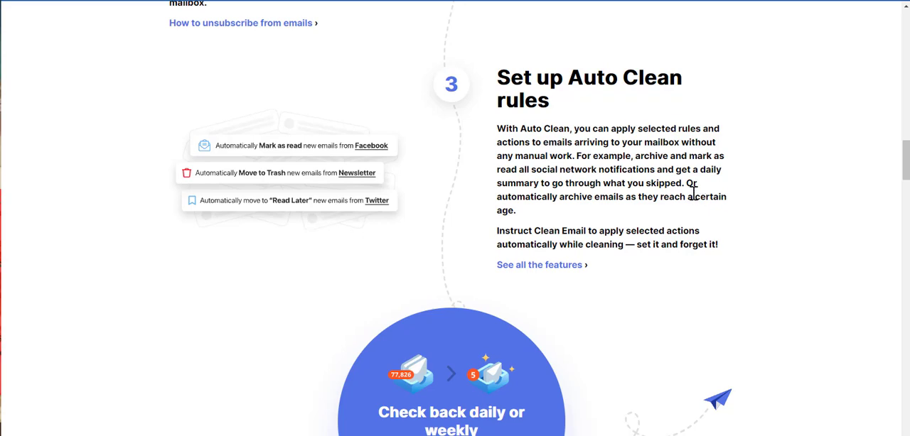
{"action": "mouse_move", "coordinate": [333, 179]}
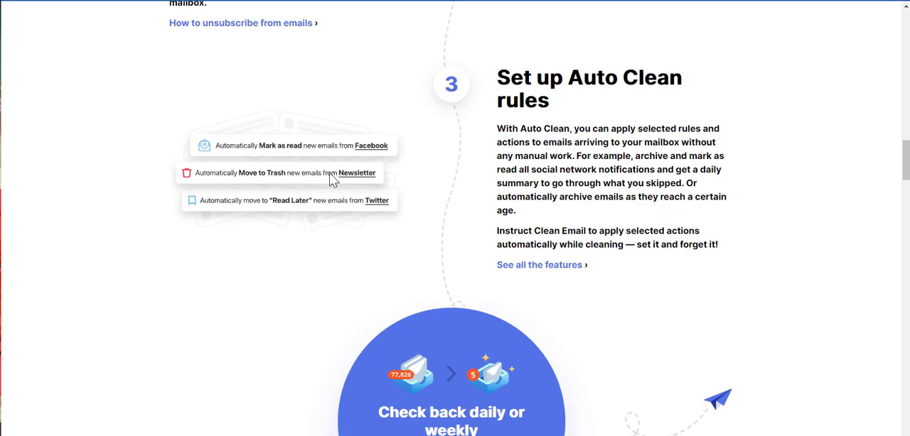
{"action": "mouse_move", "coordinate": [338, 155]}
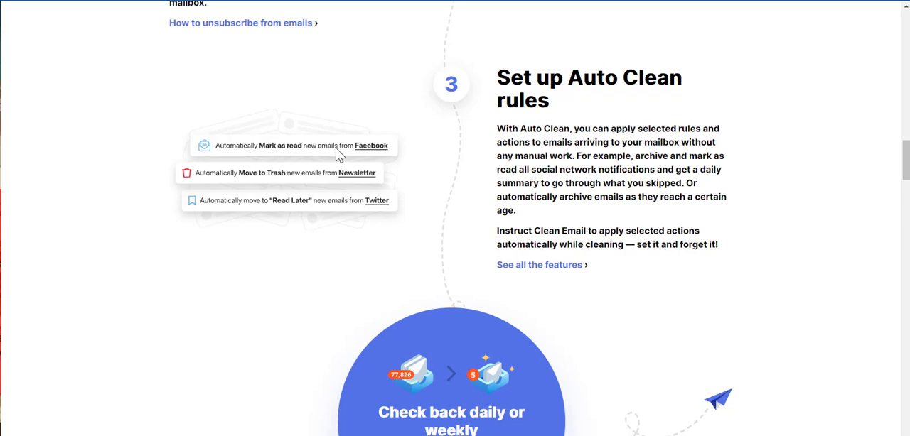
{"action": "mouse_move", "coordinate": [382, 159]}
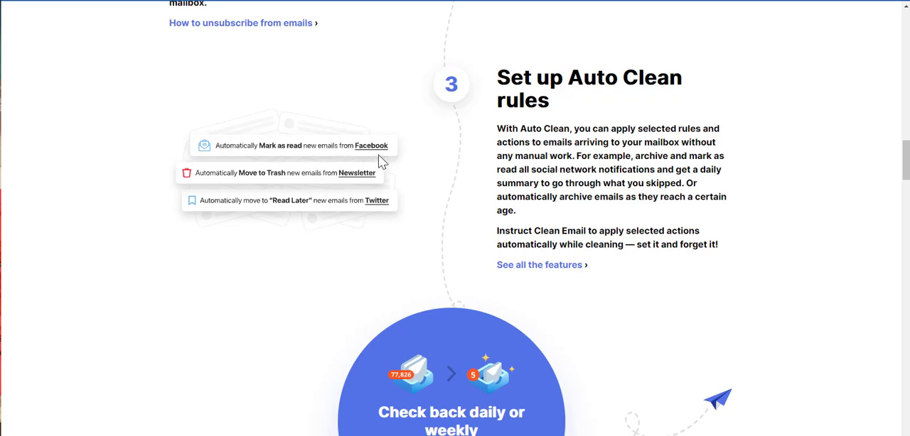
{"action": "mouse_move", "coordinate": [381, 165]}
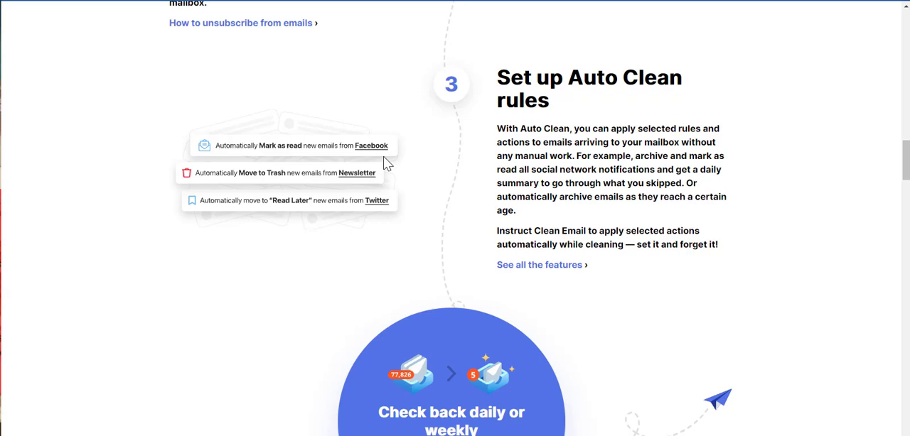
{"action": "mouse_move", "coordinate": [312, 187]}
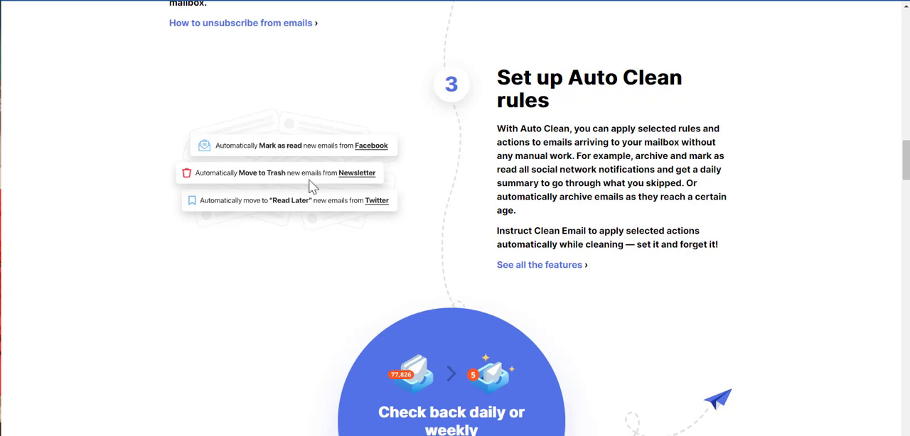
{"action": "mouse_move", "coordinate": [325, 192]}
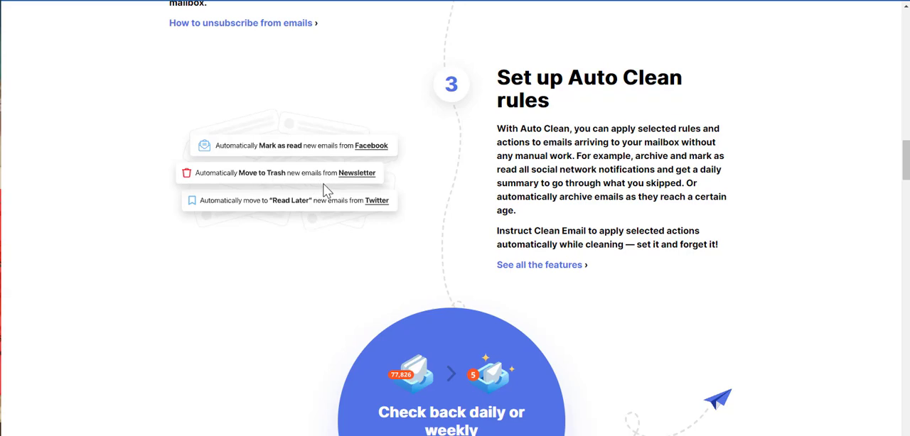
{"action": "mouse_move", "coordinate": [330, 216]}
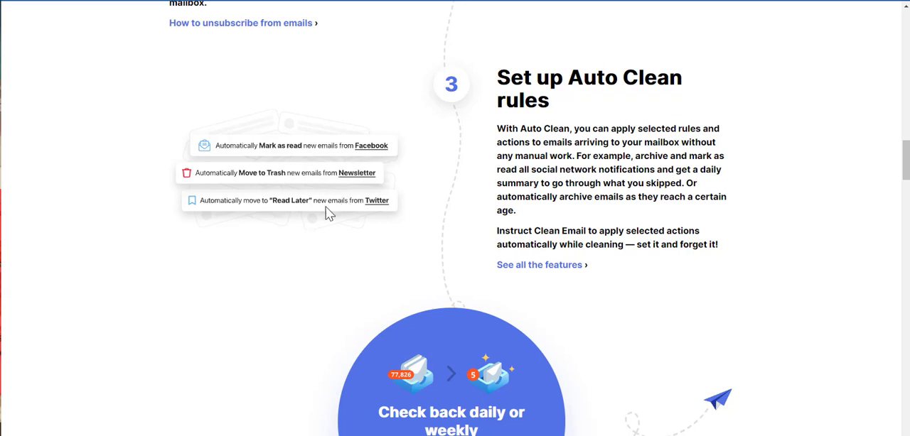
{"action": "mouse_move", "coordinate": [255, 207]}
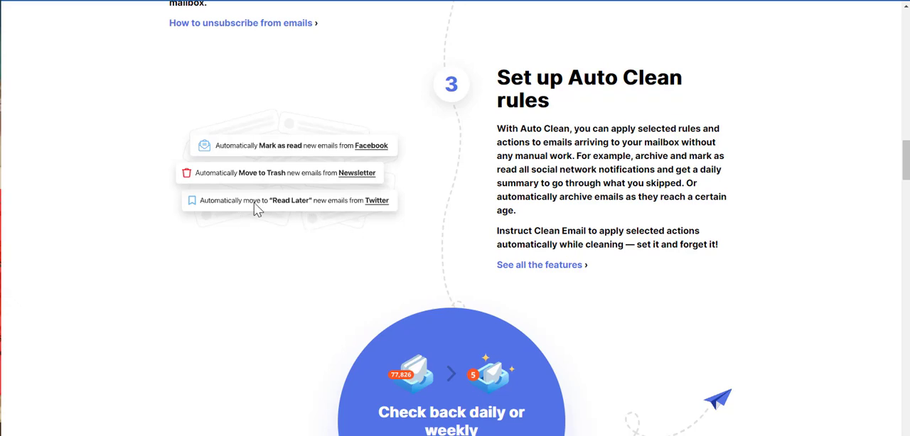
{"action": "mouse_move", "coordinate": [367, 210]}
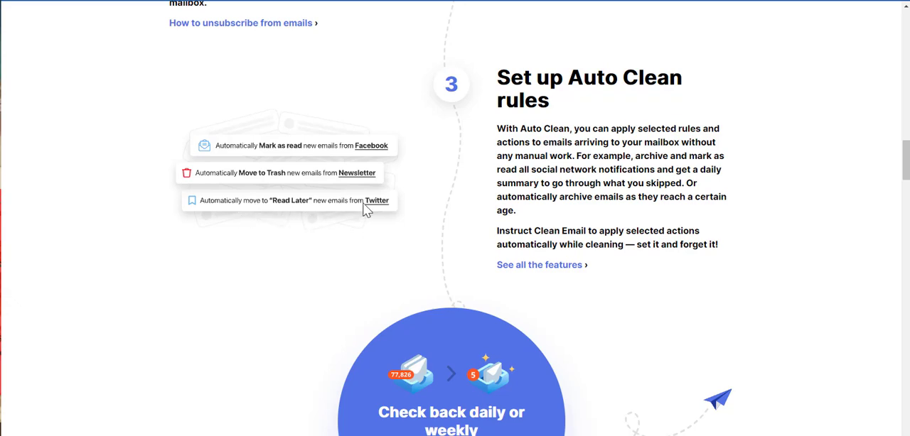
Step: Scroll past 'Check back daily or weekly' to the 'takes the work out of managing your mailbox' heading
{"action": "scroll", "scroll_direction": "down", "scroll_amount": 3}
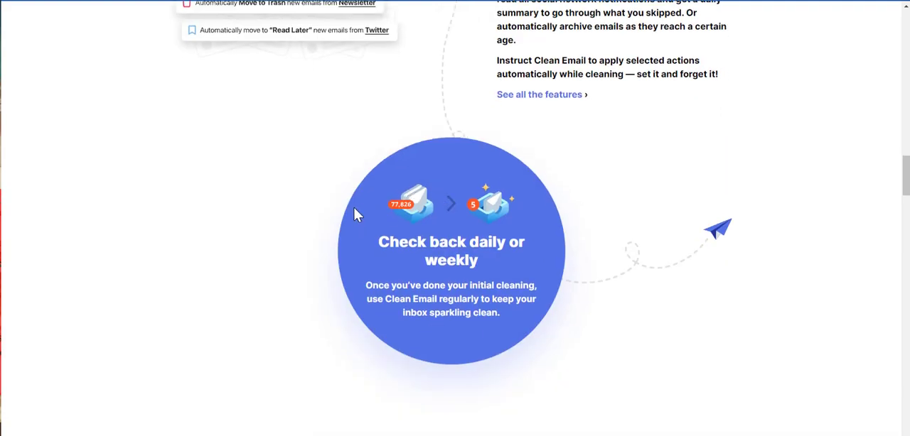
{"action": "scroll", "scroll_direction": "up", "scroll_amount": 3}
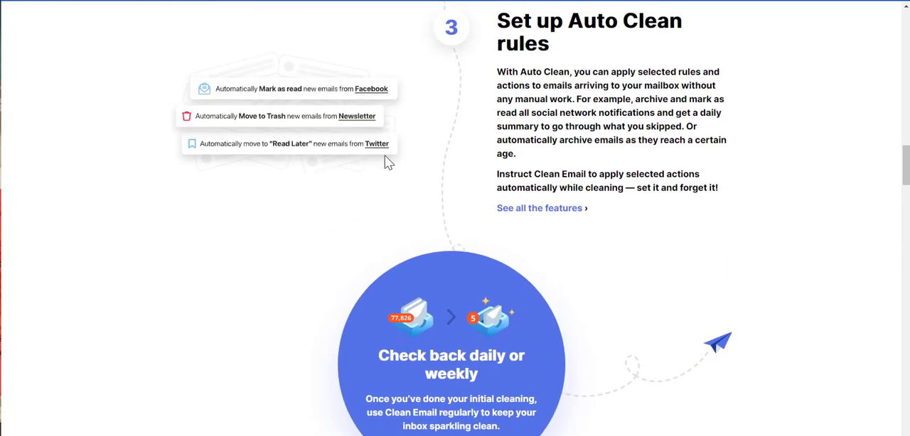
{"action": "scroll", "scroll_direction": "down", "scroll_amount": 3}
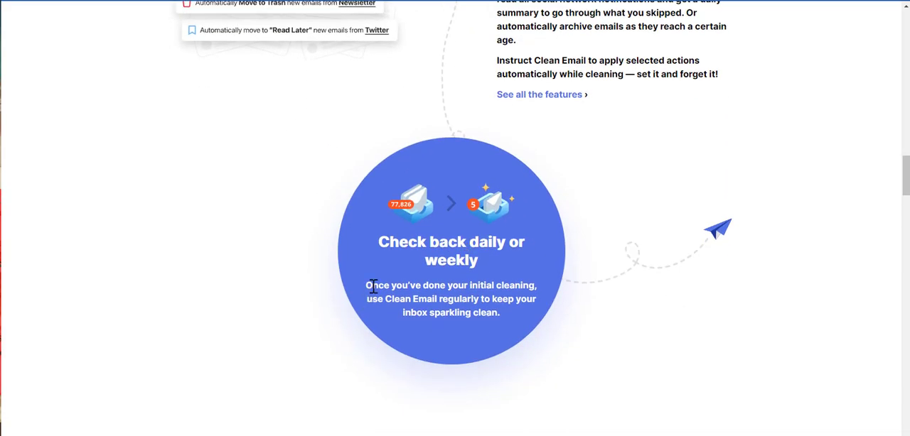
{"action": "mouse_move", "coordinate": [378, 276]}
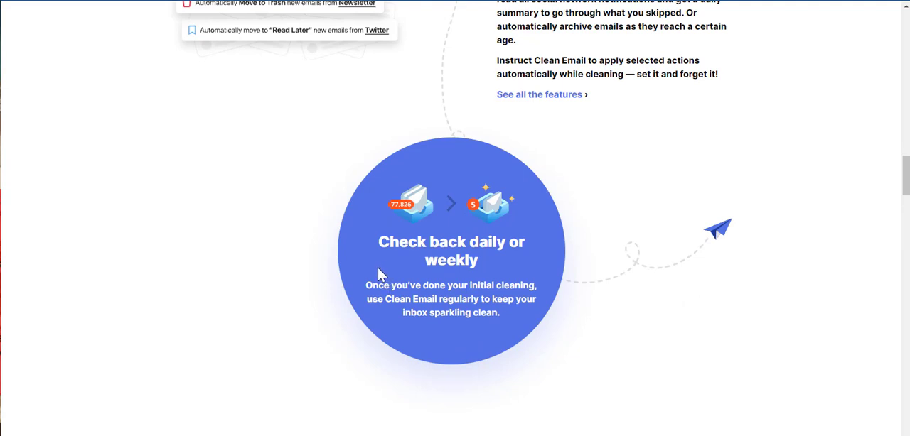
{"action": "scroll", "scroll_direction": "down", "scroll_amount": 3}
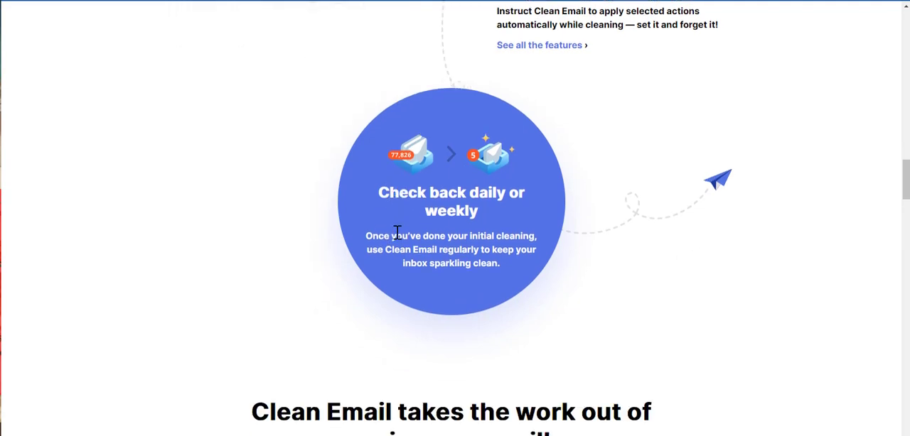
{"action": "scroll", "scroll_direction": "down", "scroll_amount": 3}
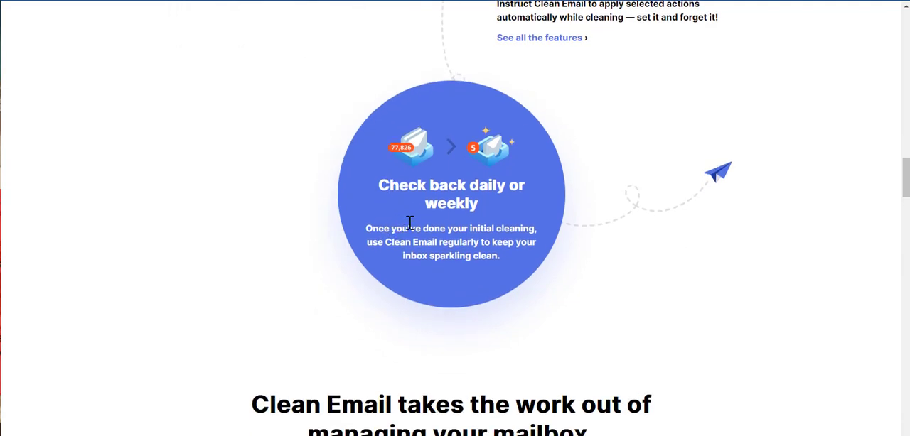
{"action": "mouse_move", "coordinate": [469, 262]}
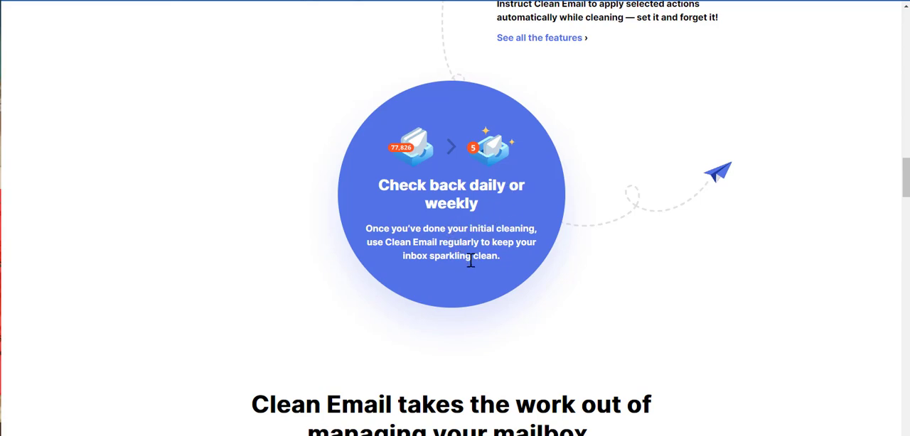
{"action": "mouse_move", "coordinate": [492, 236]}
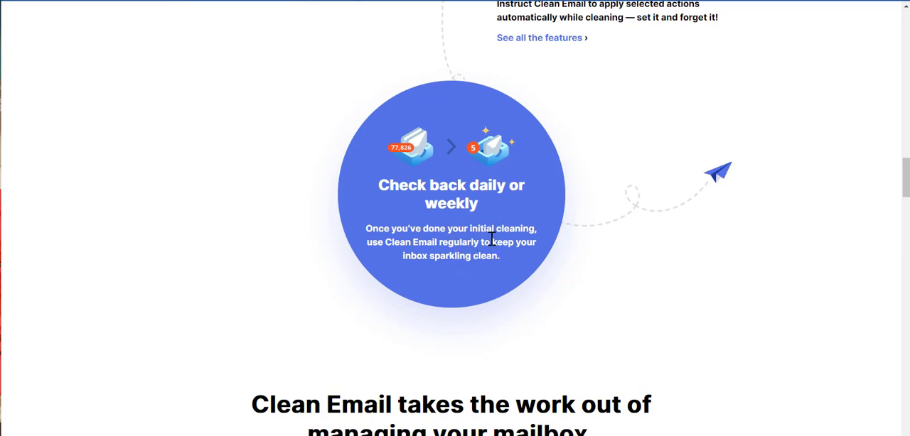
{"action": "scroll", "scroll_direction": "down", "scroll_amount": 3}
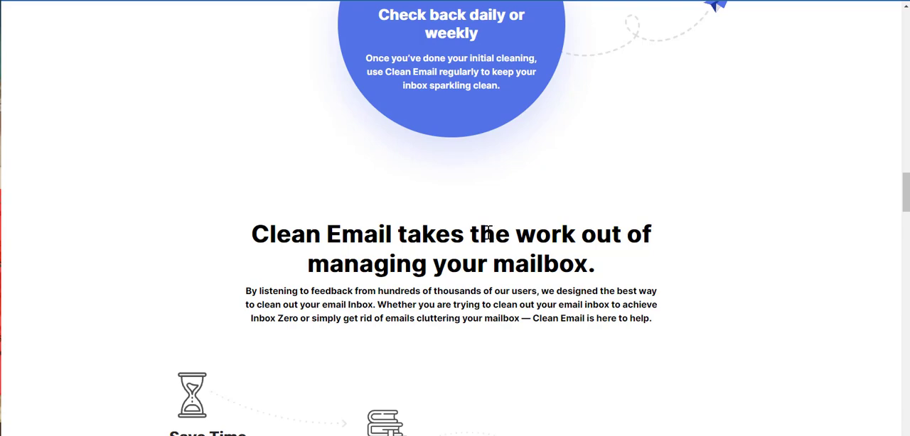
Step: Scroll past the Save Time, Stay Organized and Reduce Stress benefits toward 'Use it anywhere'
{"action": "scroll", "scroll_direction": "down", "scroll_amount": 3}
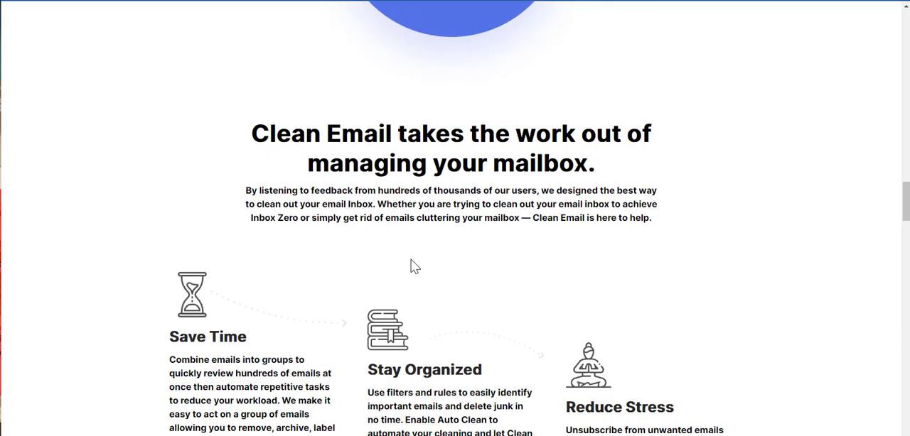
{"action": "scroll", "scroll_direction": "down", "scroll_amount": 3}
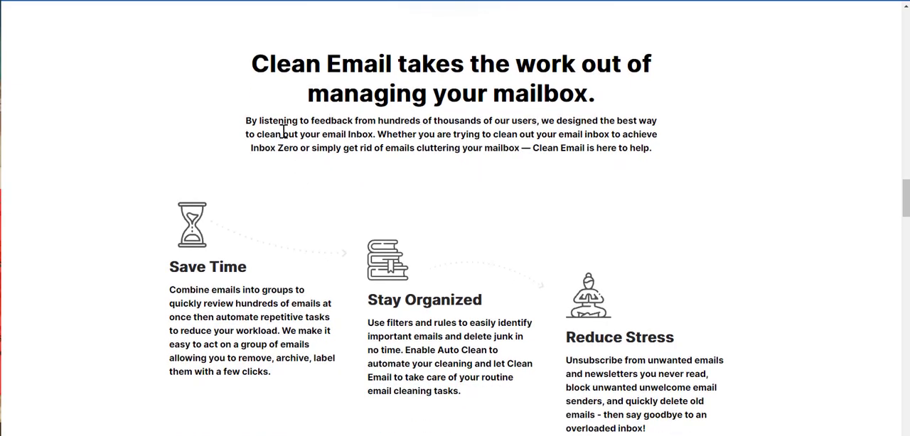
{"action": "mouse_move", "coordinate": [471, 149]}
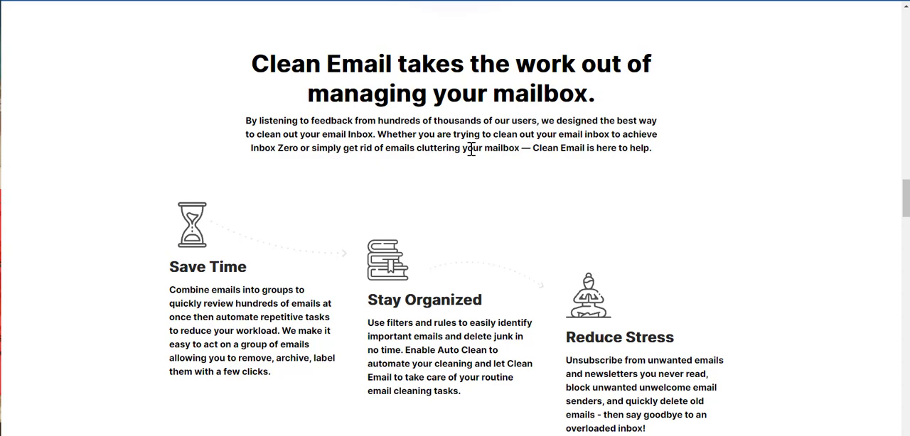
{"action": "mouse_move", "coordinate": [223, 148]}
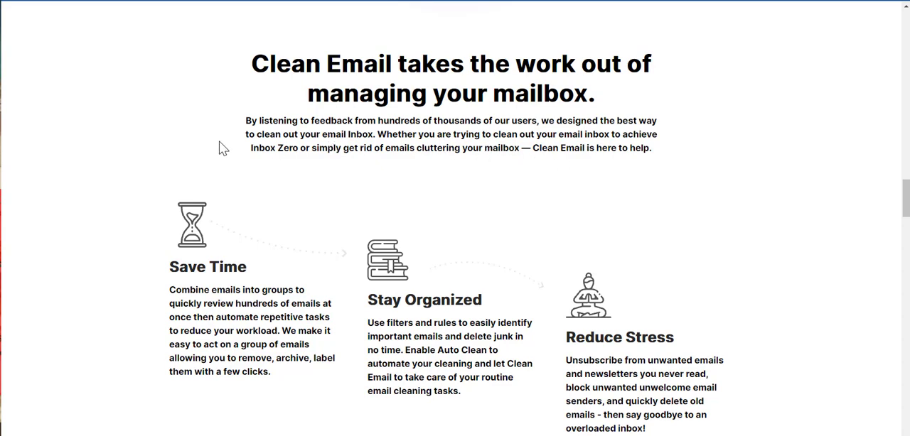
{"action": "mouse_move", "coordinate": [430, 148]}
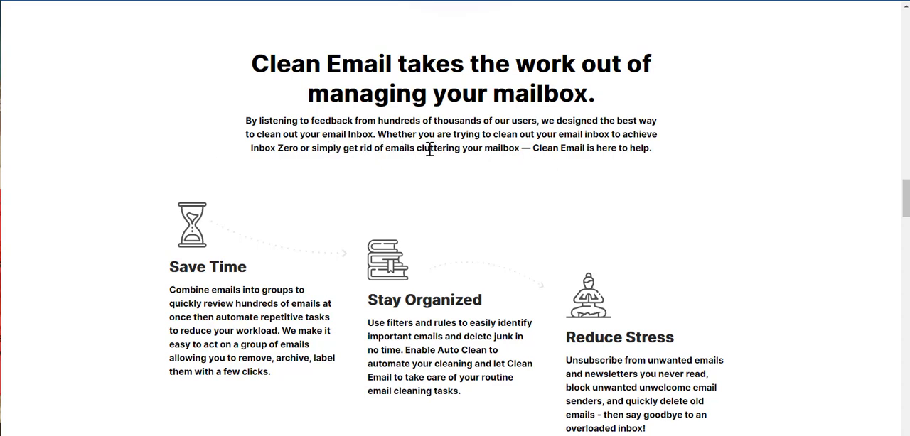
{"action": "mouse_move", "coordinate": [647, 145]}
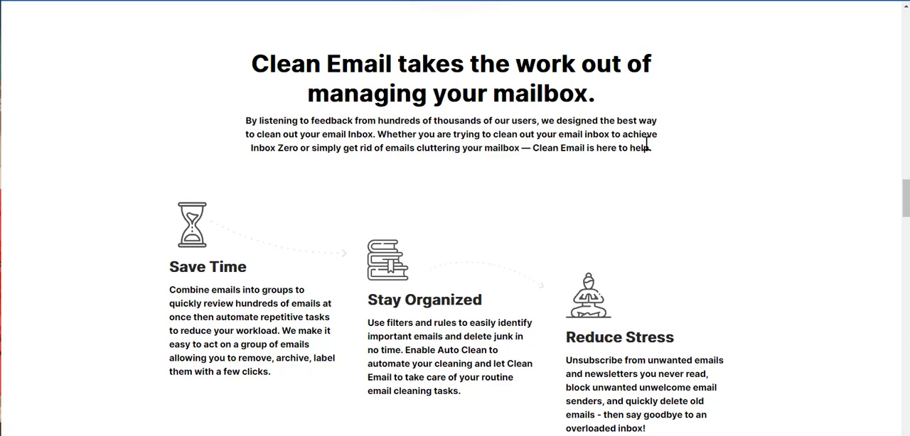
{"action": "mouse_move", "coordinate": [375, 162]}
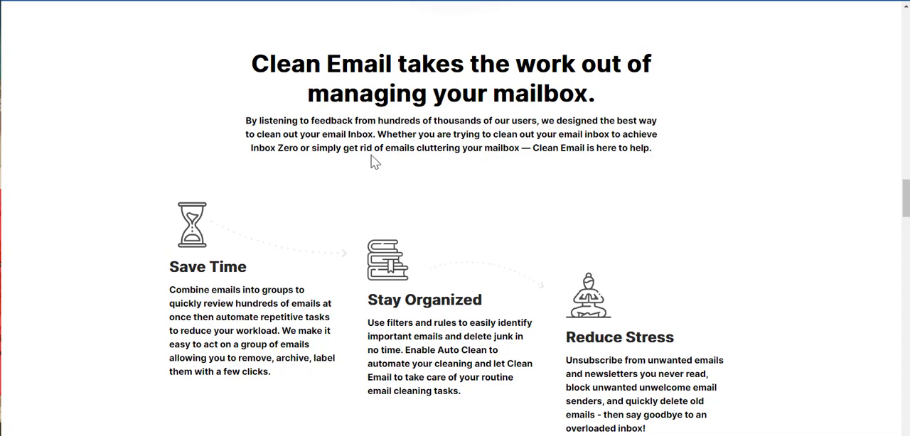
{"action": "mouse_move", "coordinate": [275, 198]}
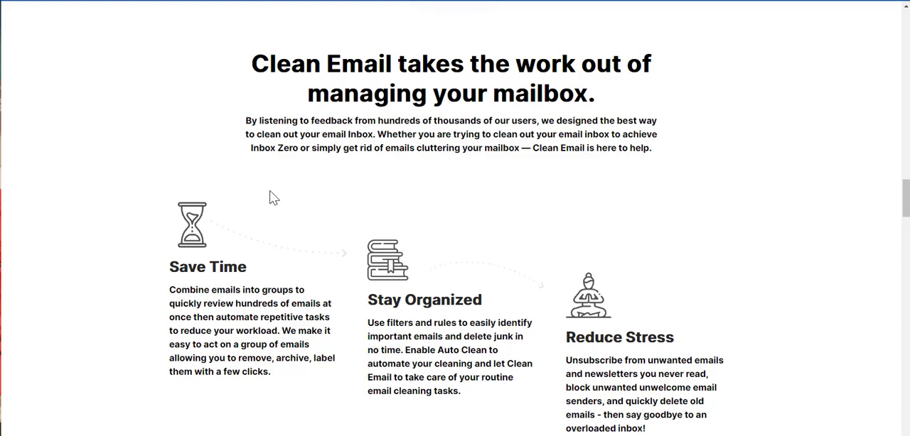
{"action": "scroll", "scroll_direction": "down", "scroll_amount": 3}
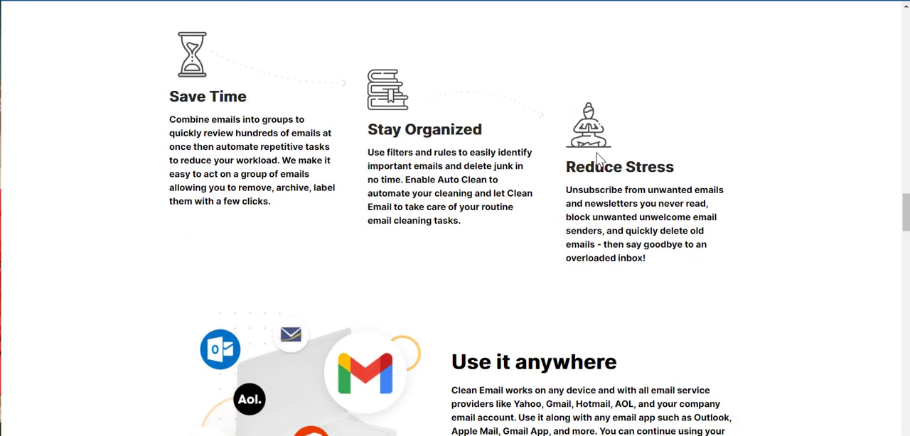
Step: Scroll to the 'Use it anywhere' section and select its paragraph about supported email providers
{"action": "scroll", "scroll_direction": "down", "scroll_amount": 3}
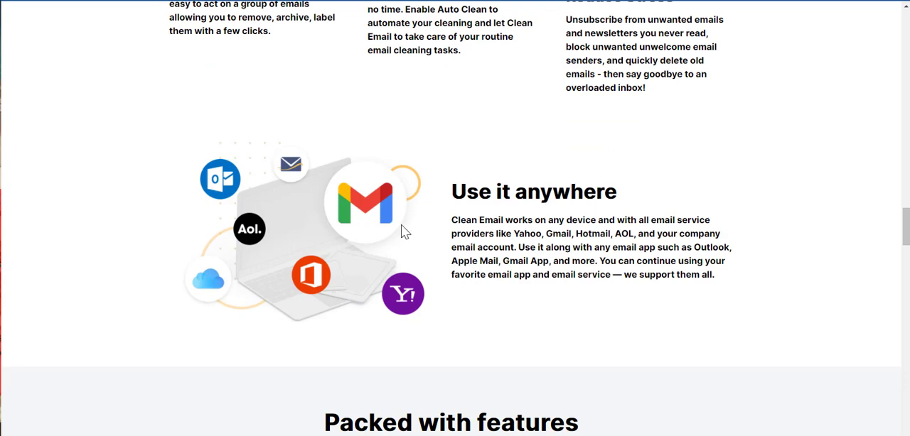
{"action": "scroll", "scroll_direction": "down", "scroll_amount": 3}
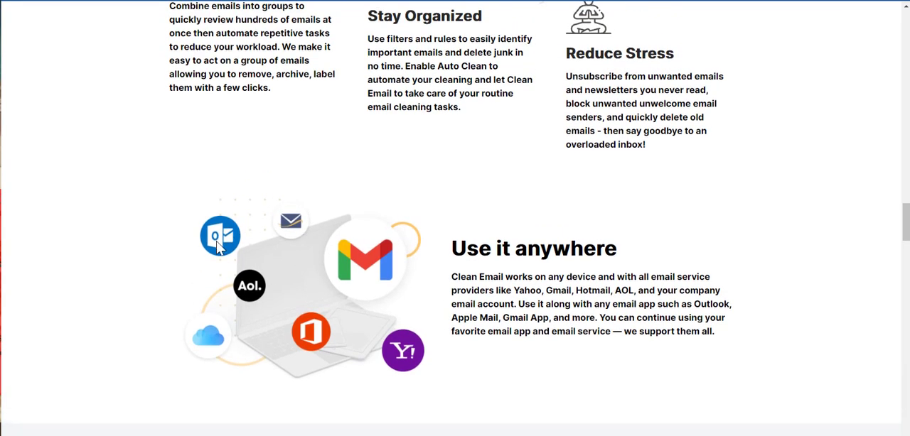
{"action": "mouse_move", "coordinate": [376, 264]}
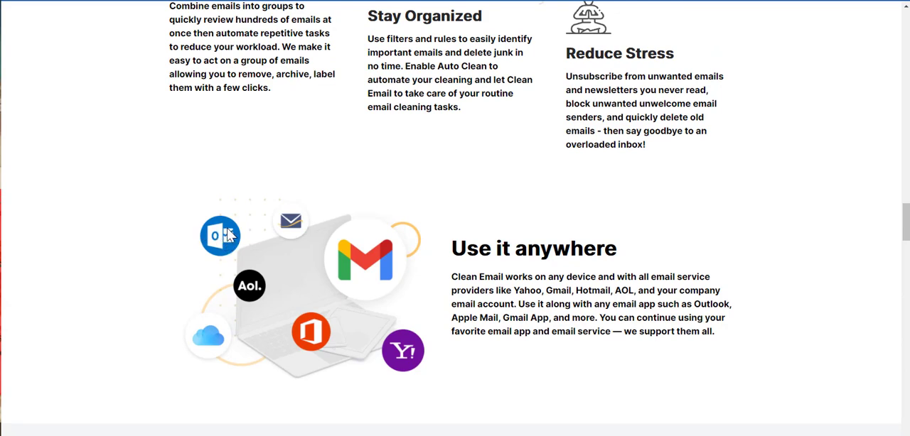
{"action": "mouse_move", "coordinate": [327, 344]}
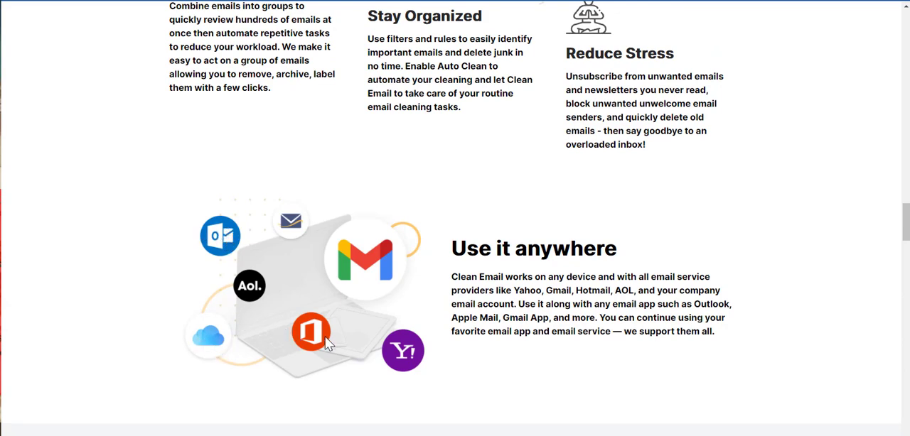
{"action": "mouse_move", "coordinate": [295, 220]}
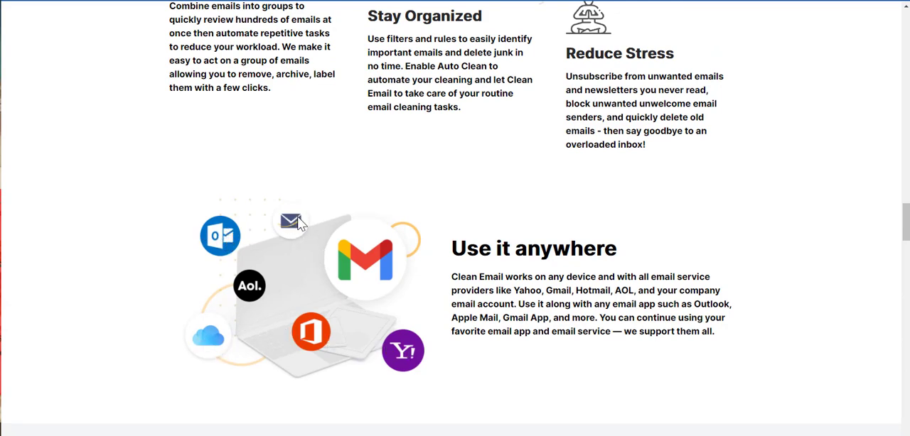
{"action": "mouse_move", "coordinate": [350, 247]}
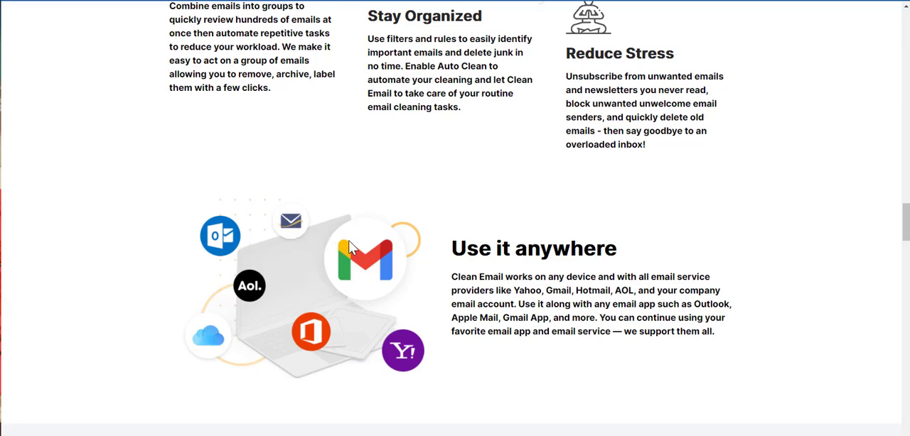
{"action": "mouse_move", "coordinate": [542, 253]}
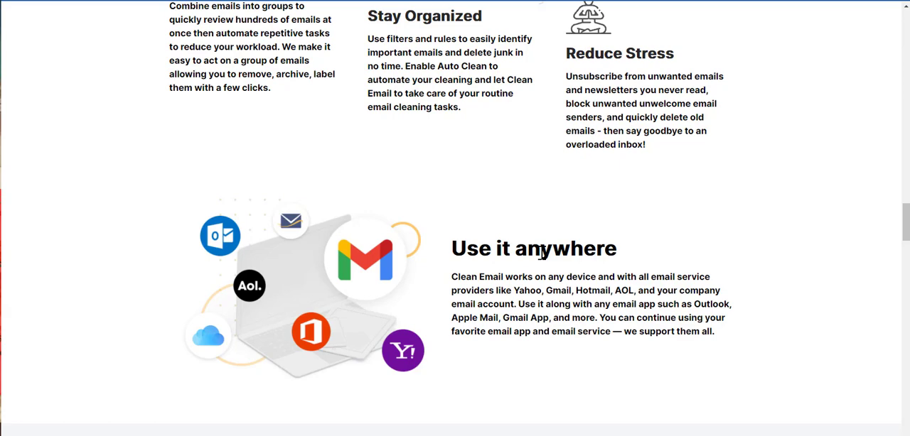
{"action": "mouse_move", "coordinate": [498, 292]}
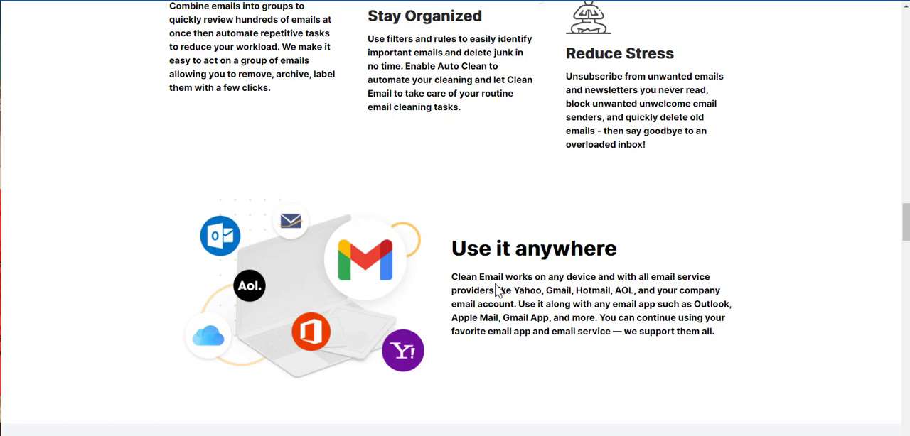
{"action": "left_click_drag", "start_coordinate": [451, 276], "coordinate": [714, 332]}
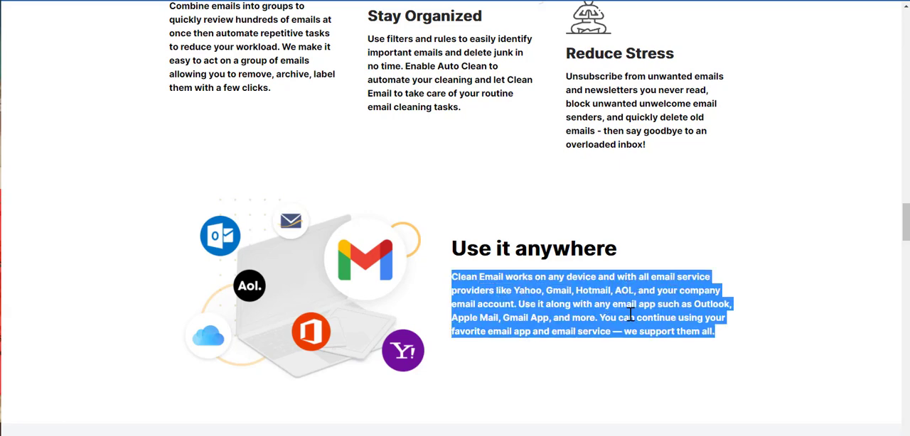
{"action": "mouse_move", "coordinate": [521, 322]}
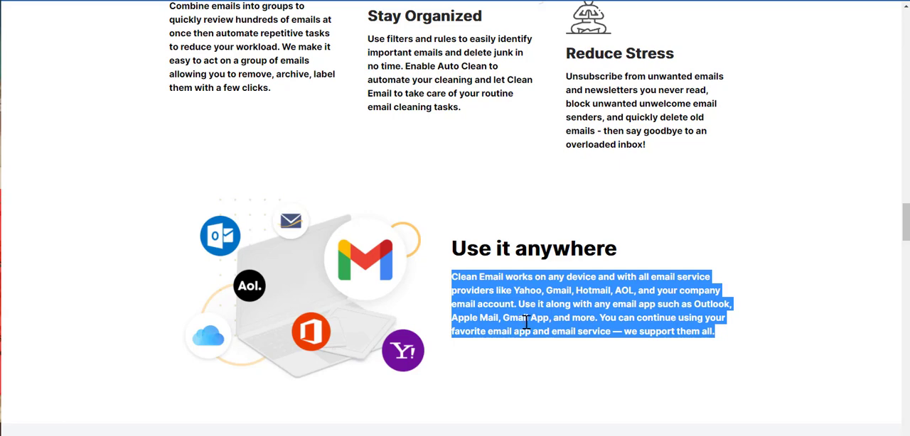
{"action": "mouse_move", "coordinate": [532, 327]}
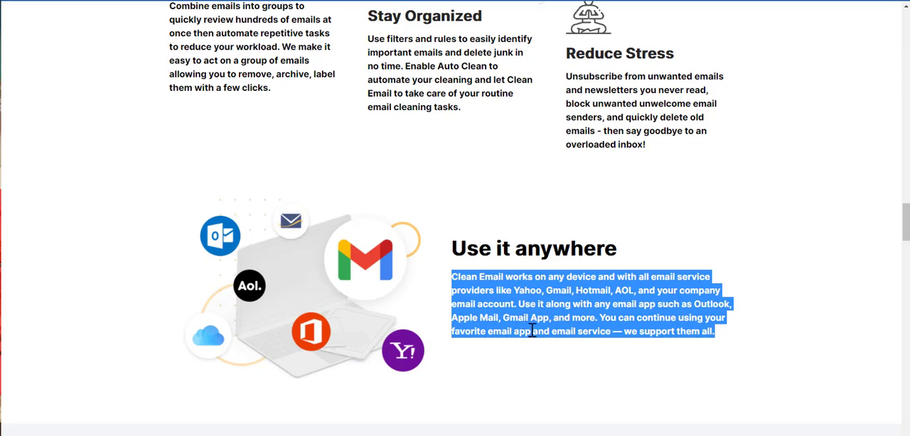
{"action": "mouse_move", "coordinate": [523, 323]}
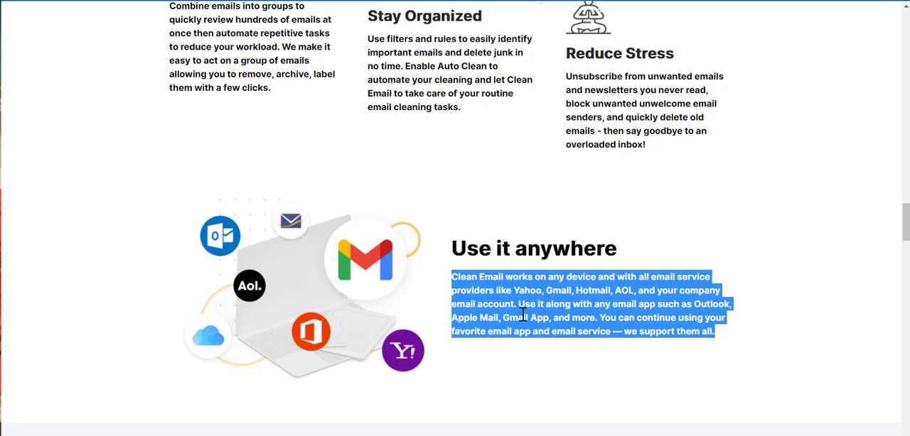
{"action": "mouse_move", "coordinate": [537, 333]}
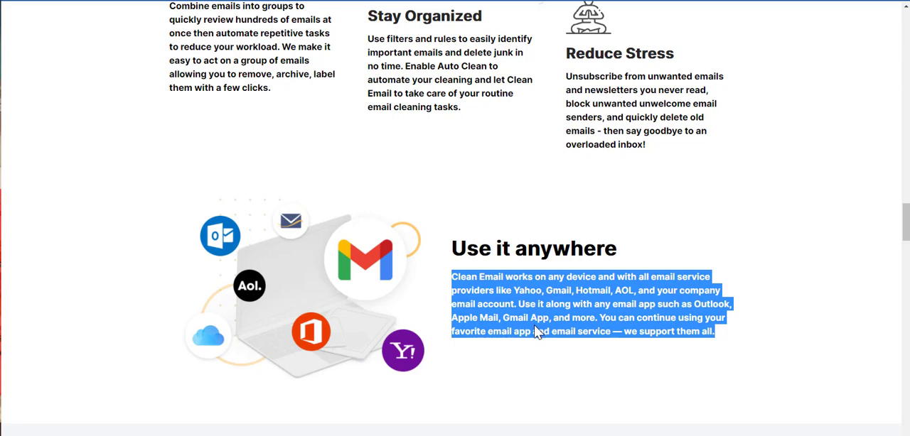
Step: Scroll past the 'Packed with features' cards toward the 'Designed for all aspects of your digital life' section
{"action": "scroll", "scroll_direction": "down", "scroll_amount": 3}
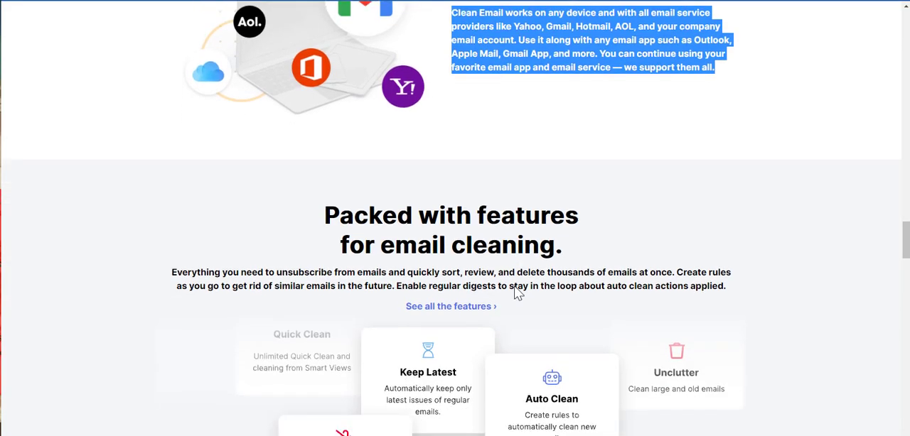
{"action": "scroll", "scroll_direction": "down", "scroll_amount": 3}
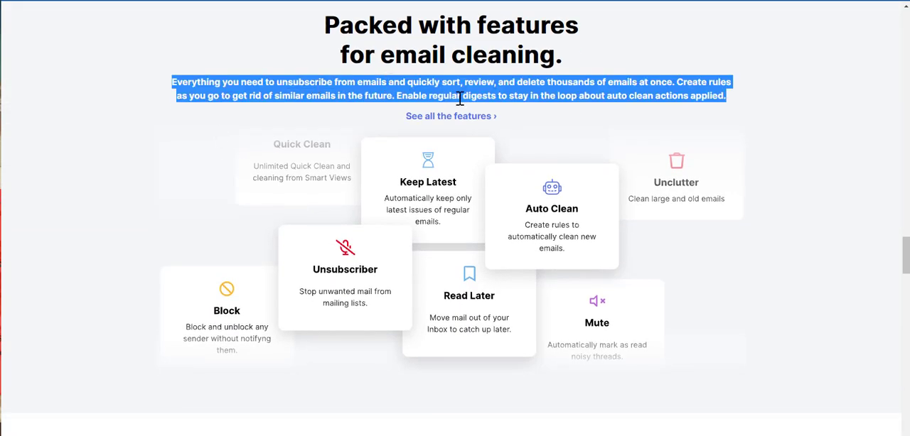
{"action": "mouse_move", "coordinate": [537, 97]}
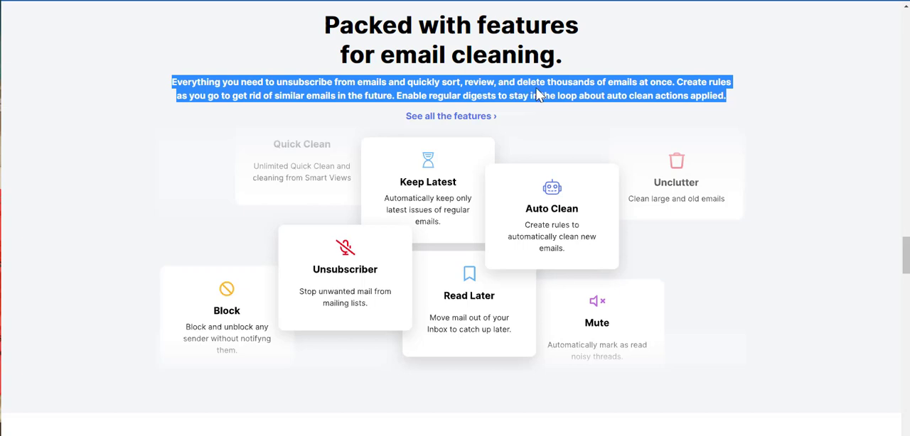
{"action": "mouse_move", "coordinate": [661, 101]}
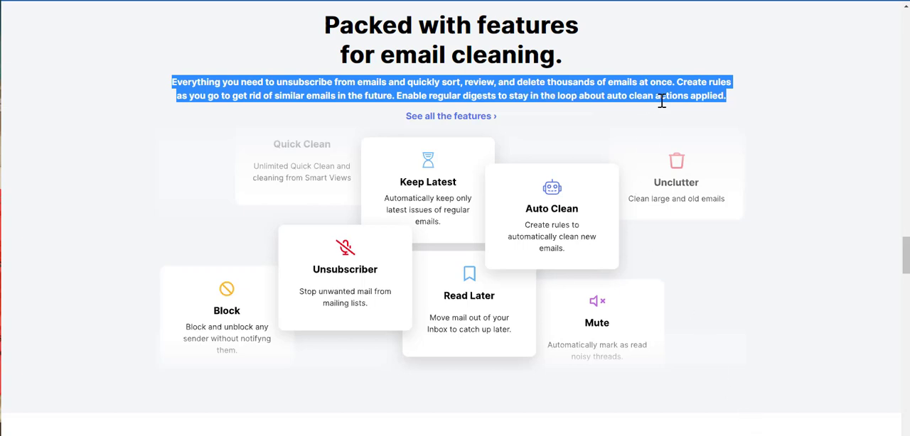
{"action": "mouse_move", "coordinate": [279, 98]}
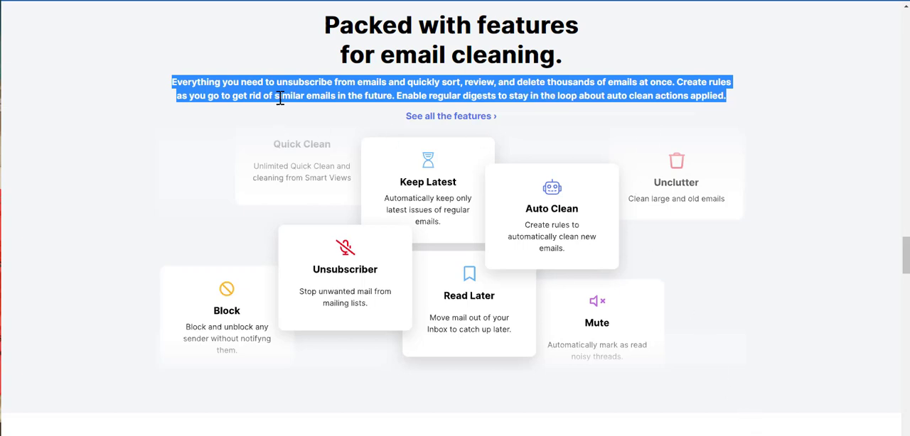
{"action": "mouse_move", "coordinate": [534, 98]}
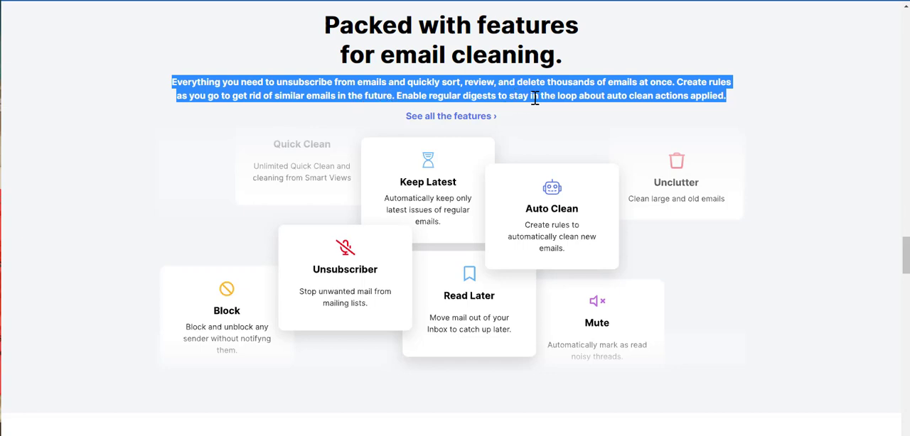
{"action": "mouse_move", "coordinate": [537, 100]}
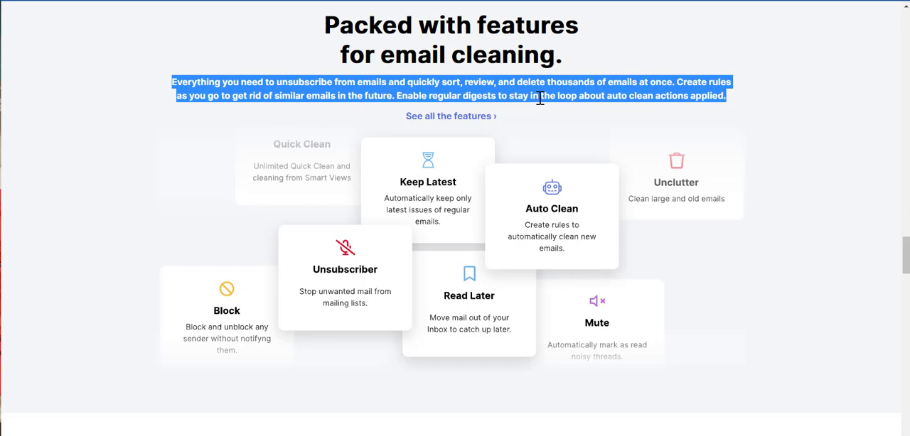
{"action": "mouse_move", "coordinate": [606, 113]}
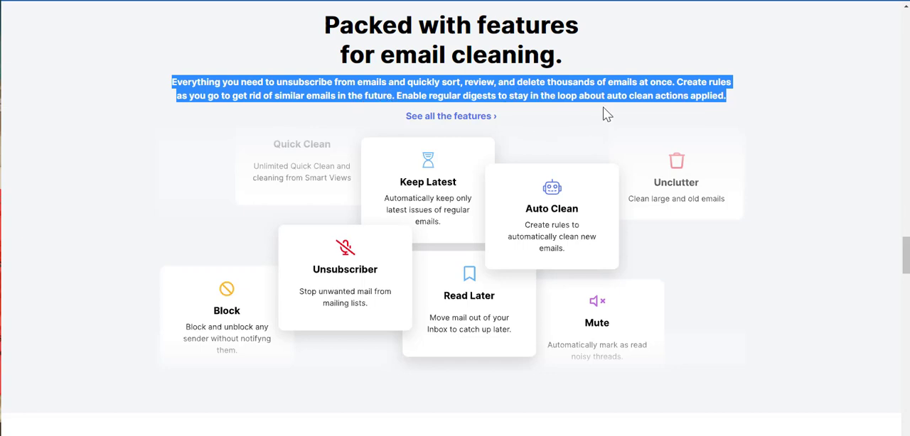
{"action": "scroll", "scroll_direction": "down", "scroll_amount": 3}
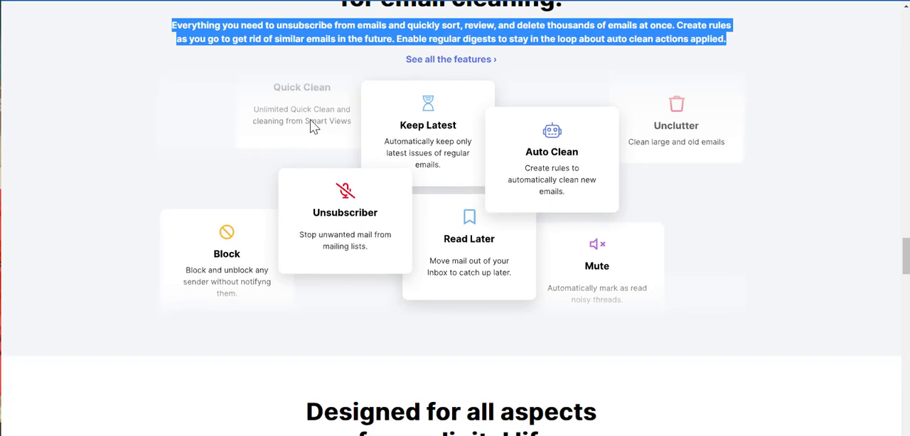
{"action": "mouse_move", "coordinate": [673, 131]}
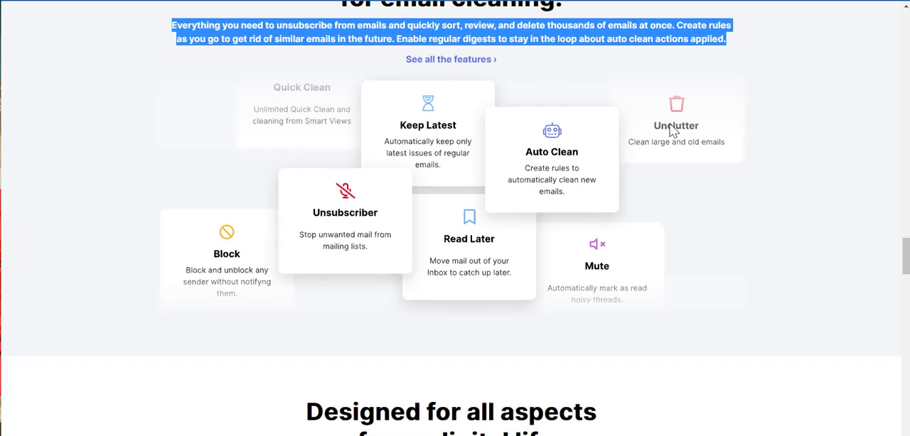
{"action": "mouse_move", "coordinate": [344, 219]}
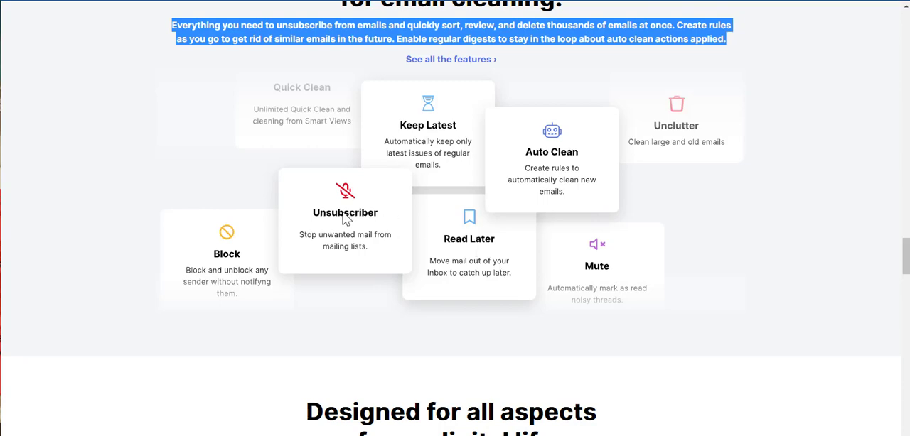
{"action": "scroll", "scroll_direction": "down", "scroll_amount": 3}
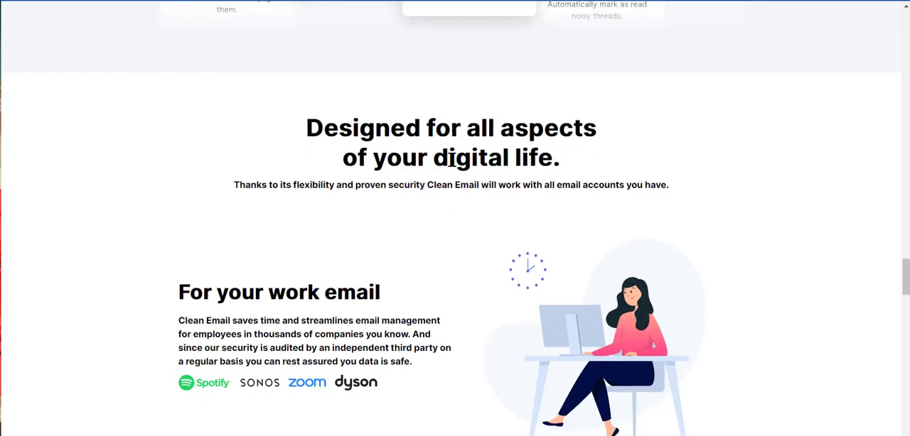
Step: Scroll to bring the full 'For your work email' section into view
{"action": "scroll", "scroll_direction": "down", "scroll_amount": 3}
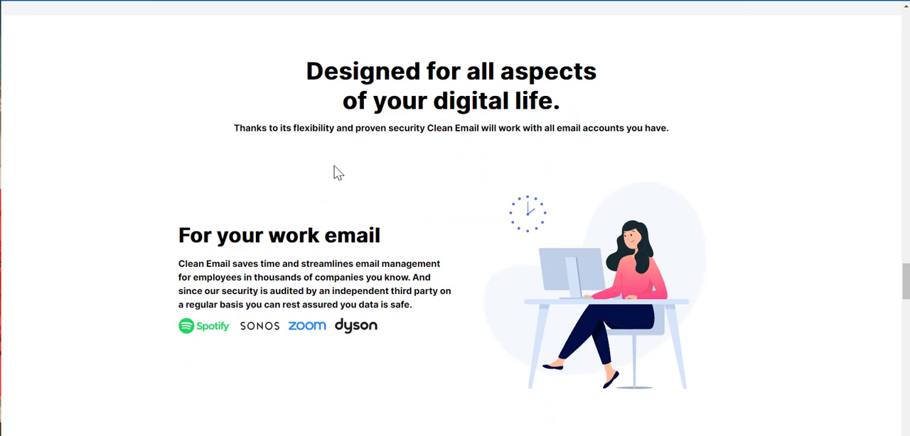
{"action": "mouse_move", "coordinate": [324, 162]}
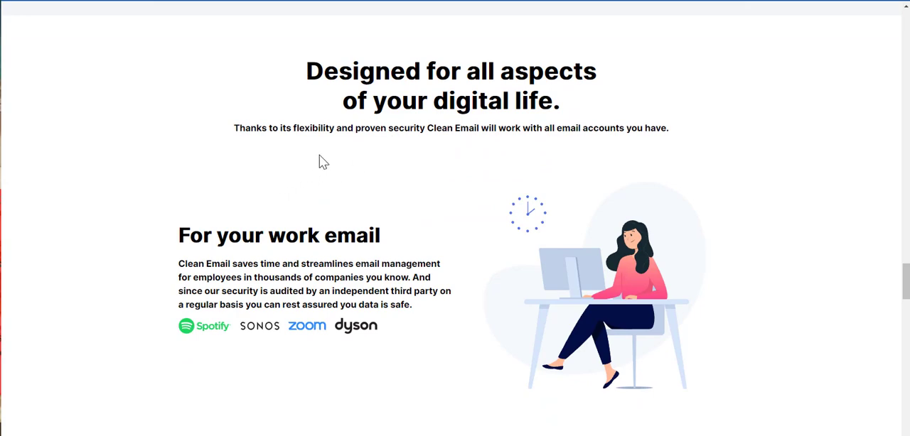
{"action": "mouse_move", "coordinate": [350, 189]}
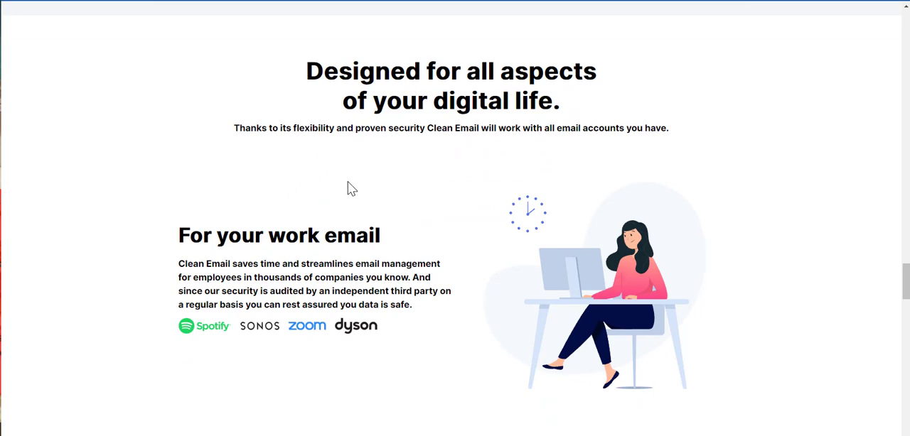
{"action": "mouse_move", "coordinate": [517, 148]}
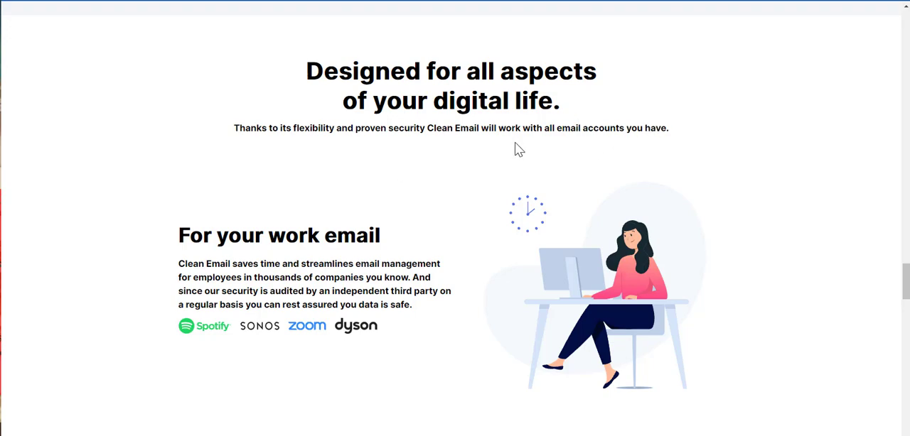
{"action": "scroll", "scroll_direction": "down", "scroll_amount": 3}
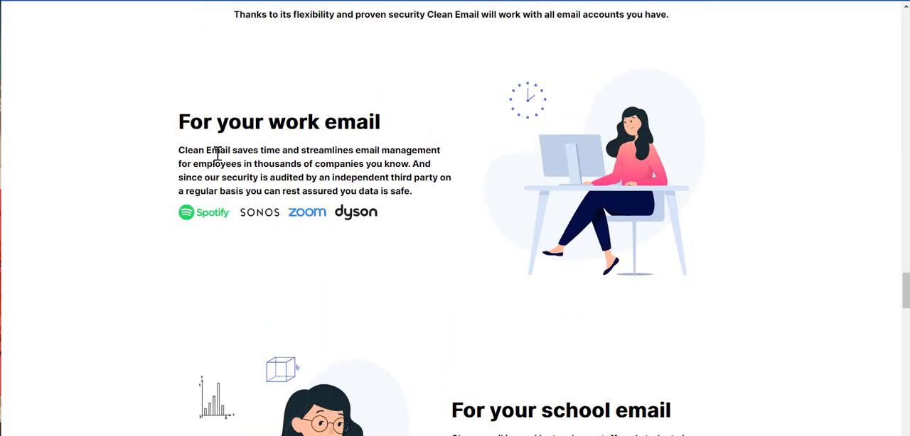
{"action": "mouse_move", "coordinate": [342, 178]}
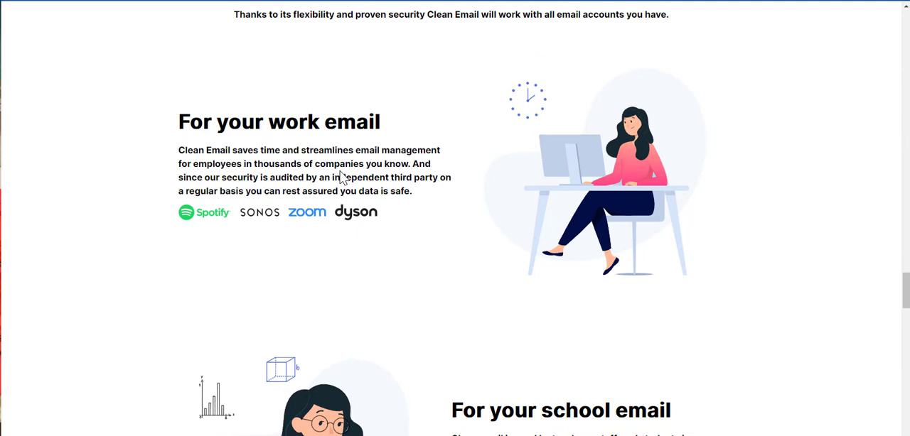
{"action": "mouse_move", "coordinate": [363, 192]}
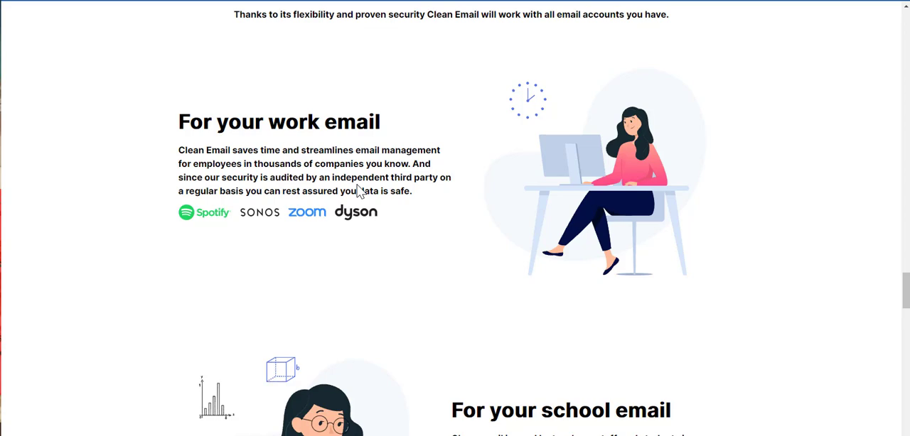
{"action": "mouse_move", "coordinate": [348, 186]}
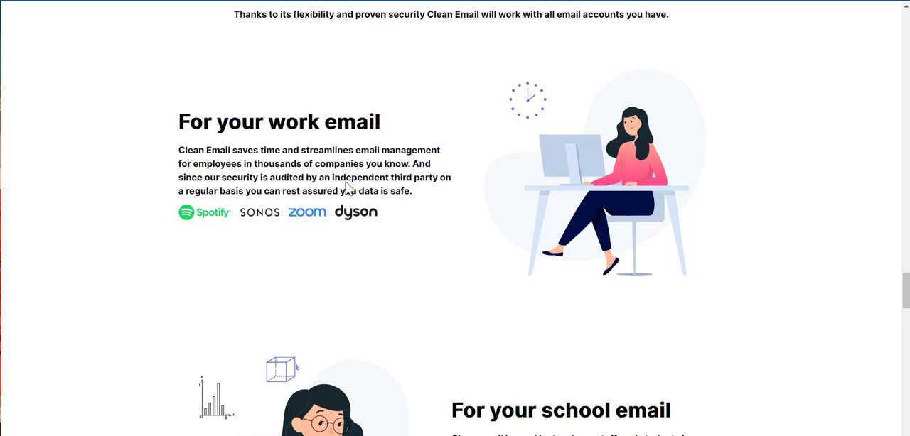
{"action": "mouse_move", "coordinate": [205, 221]}
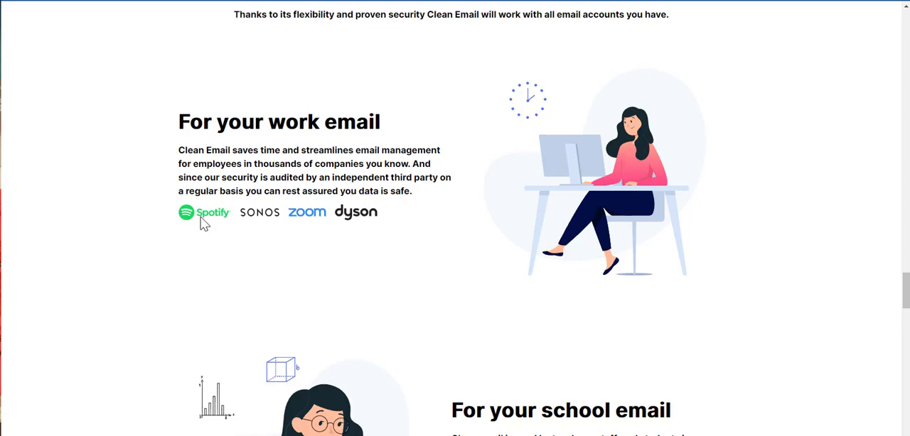
{"action": "mouse_move", "coordinate": [268, 216]}
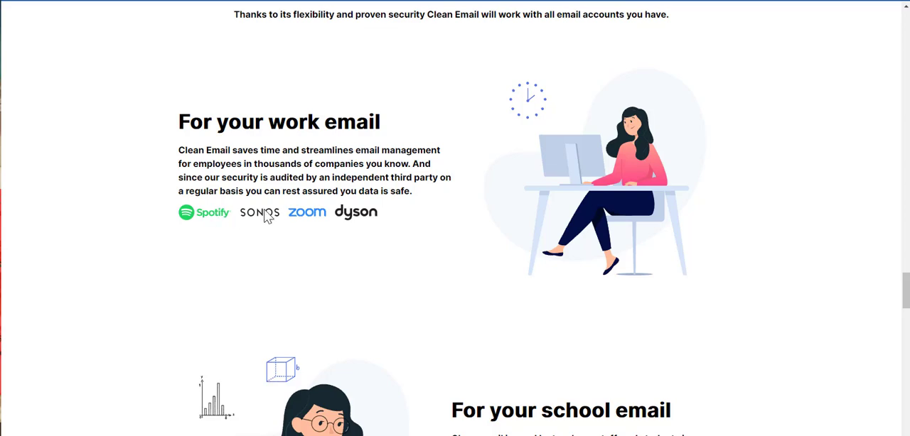
Step: Scroll to bring the full 'For your school email' section into view
{"action": "scroll", "scroll_direction": "down", "scroll_amount": 3}
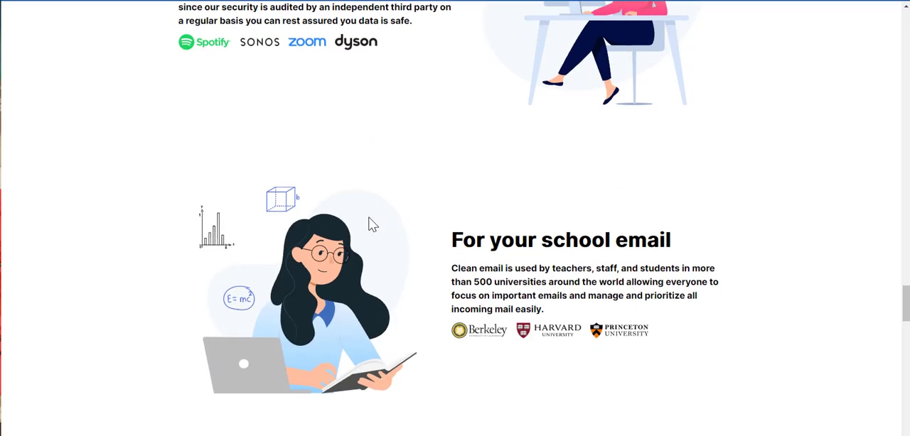
{"action": "scroll", "scroll_direction": "down", "scroll_amount": 3}
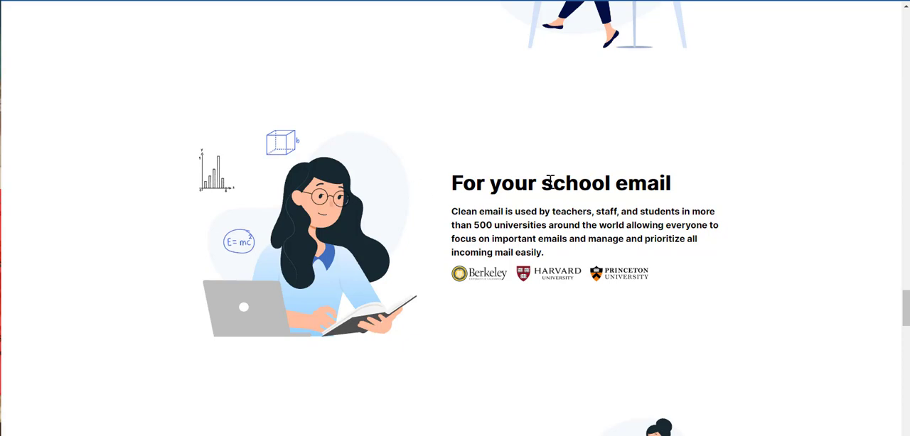
{"action": "mouse_move", "coordinate": [661, 263]}
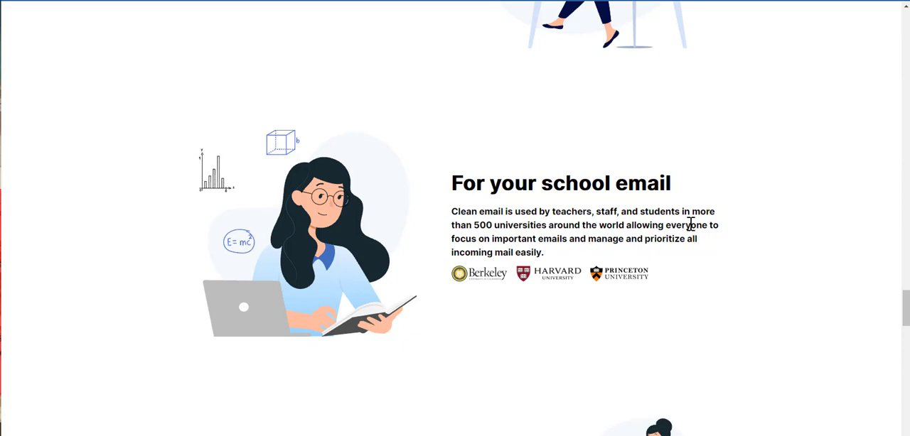
{"action": "scroll", "scroll_direction": "down", "scroll_amount": 3}
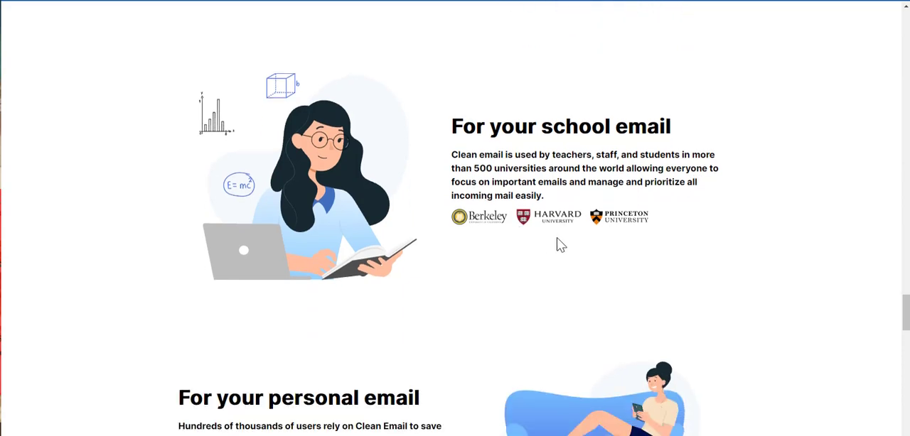
{"action": "mouse_move", "coordinate": [671, 198]}
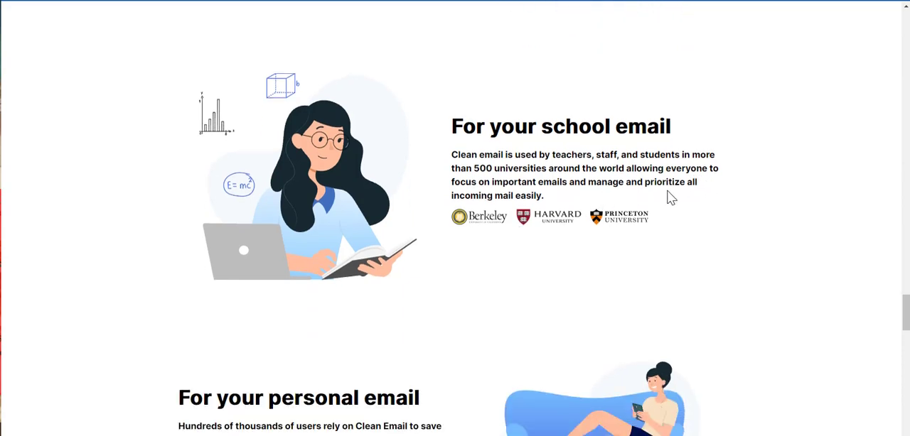
{"action": "mouse_move", "coordinate": [547, 233]}
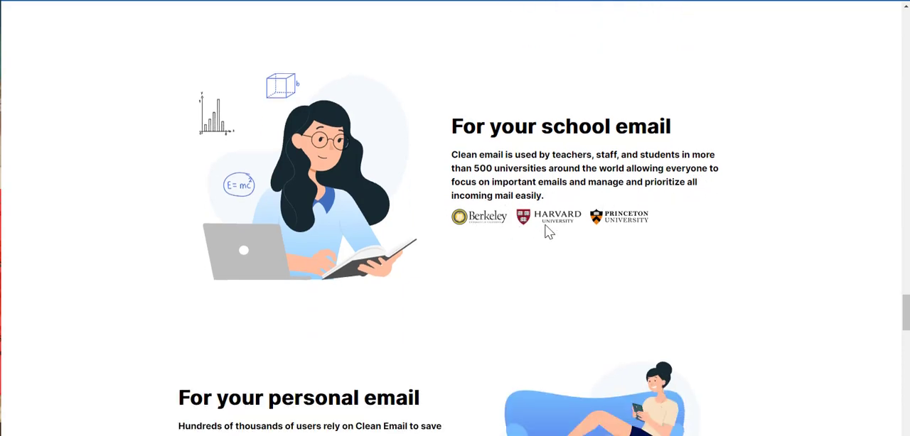
Step: Scroll to the 'For your personal email' section above the review cards
{"action": "scroll", "scroll_direction": "down", "scroll_amount": 3}
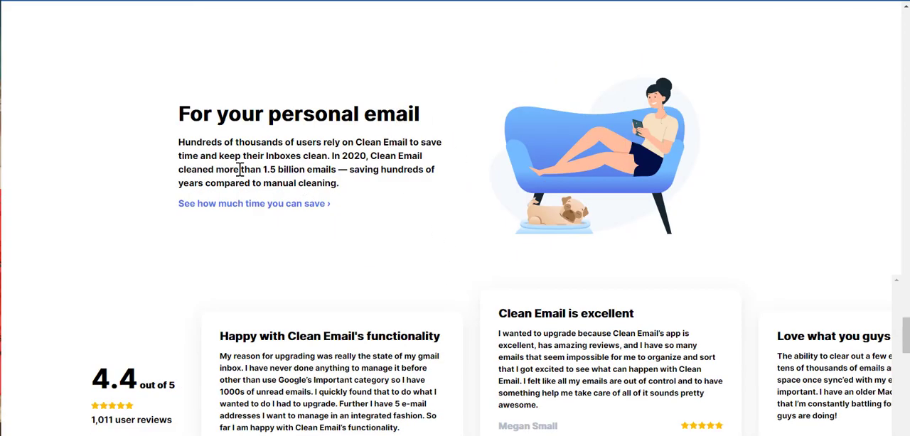
{"action": "mouse_move", "coordinate": [390, 157]}
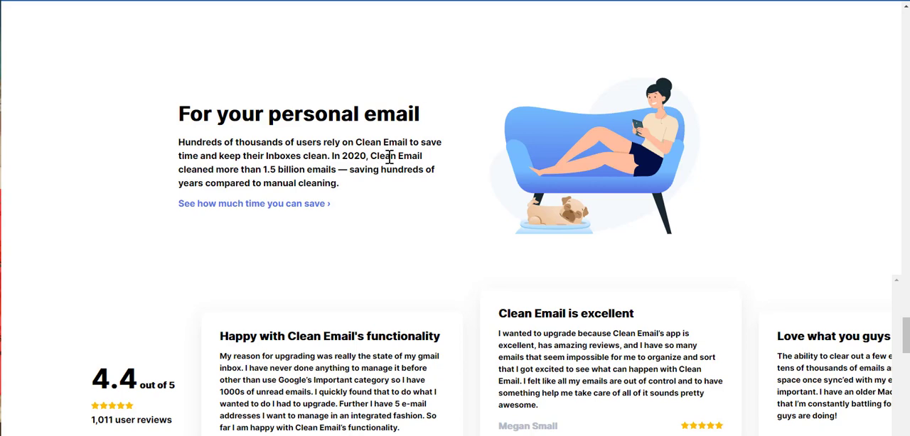
{"action": "mouse_move", "coordinate": [251, 171]}
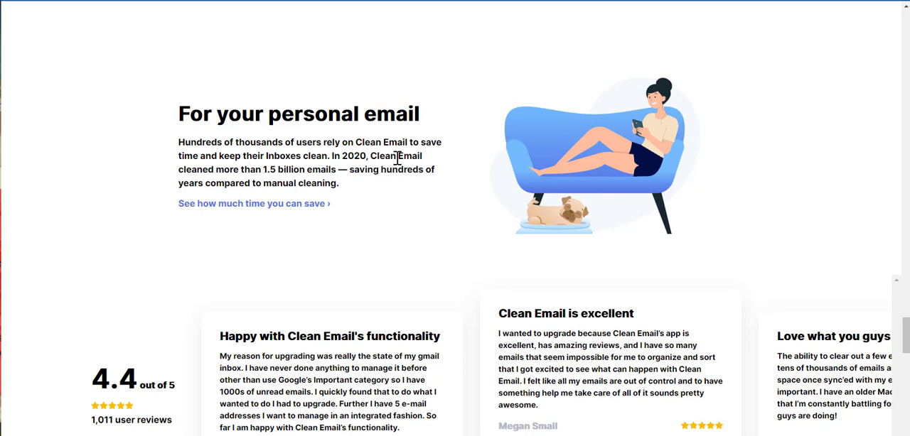
{"action": "mouse_move", "coordinate": [324, 185]}
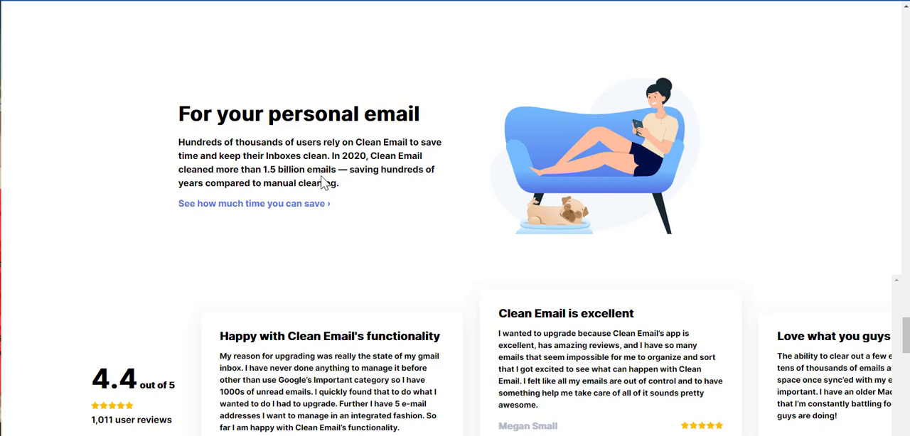
{"action": "mouse_move", "coordinate": [287, 182]}
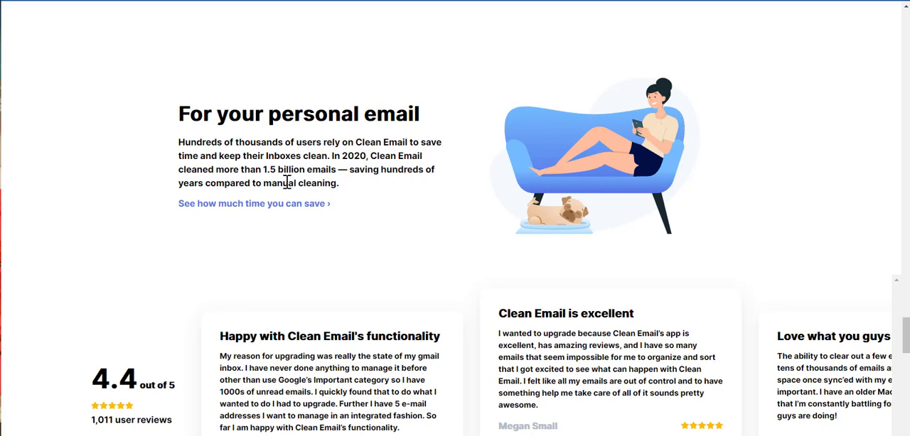
{"action": "mouse_move", "coordinate": [320, 183]}
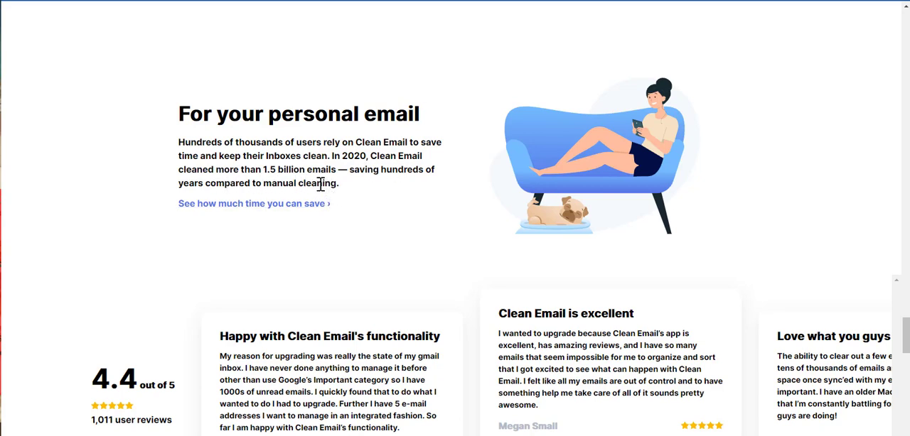
{"action": "scroll", "scroll_direction": "down", "scroll_amount": 3}
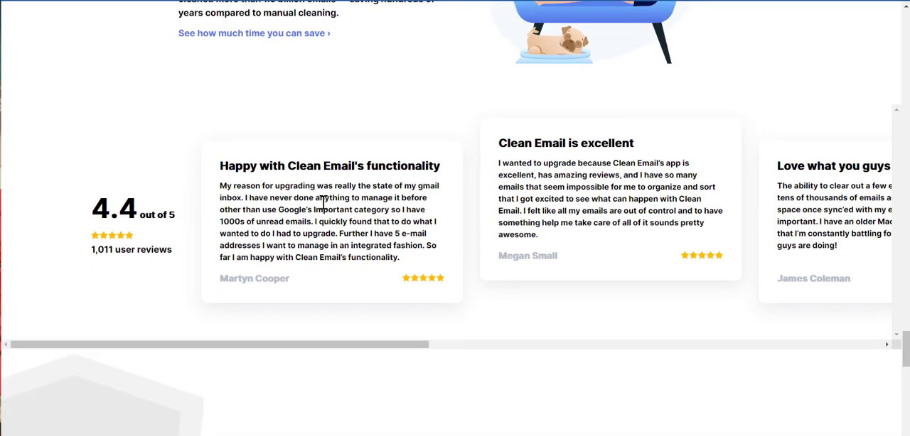
{"action": "mouse_move", "coordinate": [111, 240]}
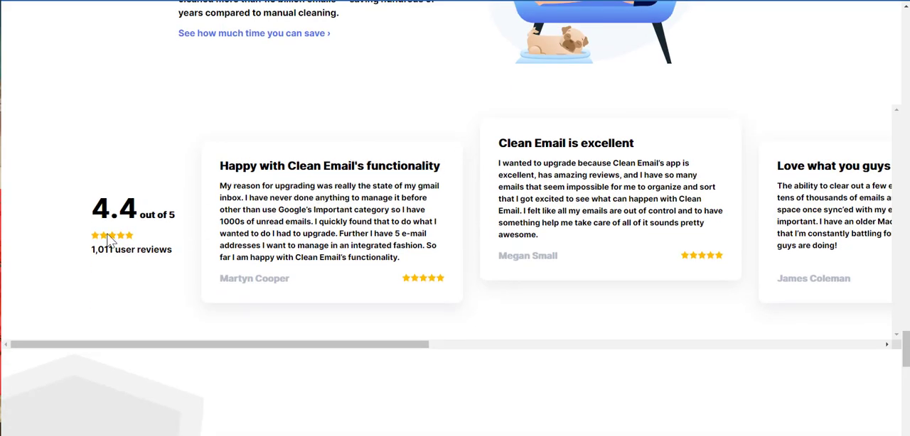
{"action": "mouse_move", "coordinate": [150, 248]}
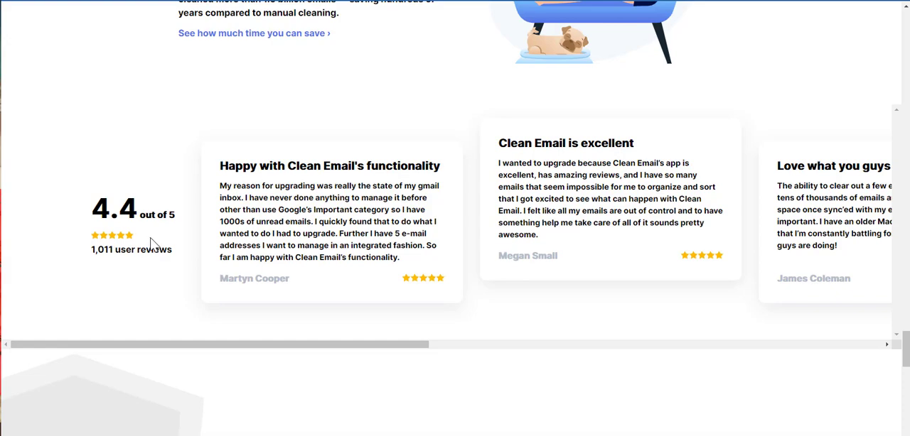
{"action": "mouse_move", "coordinate": [566, 176]}
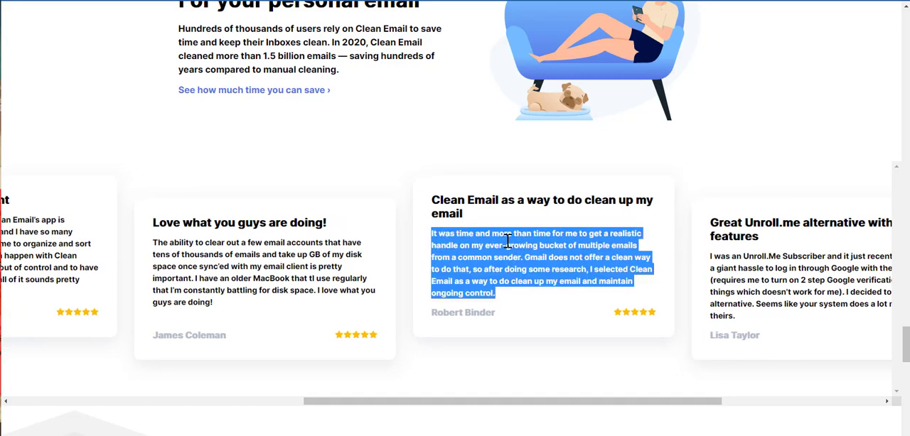
{"action": "mouse_move", "coordinate": [525, 283]}
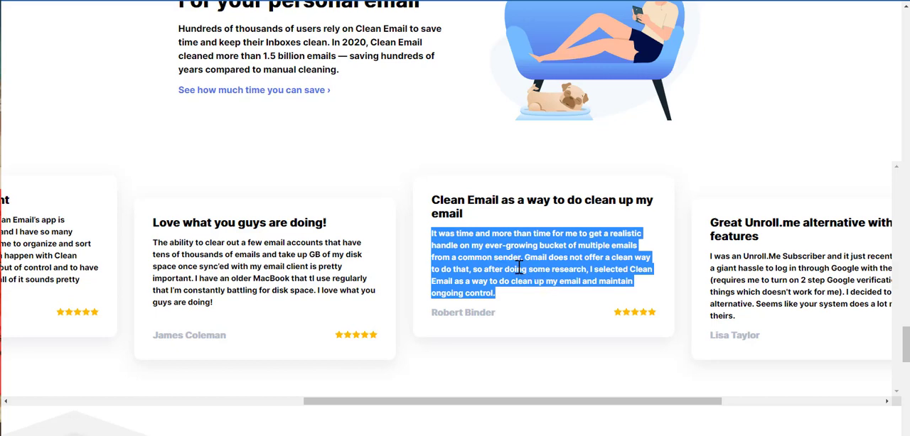
{"action": "mouse_move", "coordinate": [506, 282]}
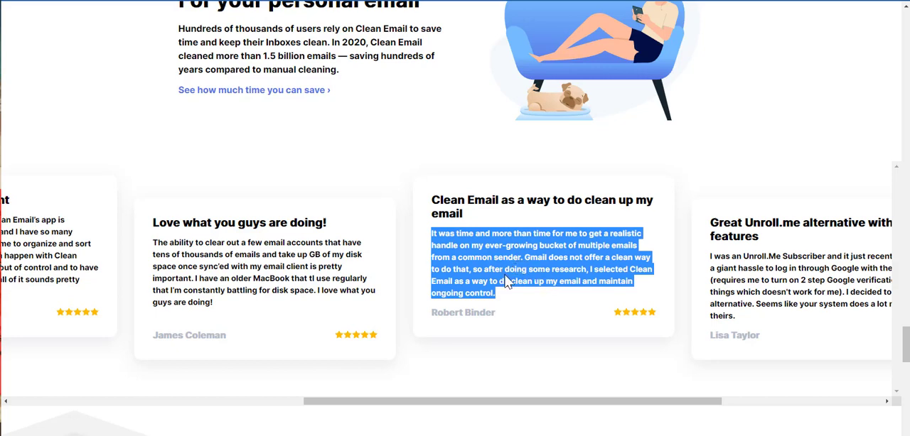
{"action": "mouse_move", "coordinate": [559, 283]}
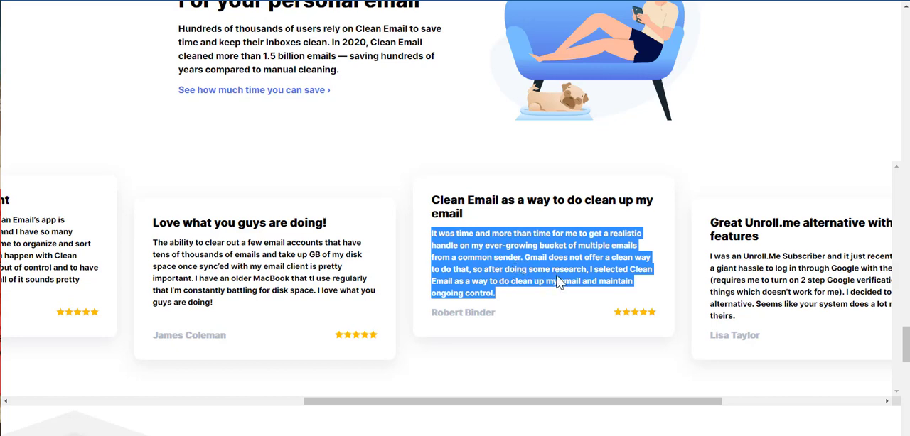
{"action": "left_click", "coordinate": [505, 280]}
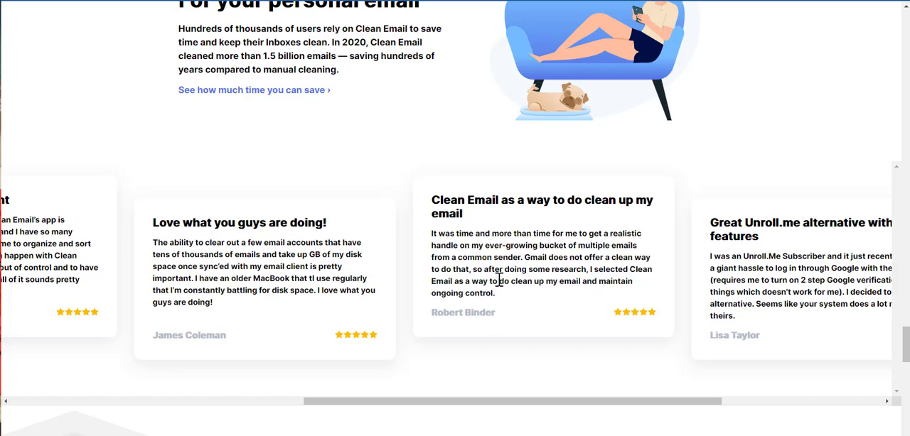
{"action": "mouse_move", "coordinate": [620, 285]}
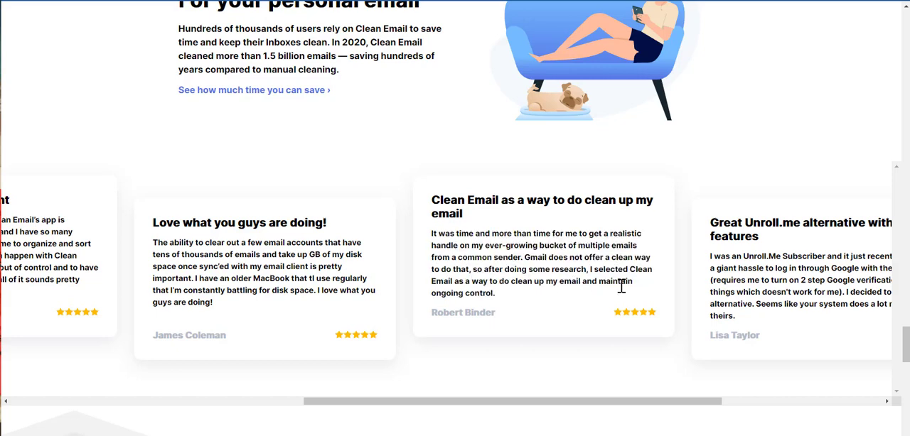
{"action": "mouse_move", "coordinate": [573, 281]}
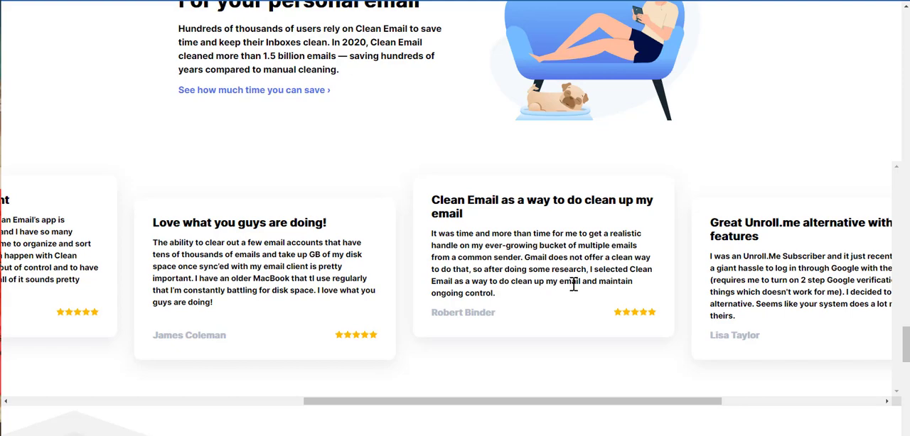
{"action": "scroll", "scroll_direction": "down", "scroll_amount": 3}
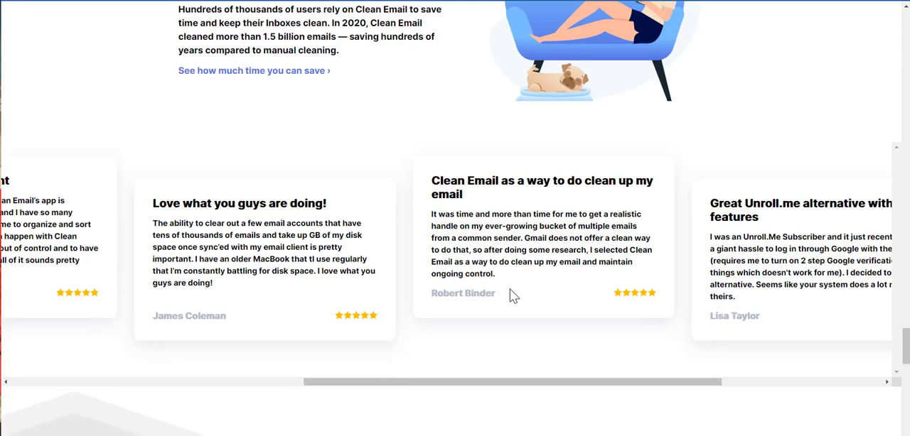
{"action": "scroll", "scroll_direction": "down", "scroll_amount": 3}
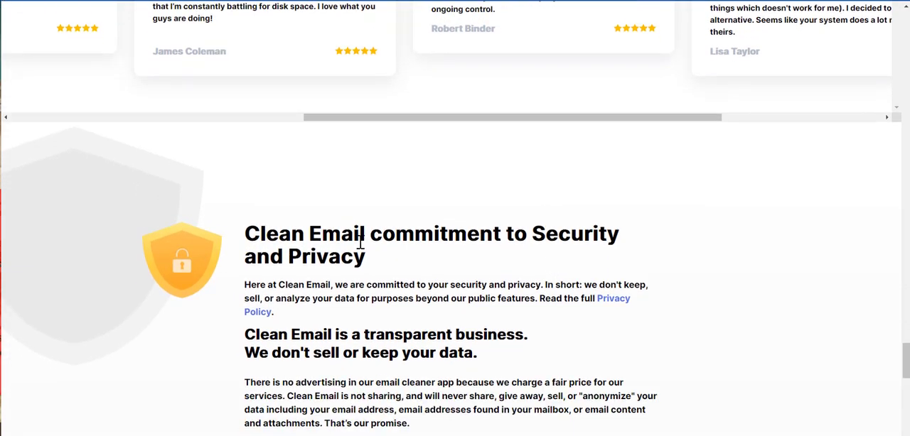
{"action": "scroll", "scroll_direction": "down", "scroll_amount": 3}
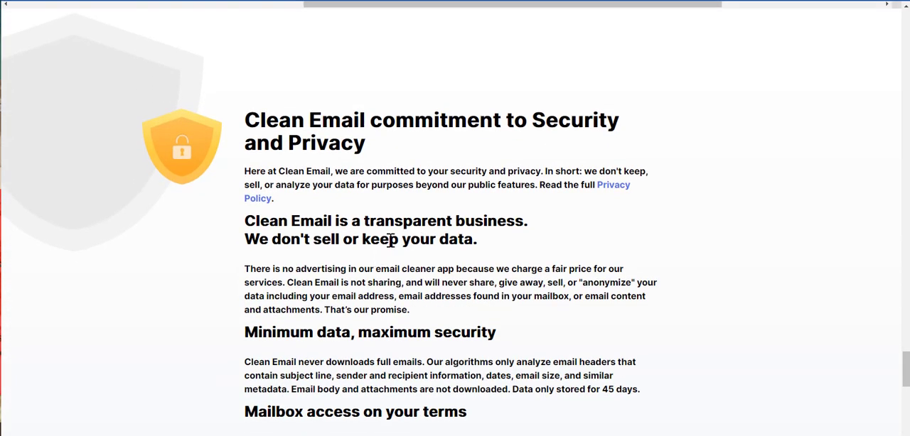
{"action": "scroll", "scroll_direction": "down", "scroll_amount": 3}
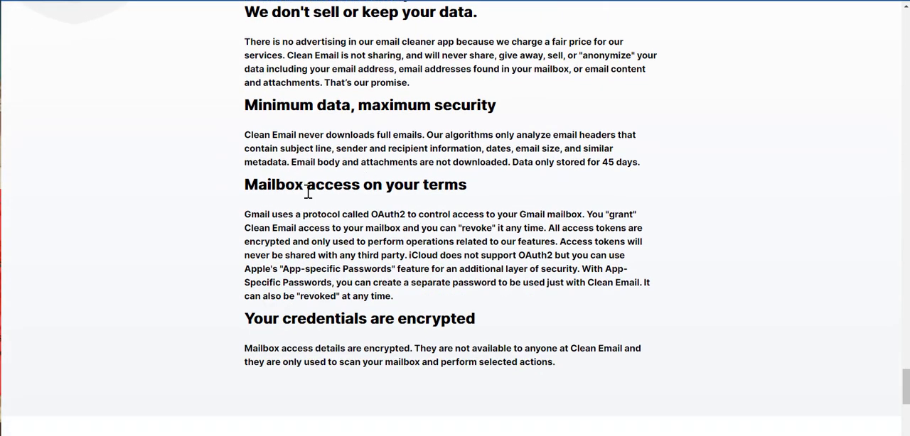
{"action": "scroll", "scroll_direction": "down", "scroll_amount": 3}
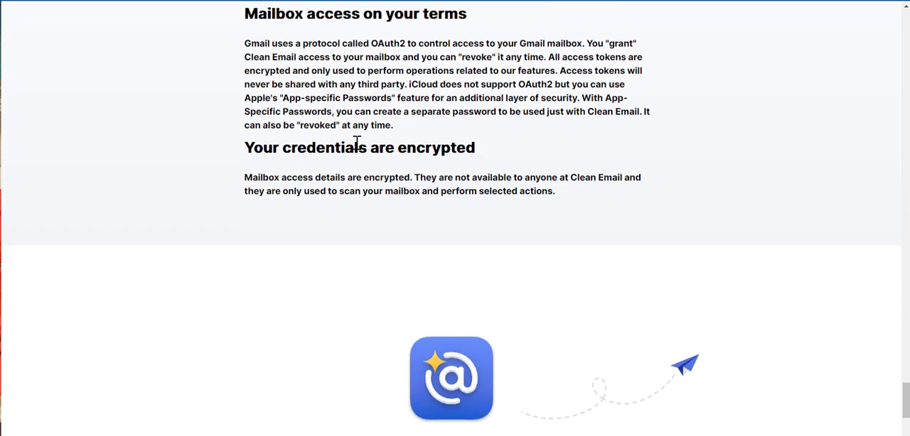
{"action": "scroll", "scroll_direction": "down", "scroll_amount": 3}
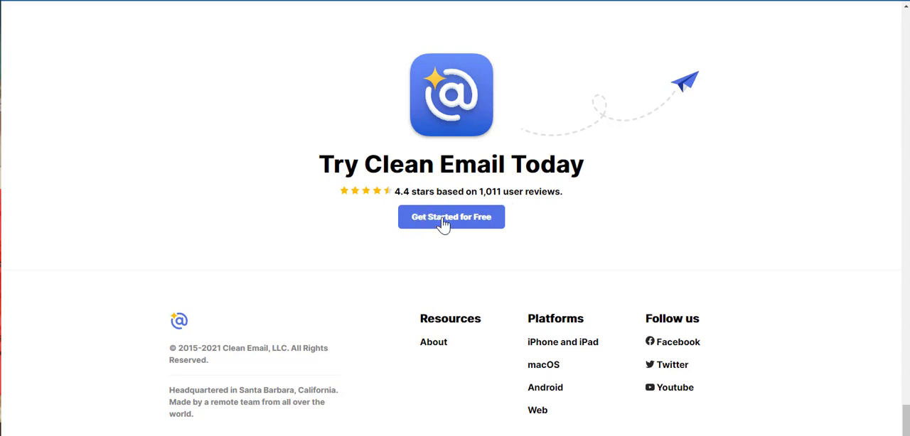
{"action": "left_click", "coordinate": [450, 216]}
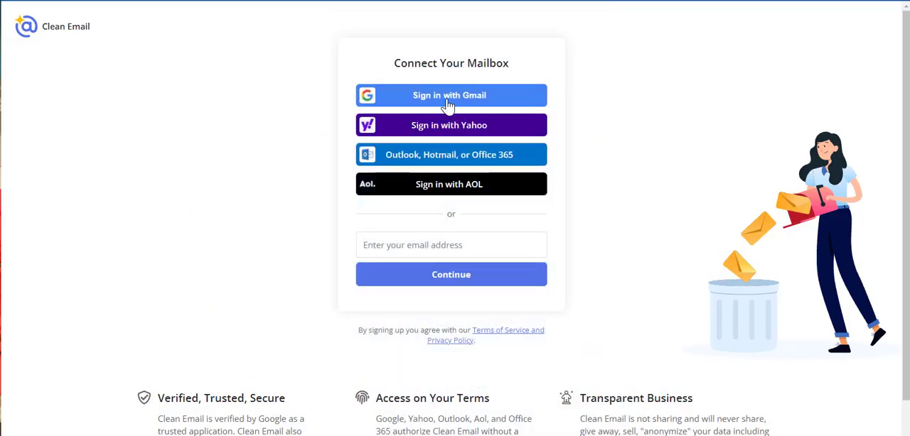
{"action": "left_click", "coordinate": [450, 95]}
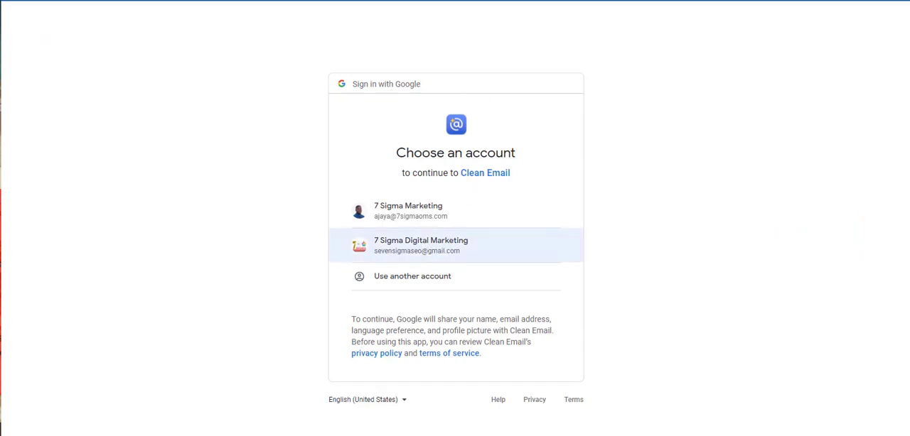
{"action": "right_click", "coordinate": [640, 3]}
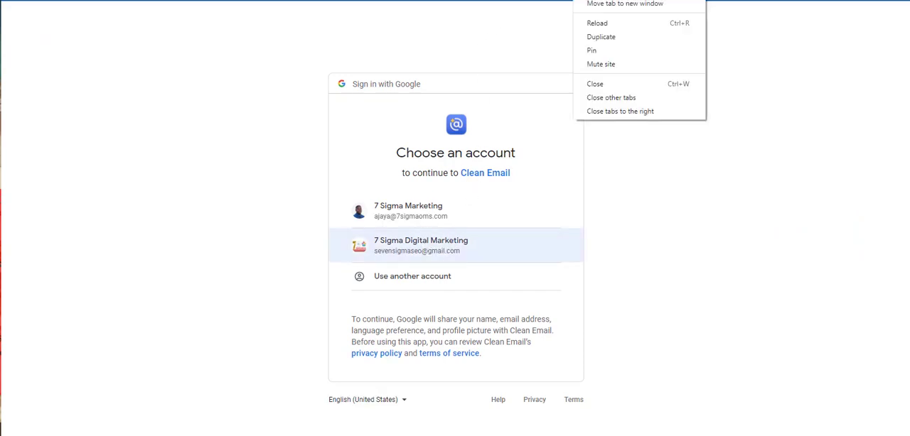
{"action": "left_click", "coordinate": [594, 84]}
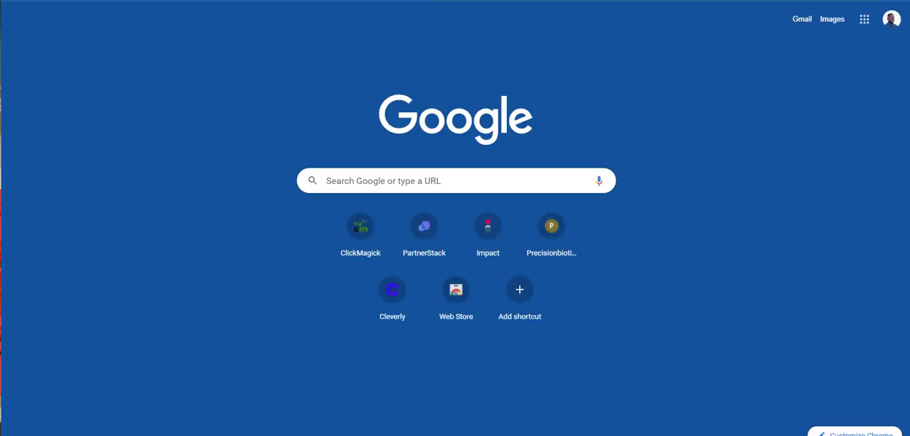
Step: Enter 'clea' in the new tab's address bar to return to the Clean Email dashboard
{"action": "type", "text": "clea"}
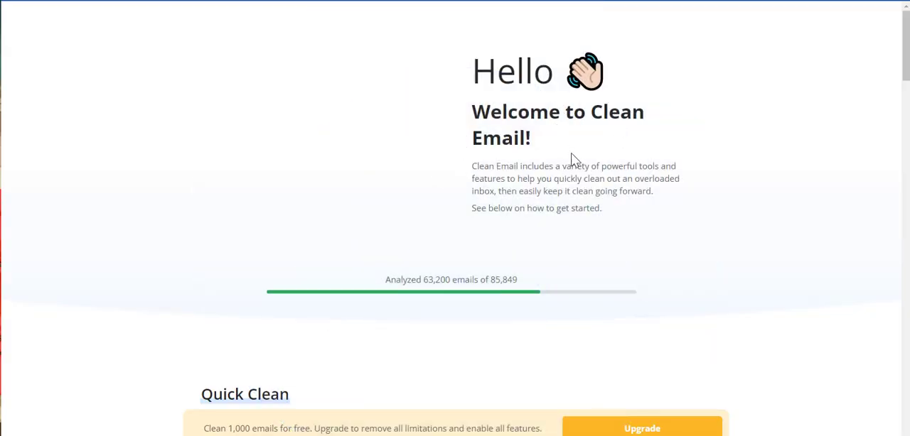
{"action": "scroll", "scroll_direction": "down", "scroll_amount": 3}
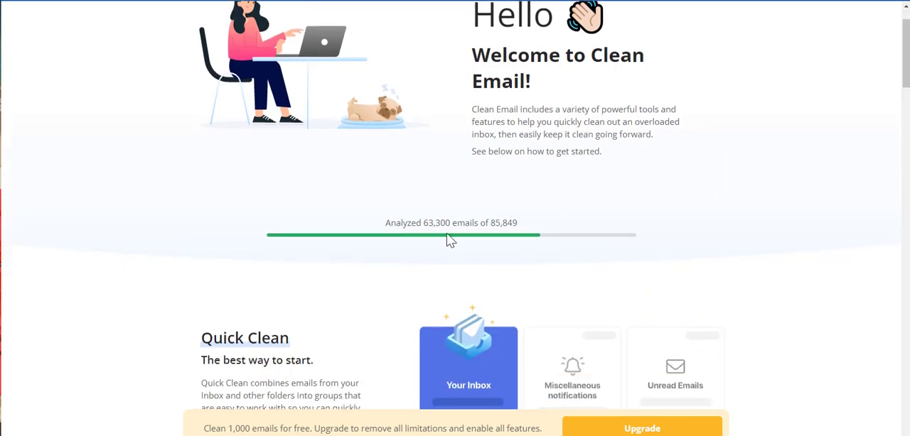
{"action": "mouse_move", "coordinate": [375, 255]}
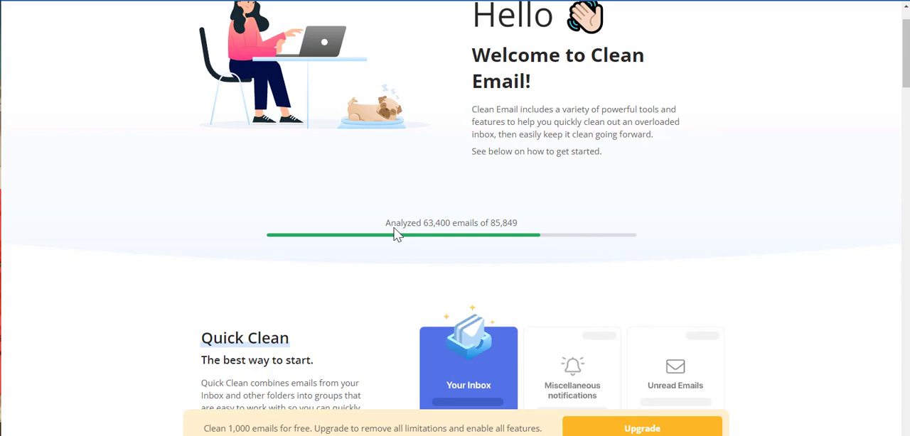
{"action": "mouse_move", "coordinate": [392, 239]}
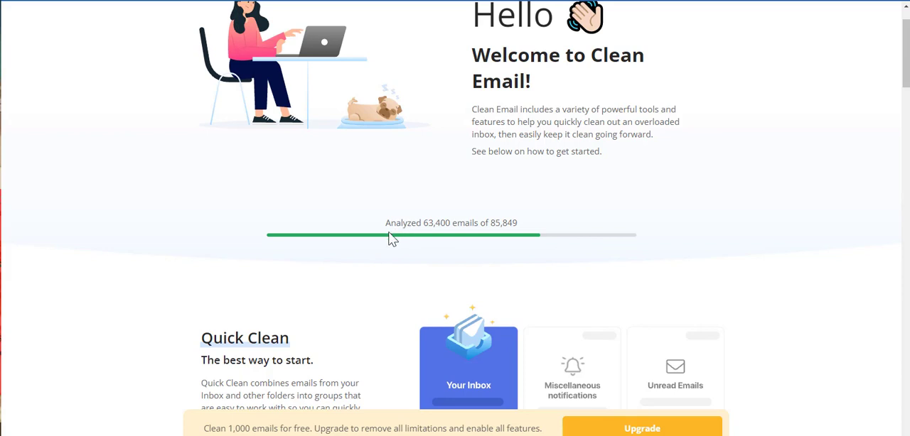
{"action": "mouse_move", "coordinate": [484, 233]}
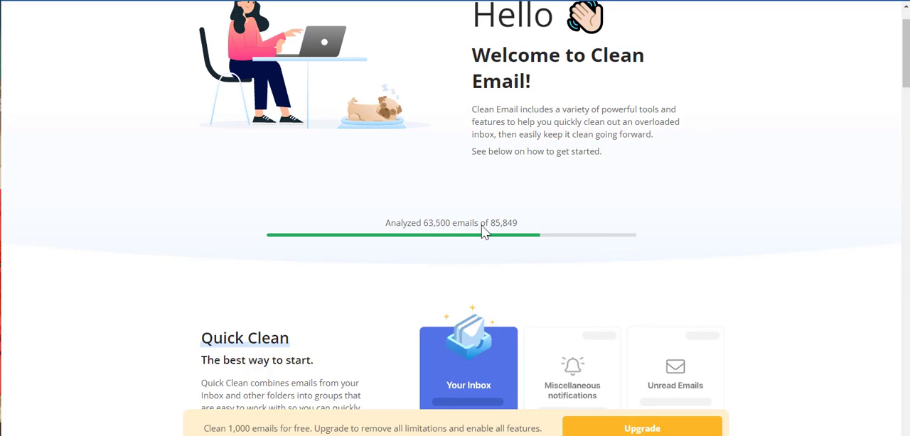
{"action": "mouse_move", "coordinate": [440, 235]}
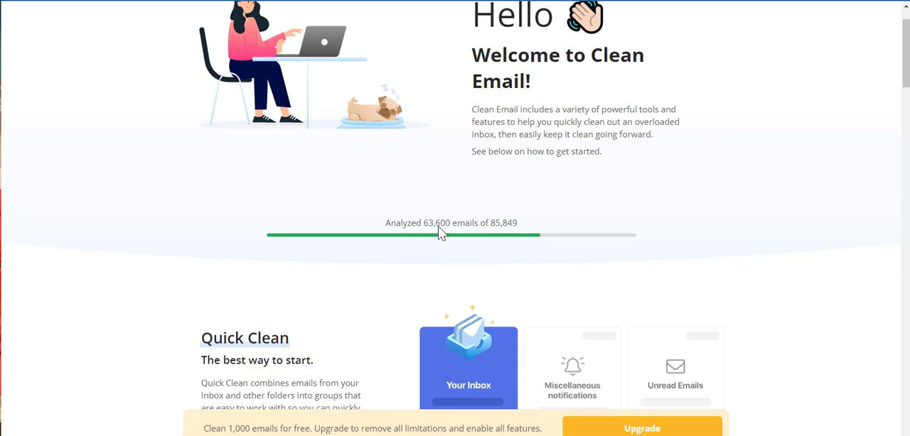
{"action": "mouse_move", "coordinate": [495, 235]}
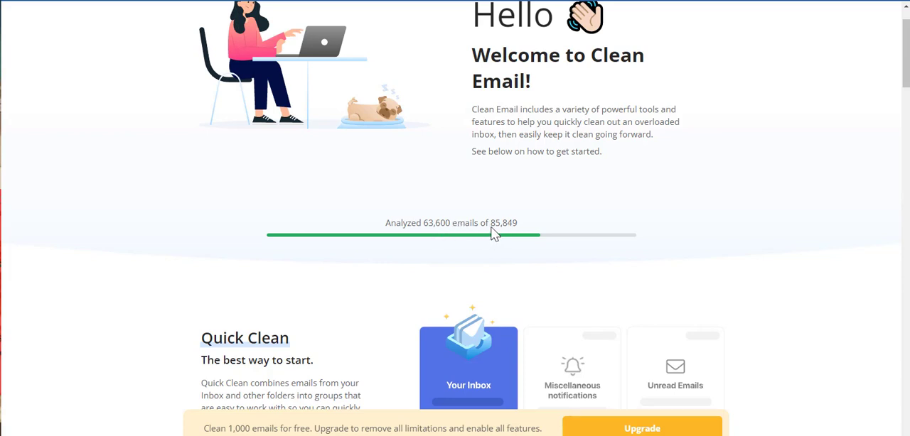
{"action": "mouse_move", "coordinate": [515, 229]}
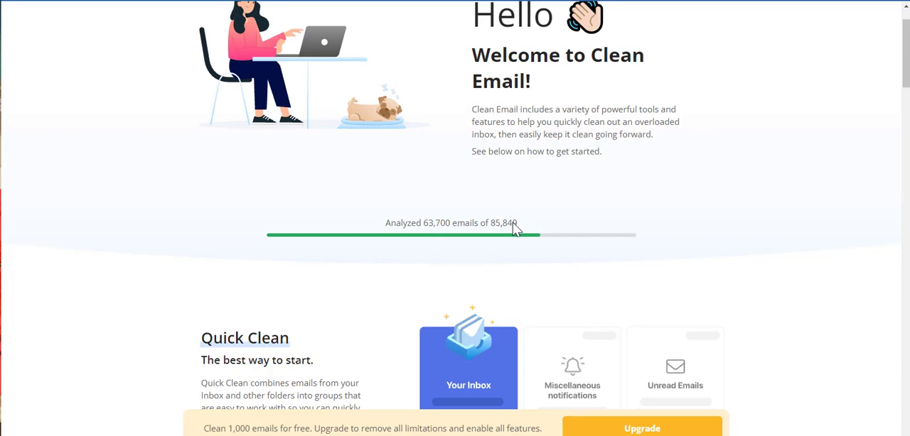
{"action": "scroll", "scroll_direction": "down", "scroll_amount": 3}
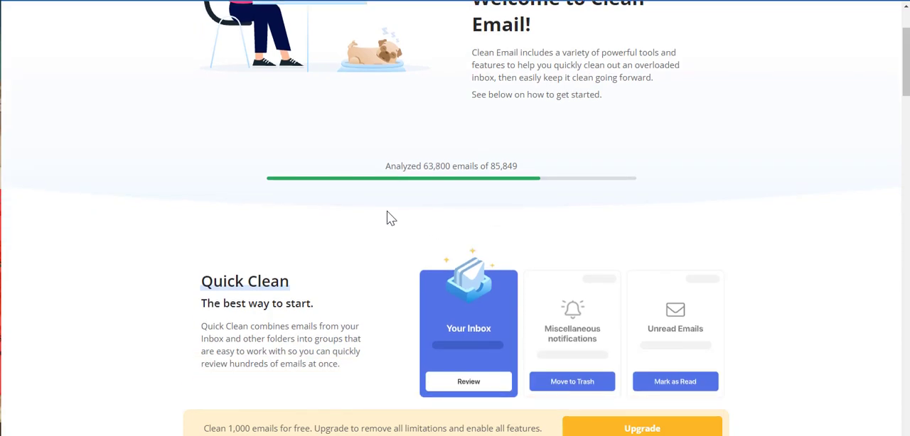
{"action": "mouse_move", "coordinate": [341, 198]}
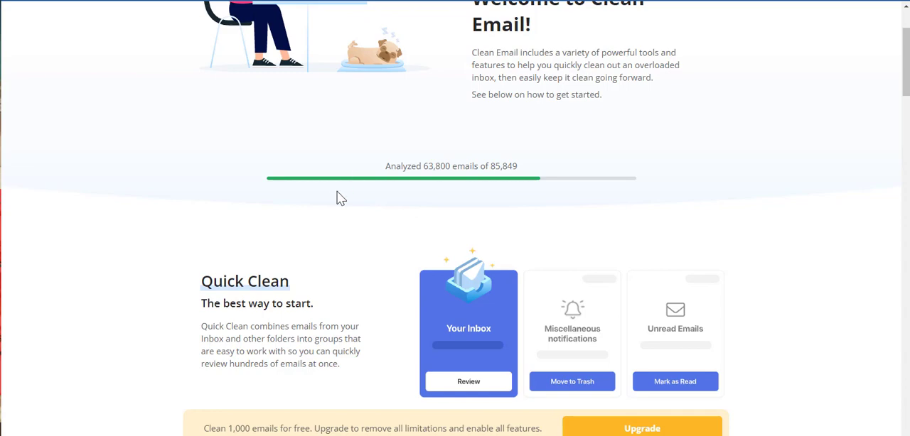
{"action": "scroll", "scroll_direction": "down", "scroll_amount": 3}
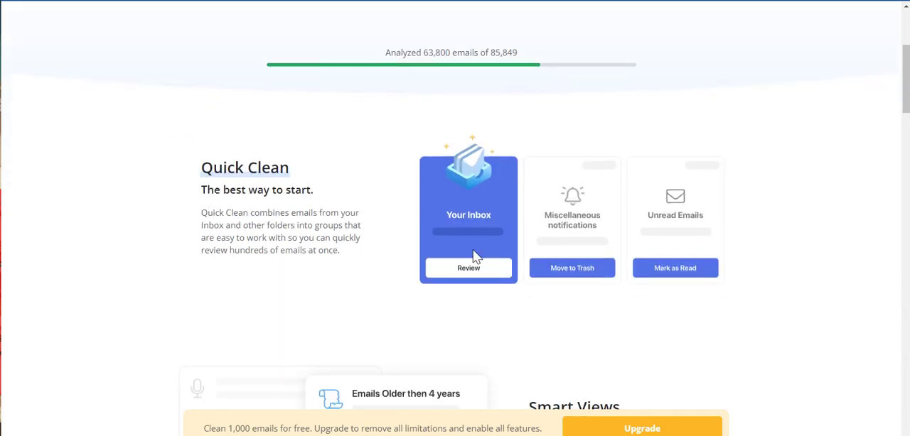
{"action": "mouse_move", "coordinate": [665, 269]}
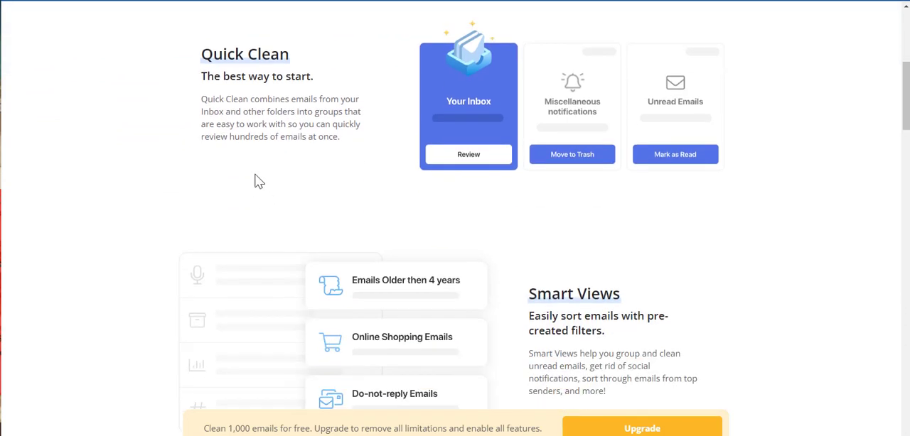
{"action": "mouse_move", "coordinate": [236, 128]}
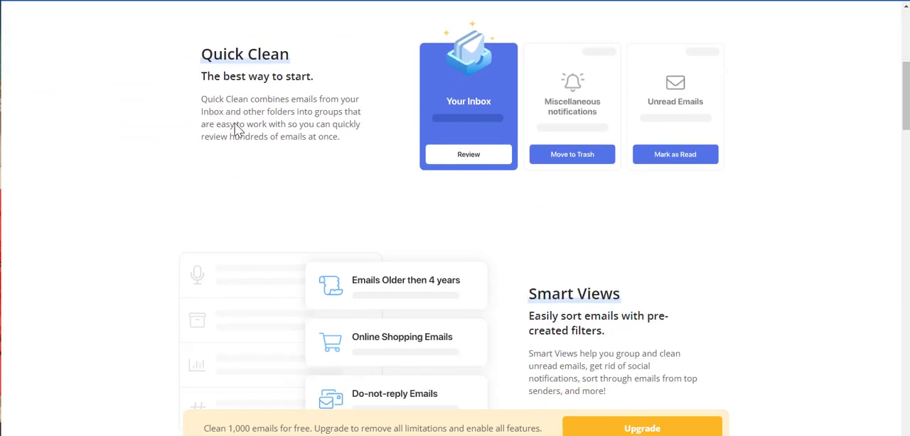
{"action": "mouse_move", "coordinate": [242, 134]}
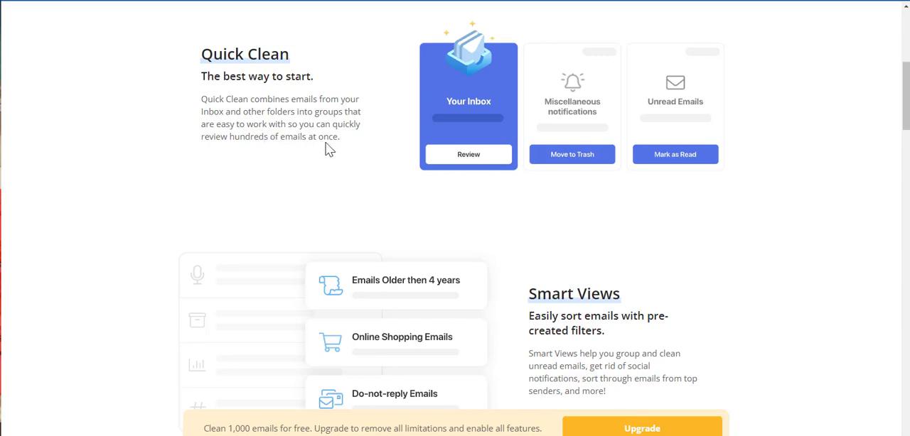
{"action": "scroll", "scroll_direction": "down", "scroll_amount": 3}
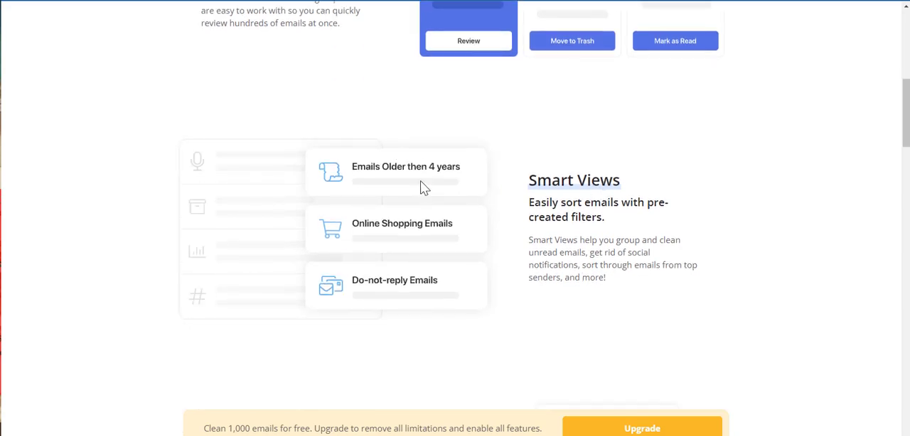
{"action": "mouse_move", "coordinate": [653, 209]}
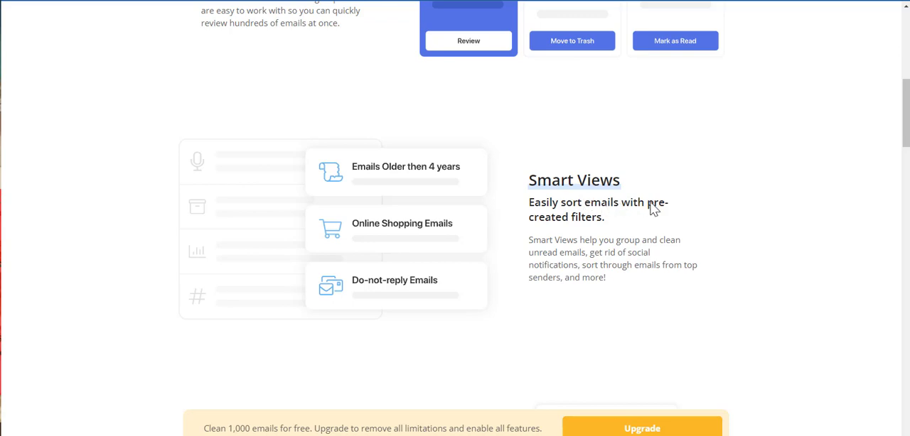
{"action": "scroll", "scroll_direction": "down", "scroll_amount": 3}
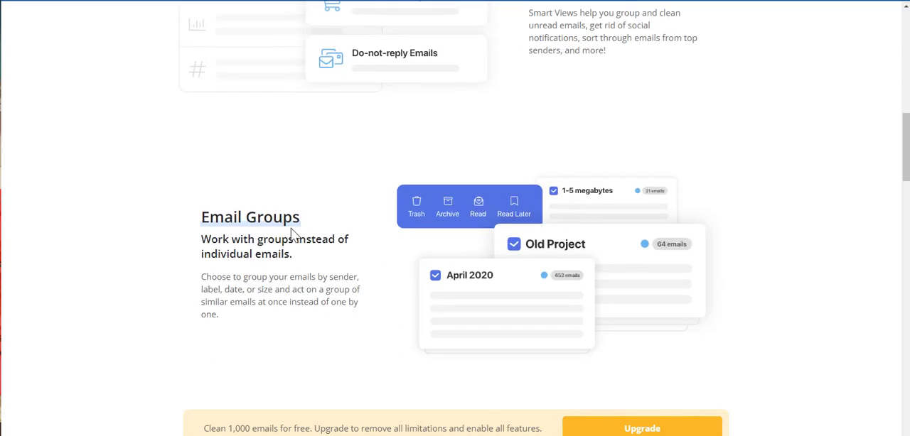
{"action": "mouse_move", "coordinate": [364, 221]}
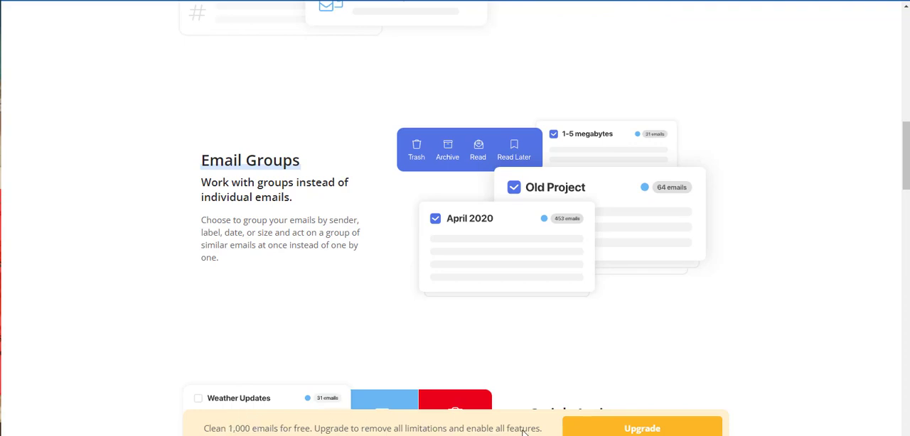
{"action": "mouse_move", "coordinate": [356, 284]}
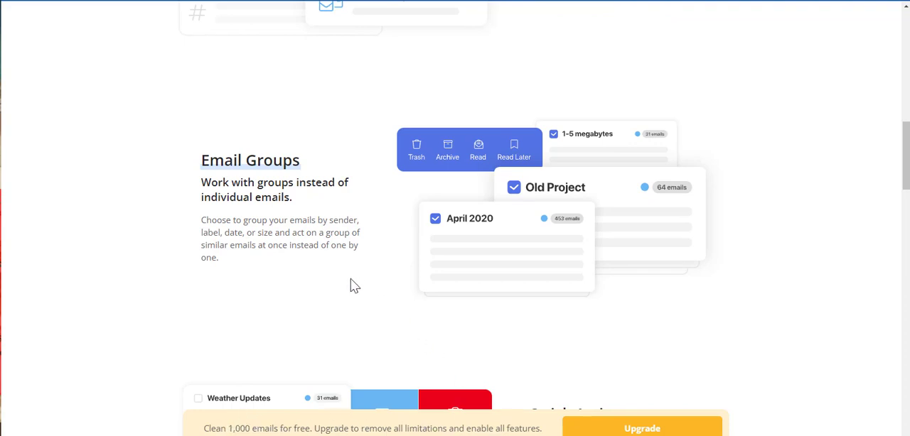
{"action": "scroll", "scroll_direction": "down", "scroll_amount": 3}
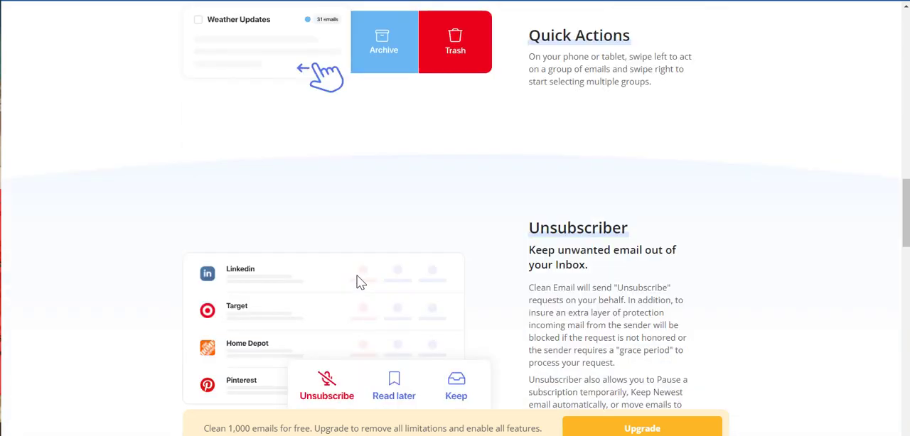
{"action": "scroll", "scroll_direction": "down", "scroll_amount": 3}
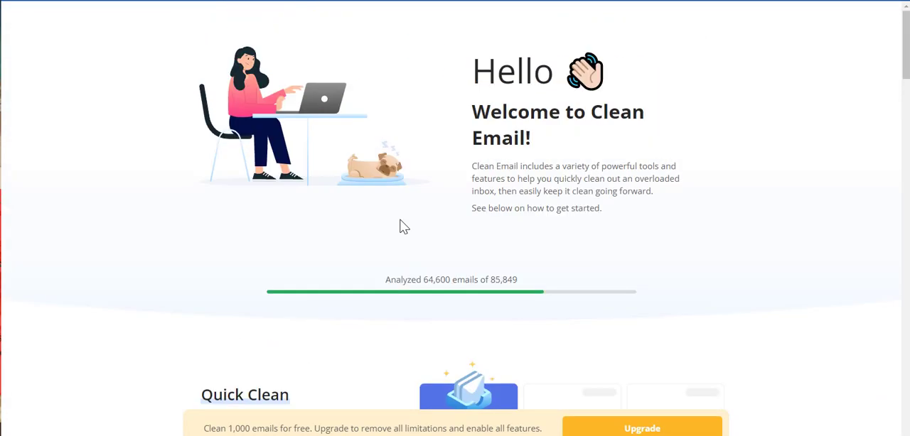
{"action": "mouse_move", "coordinate": [418, 290]}
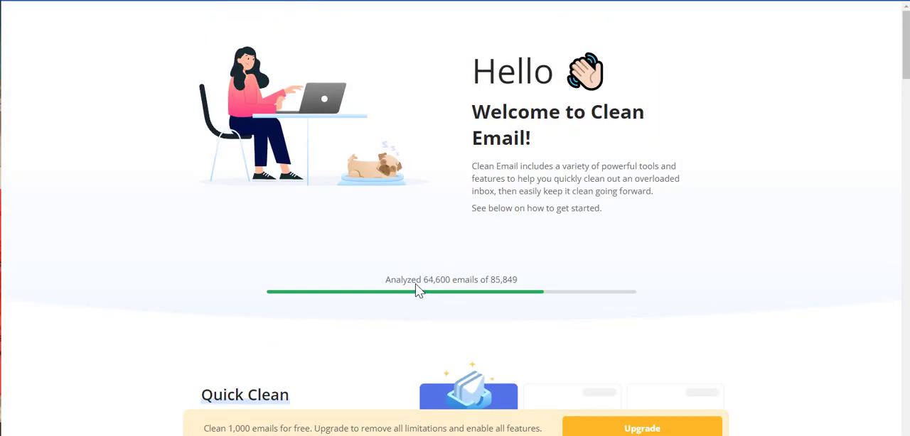
{"action": "mouse_move", "coordinate": [518, 285]}
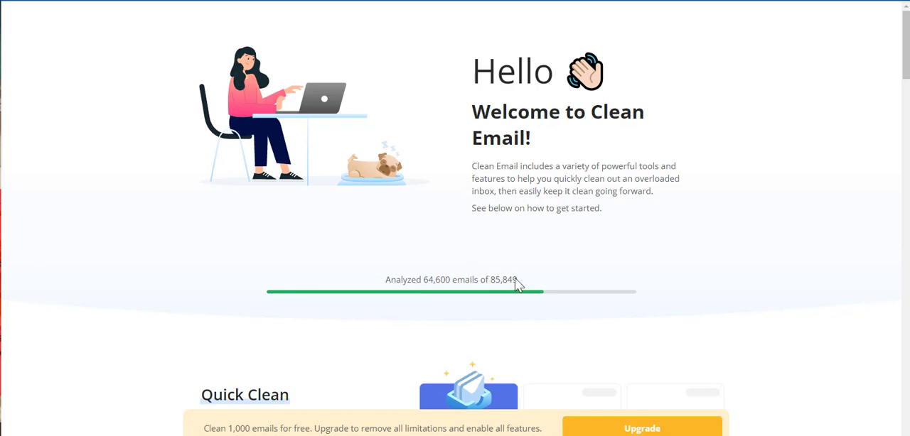
{"action": "mouse_move", "coordinate": [491, 265]}
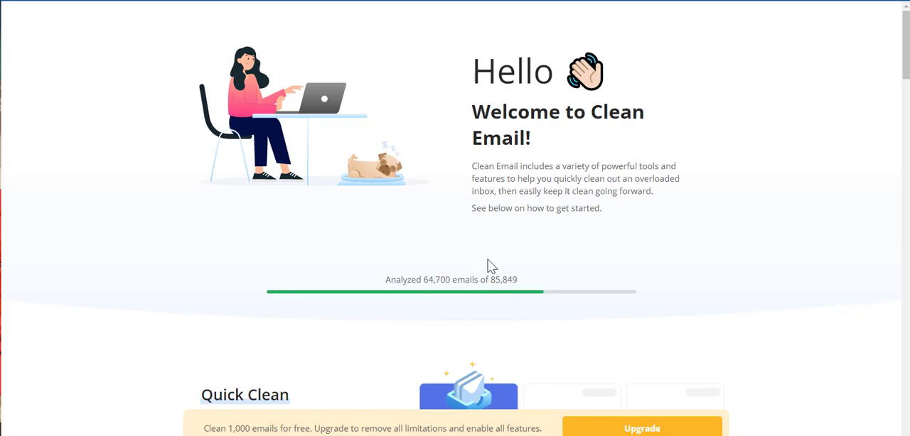
{"action": "scroll", "scroll_direction": "down", "scroll_amount": 3}
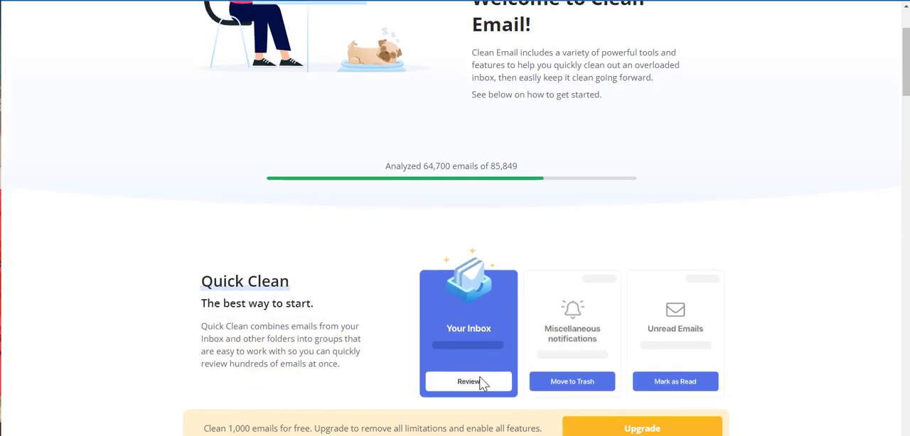
{"action": "scroll", "scroll_direction": "down", "scroll_amount": 3}
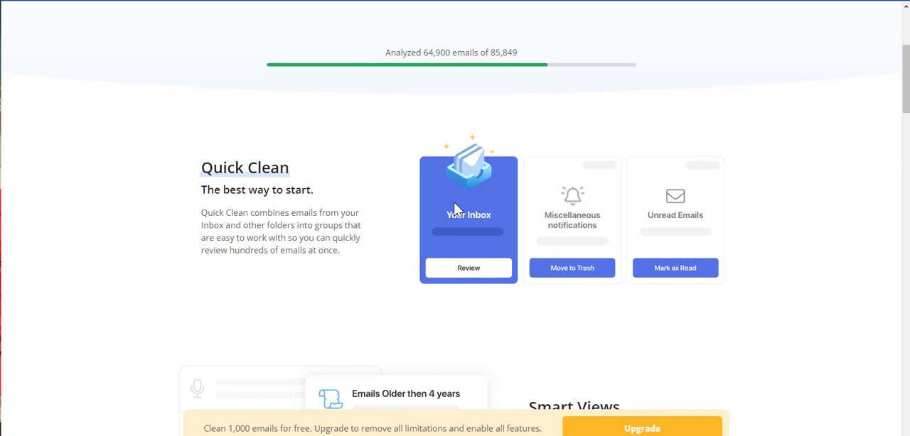
{"action": "scroll", "scroll_direction": "up", "scroll_amount": 3}
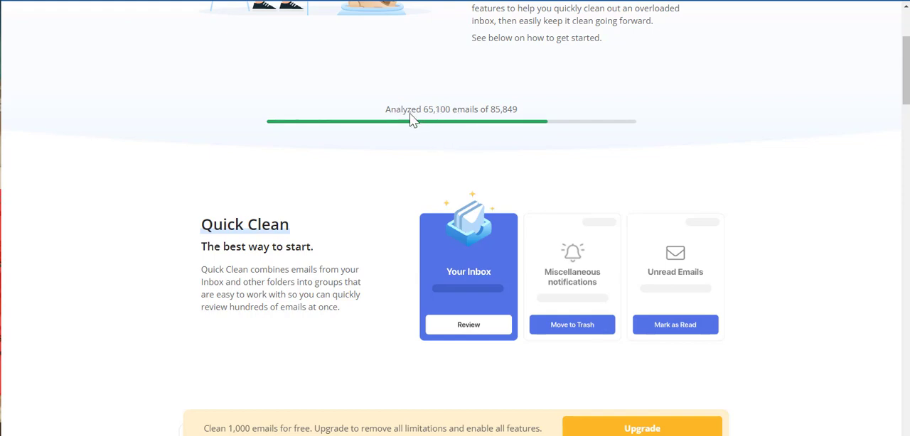
{"action": "mouse_move", "coordinate": [487, 115]}
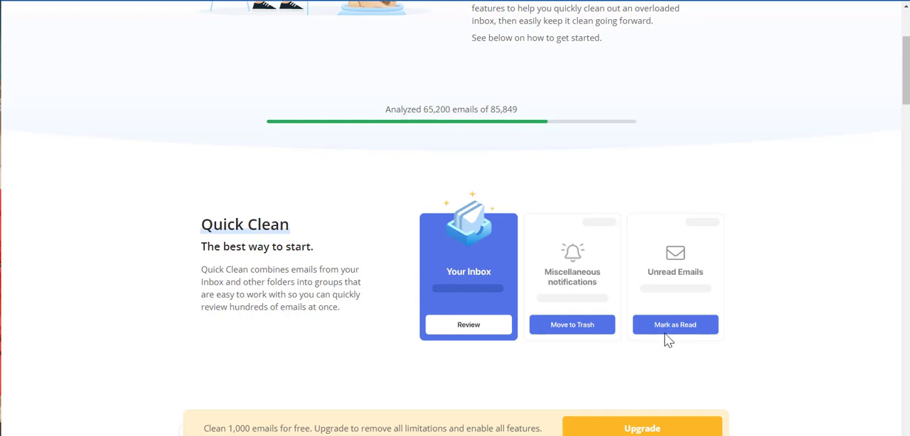
{"action": "mouse_move", "coordinate": [519, 293]}
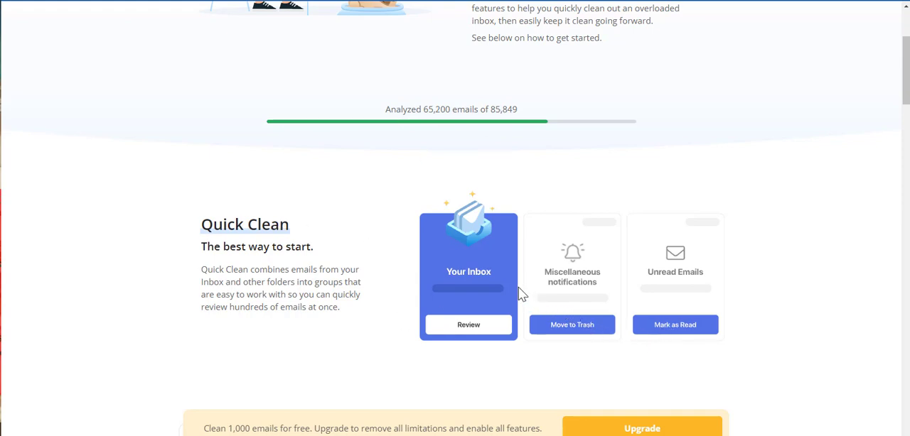
{"action": "mouse_move", "coordinate": [547, 249]}
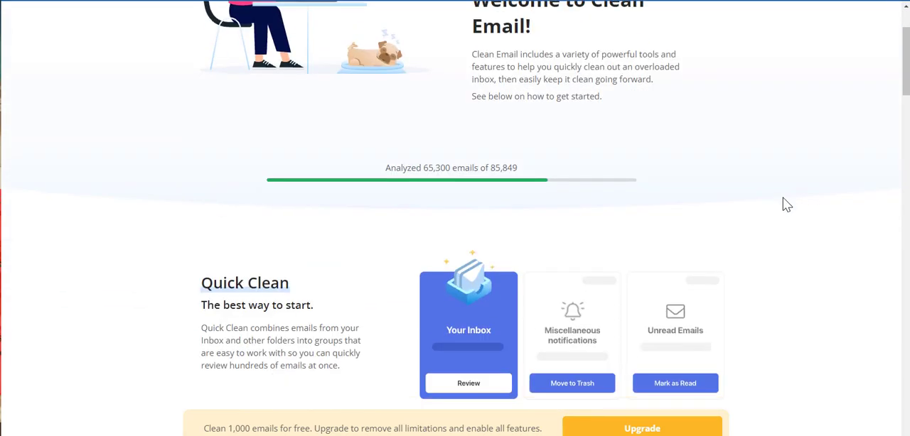
{"action": "scroll", "scroll_direction": "down", "scroll_amount": 3}
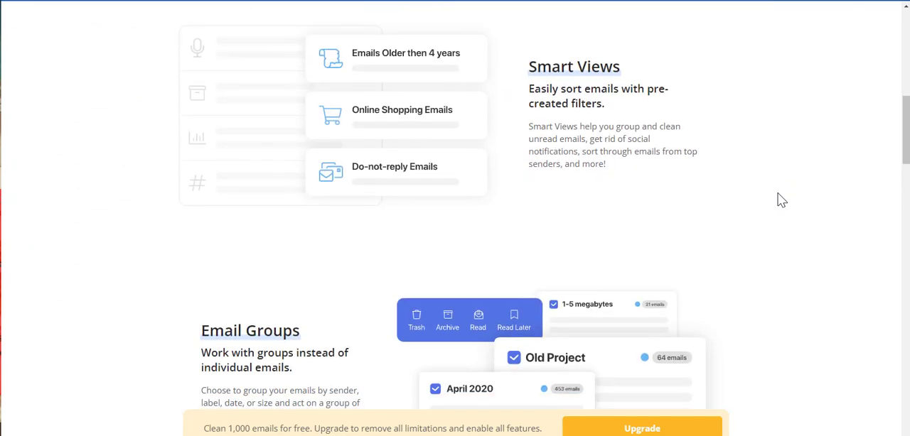
{"action": "mouse_move", "coordinate": [773, 200]}
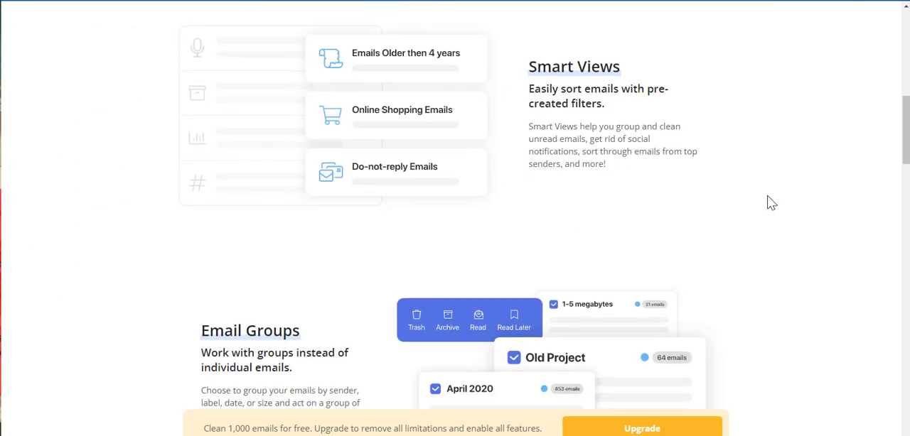
{"action": "mouse_move", "coordinate": [732, 211]}
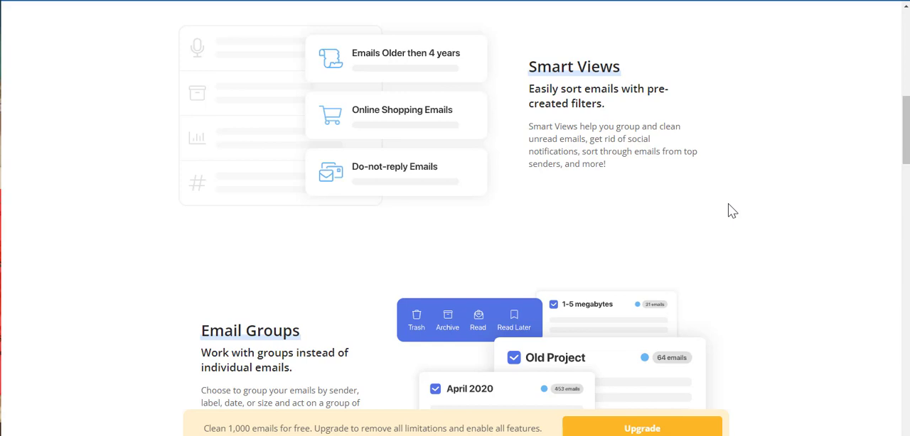
{"action": "mouse_move", "coordinate": [733, 215]}
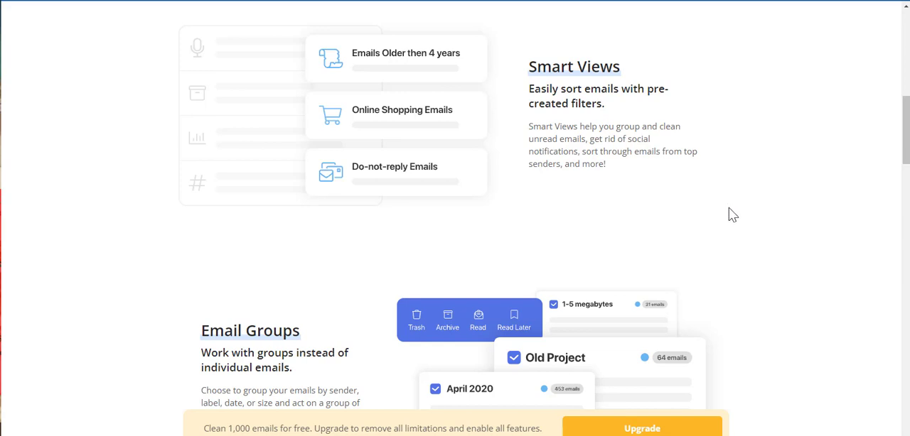
{"action": "mouse_move", "coordinate": [738, 219]}
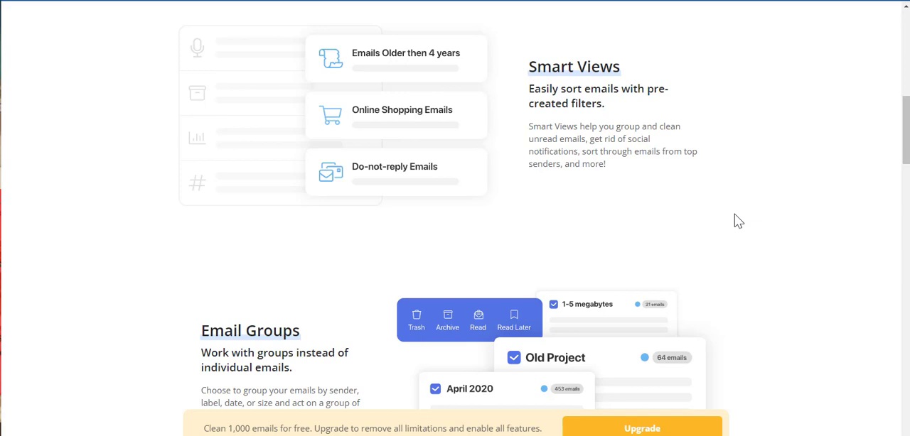
{"action": "mouse_move", "coordinate": [742, 222]}
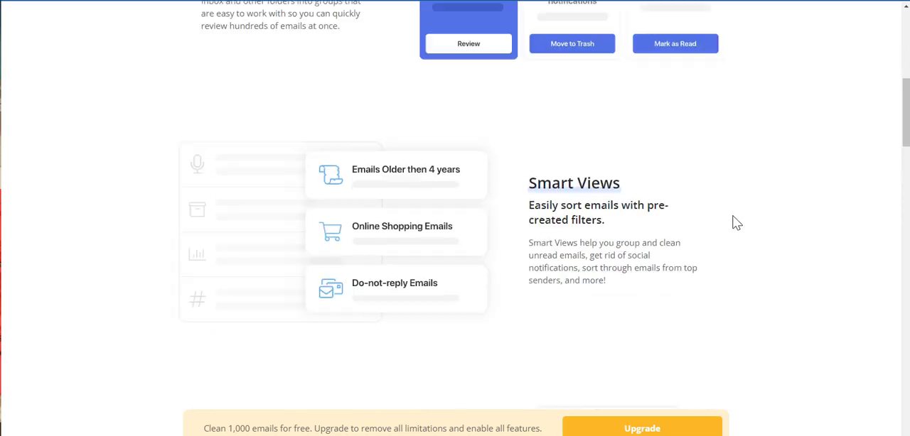
{"action": "scroll", "scroll_direction": "down", "scroll_amount": 3}
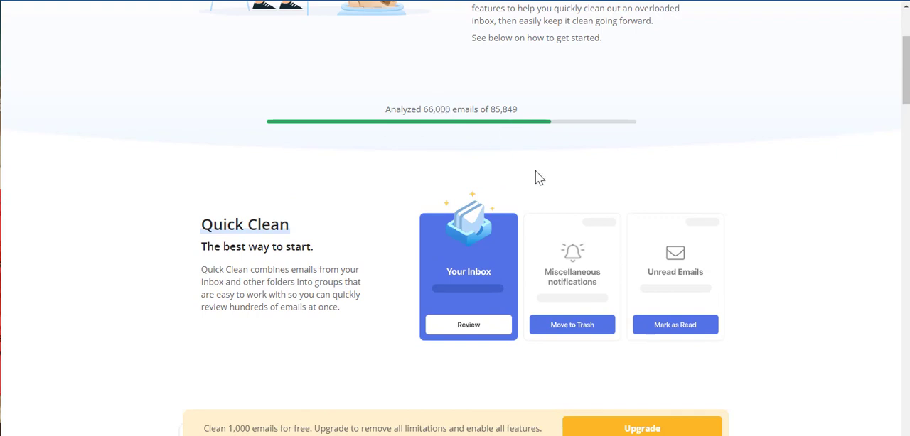
{"action": "mouse_move", "coordinate": [529, 134]}
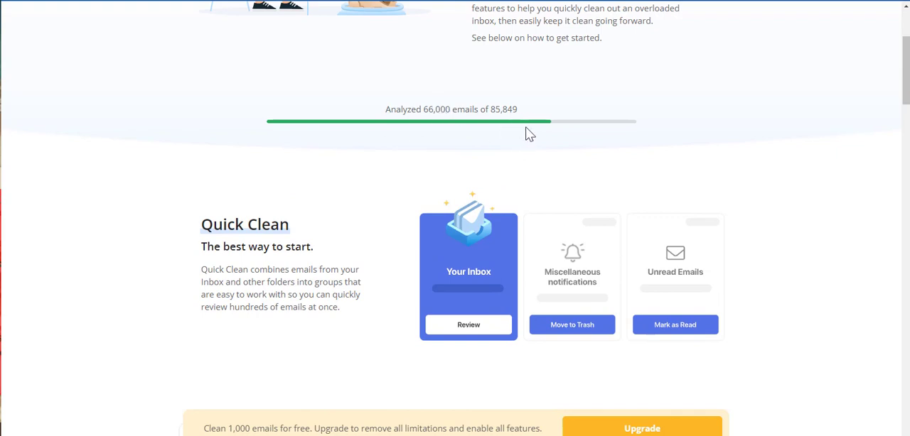